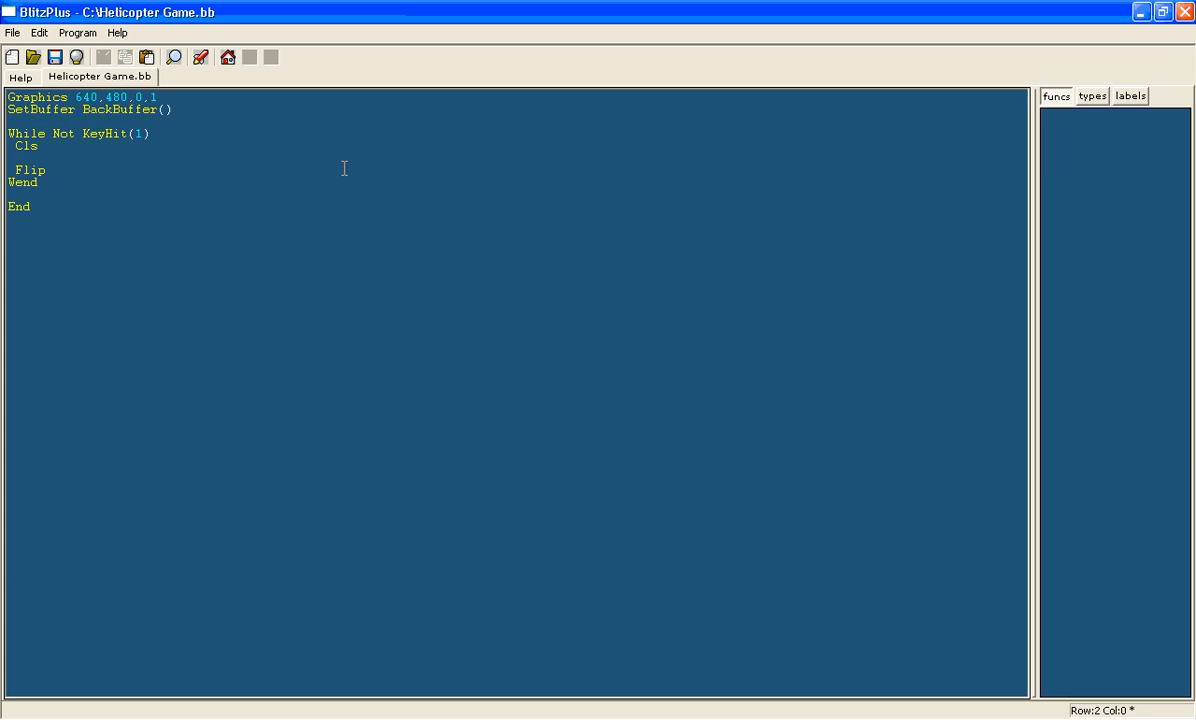
{"action": "mouse_move", "coordinate": [360, 349]}
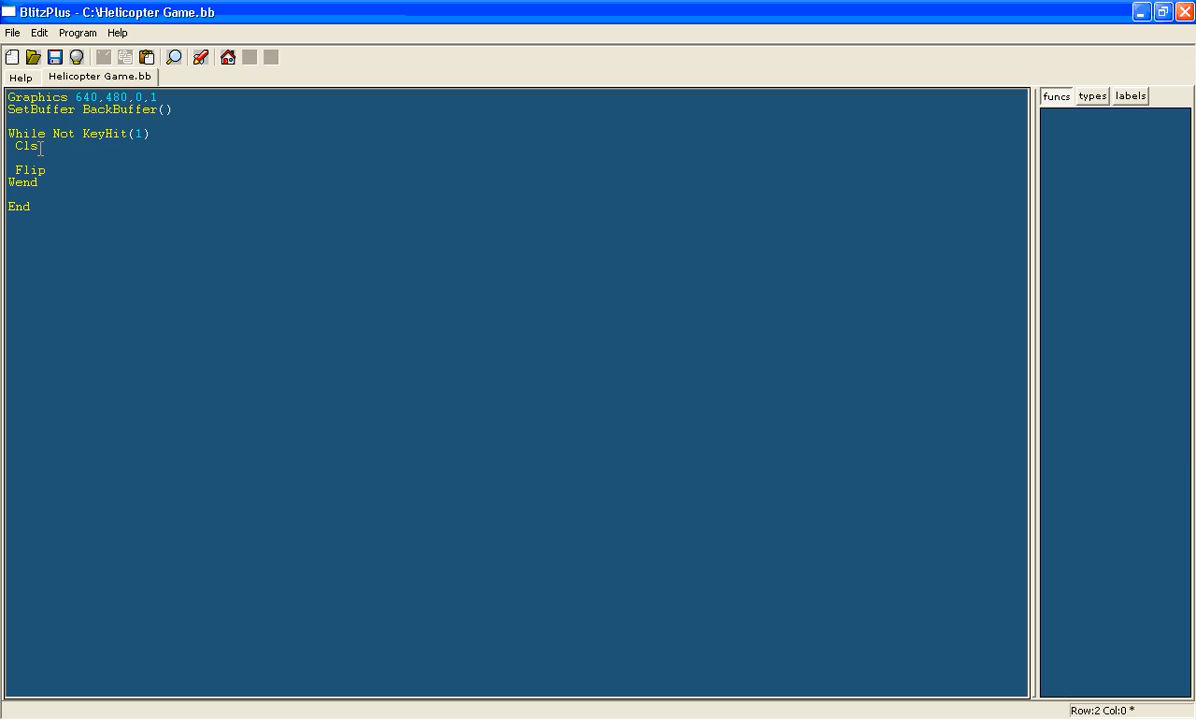
- Select all the skeleton code in Helicopter Game.bb
{"action": "key", "text": "Ctrl+a"}
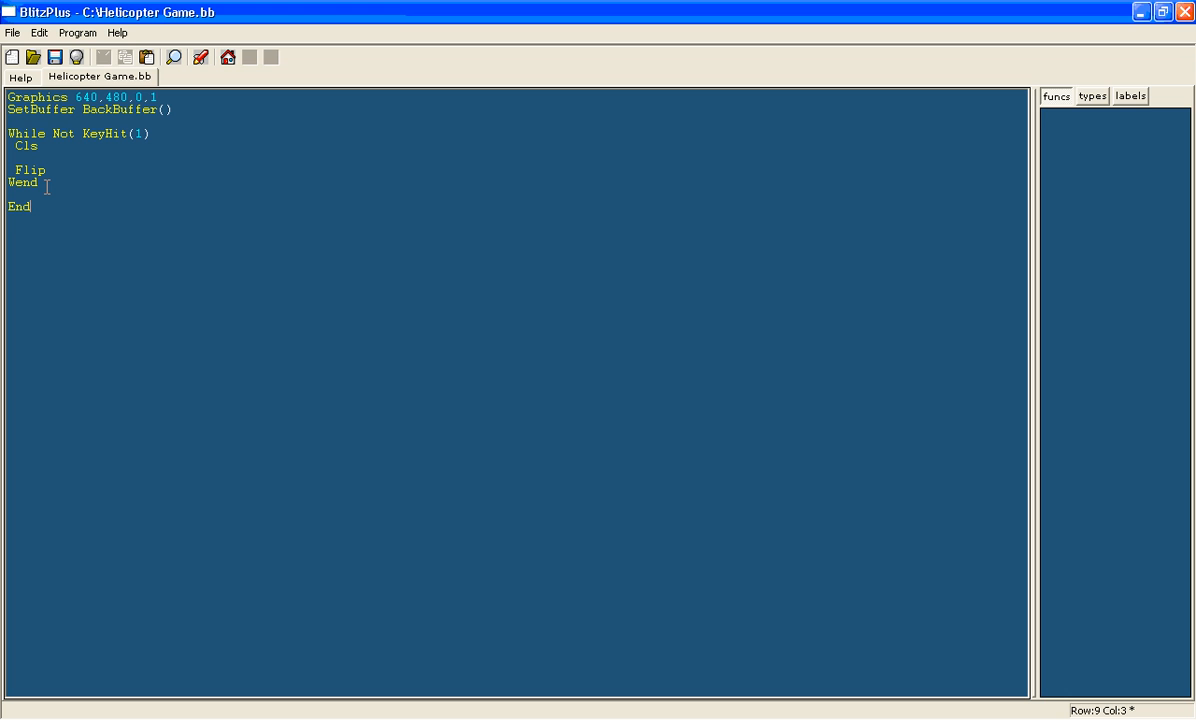
{"action": "mouse_move", "coordinate": [62, 199]}
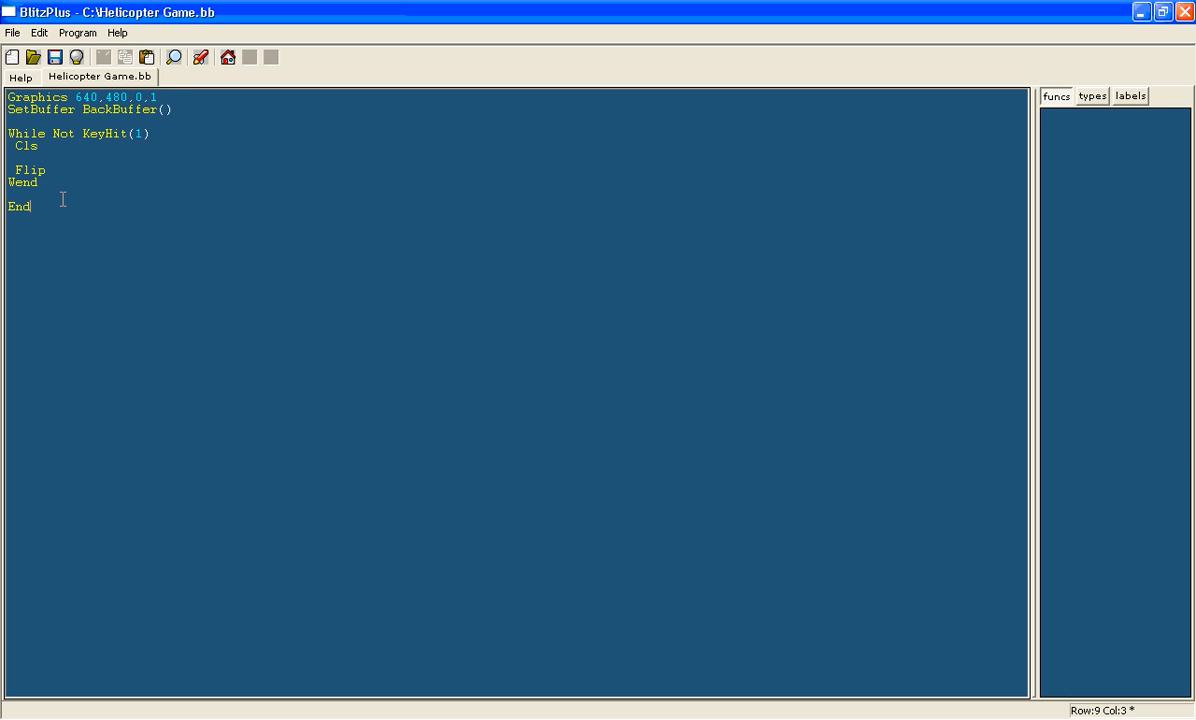
{"action": "mouse_move", "coordinate": [43, 206]}
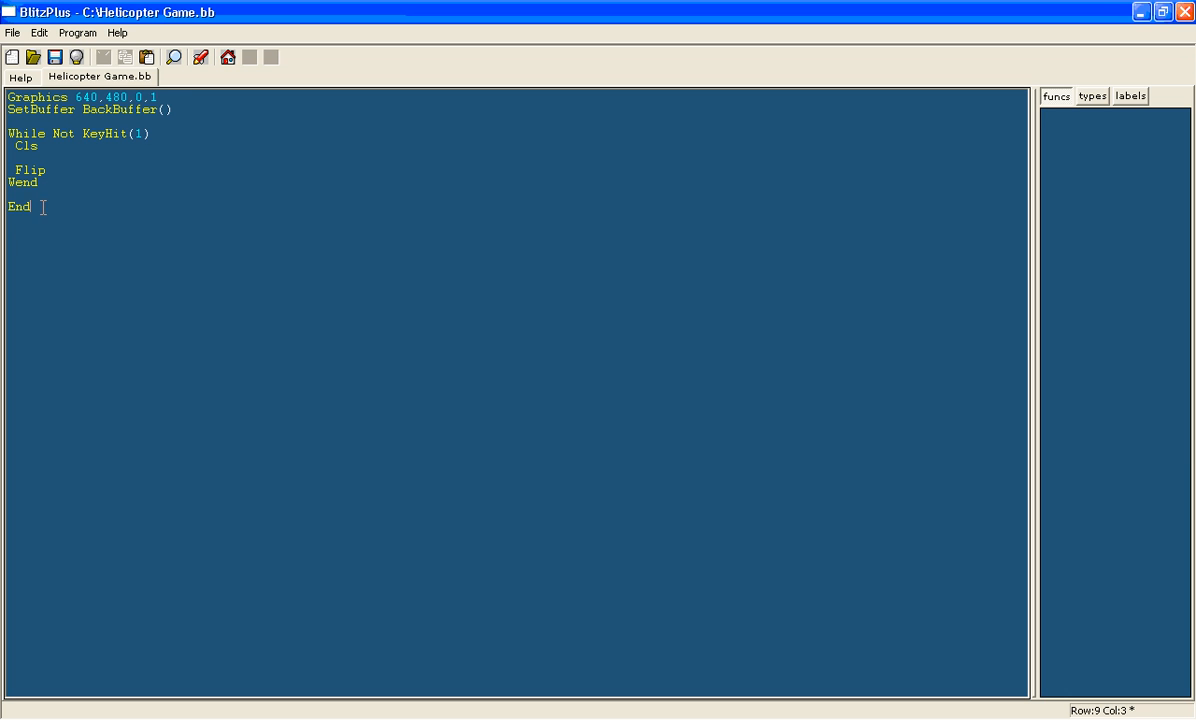
{"action": "mouse_move", "coordinate": [67, 158]}
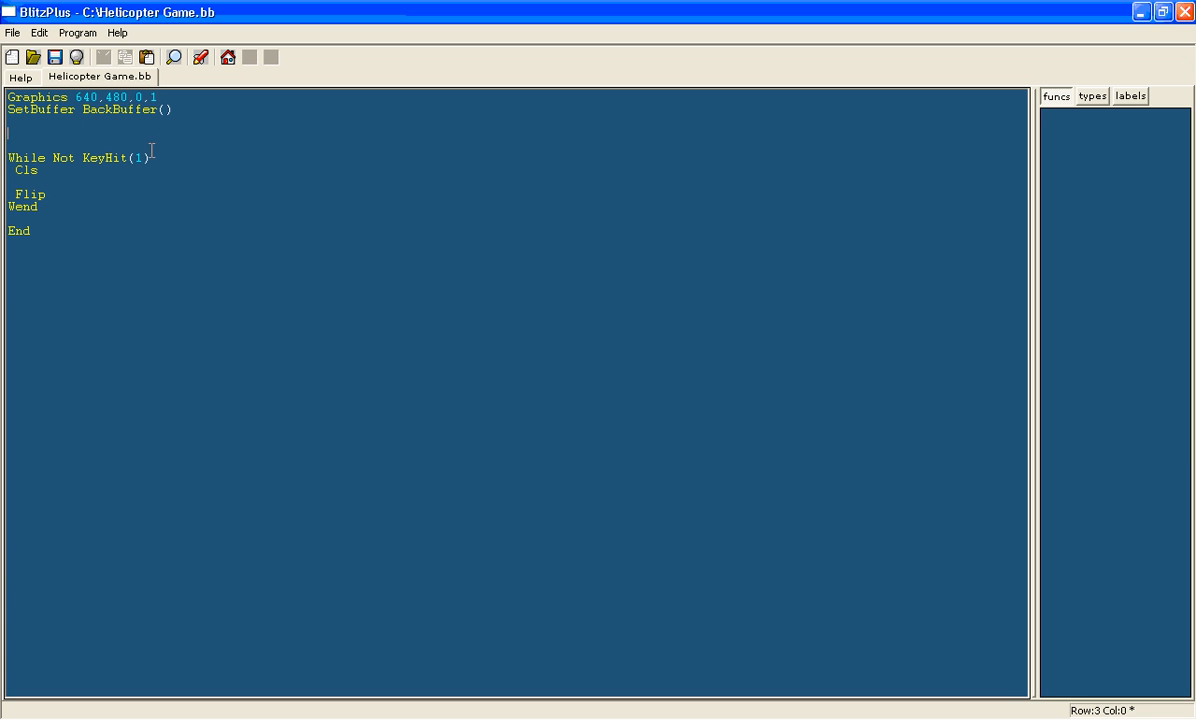
- Declare Global backgroundimage = LoadImage("background.bmp") above the main loop
{"action": "type", "text": "global"}
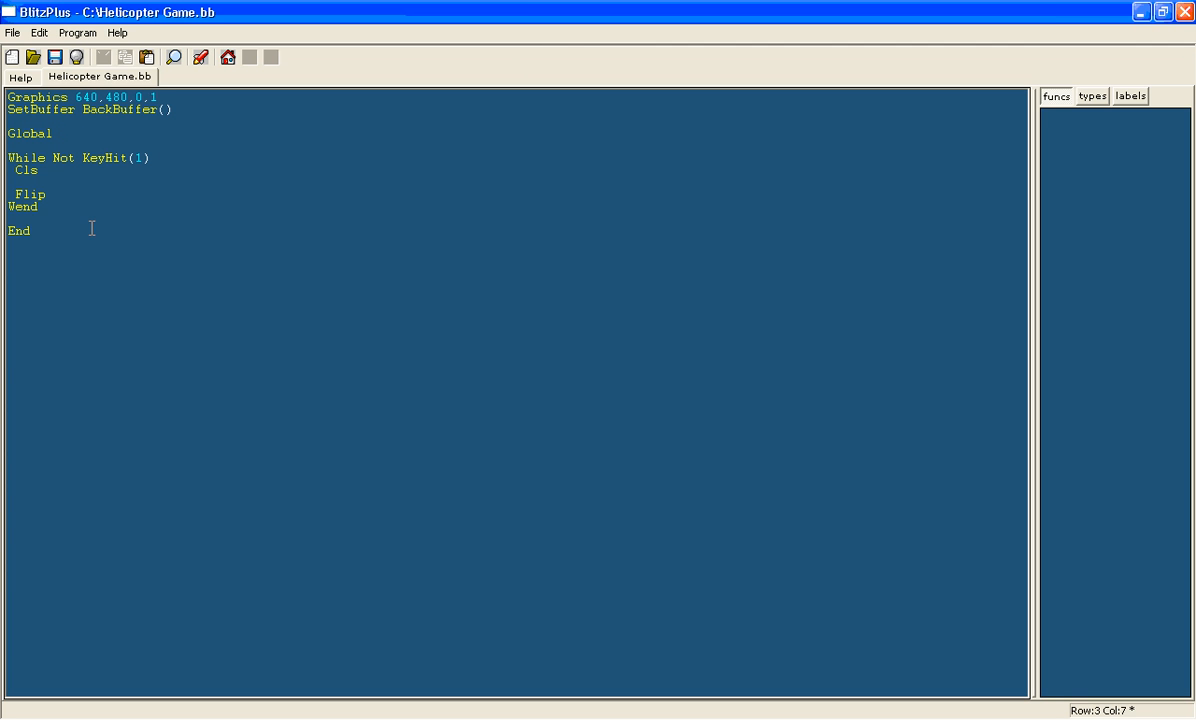
{"action": "mouse_move", "coordinate": [102, 187]}
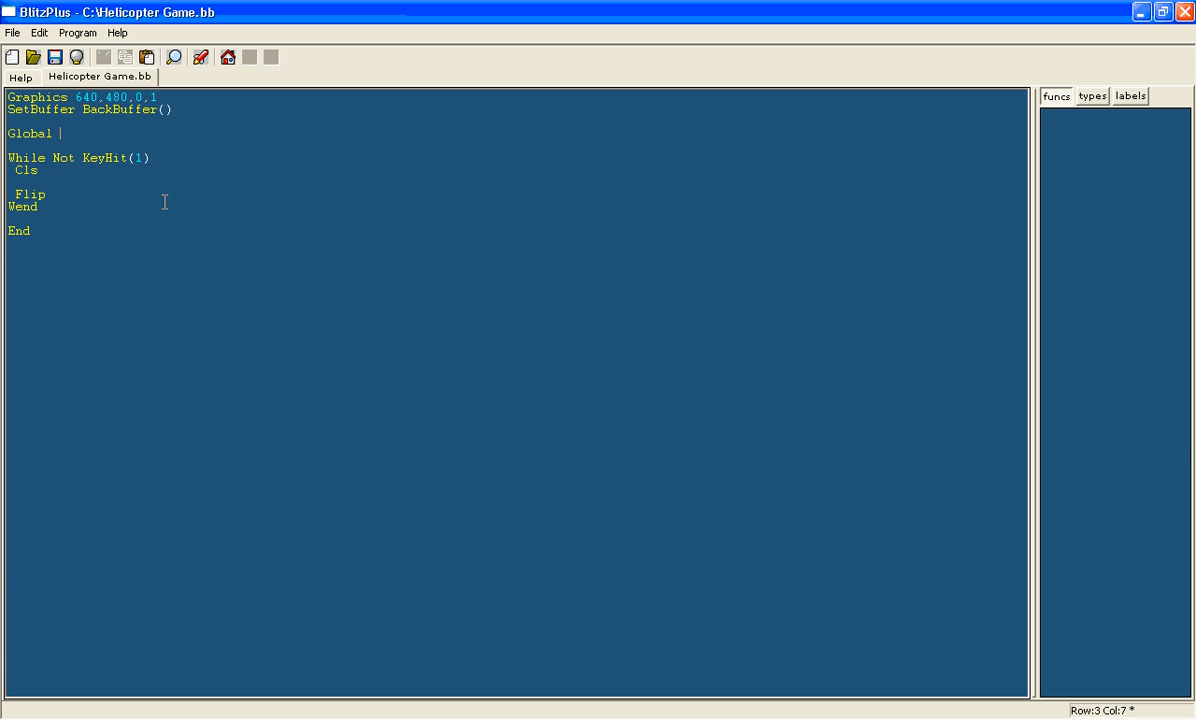
{"action": "mouse_move", "coordinate": [148, 232]}
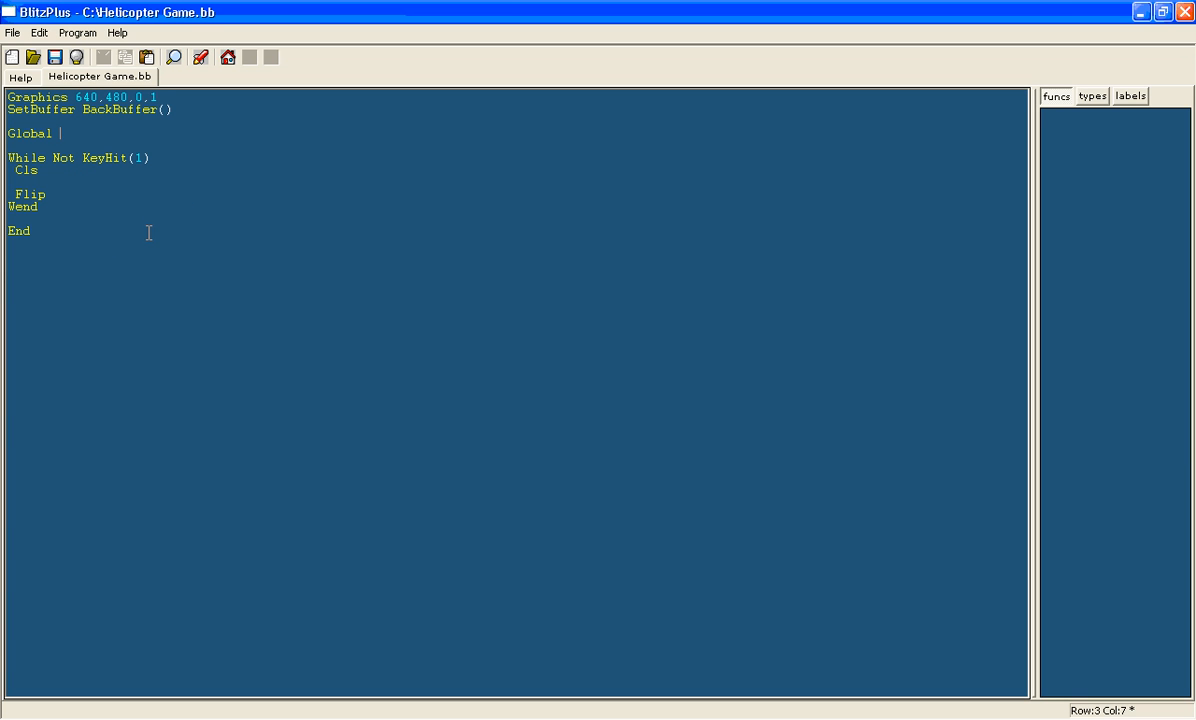
{"action": "mouse_move", "coordinate": [87, 136]}
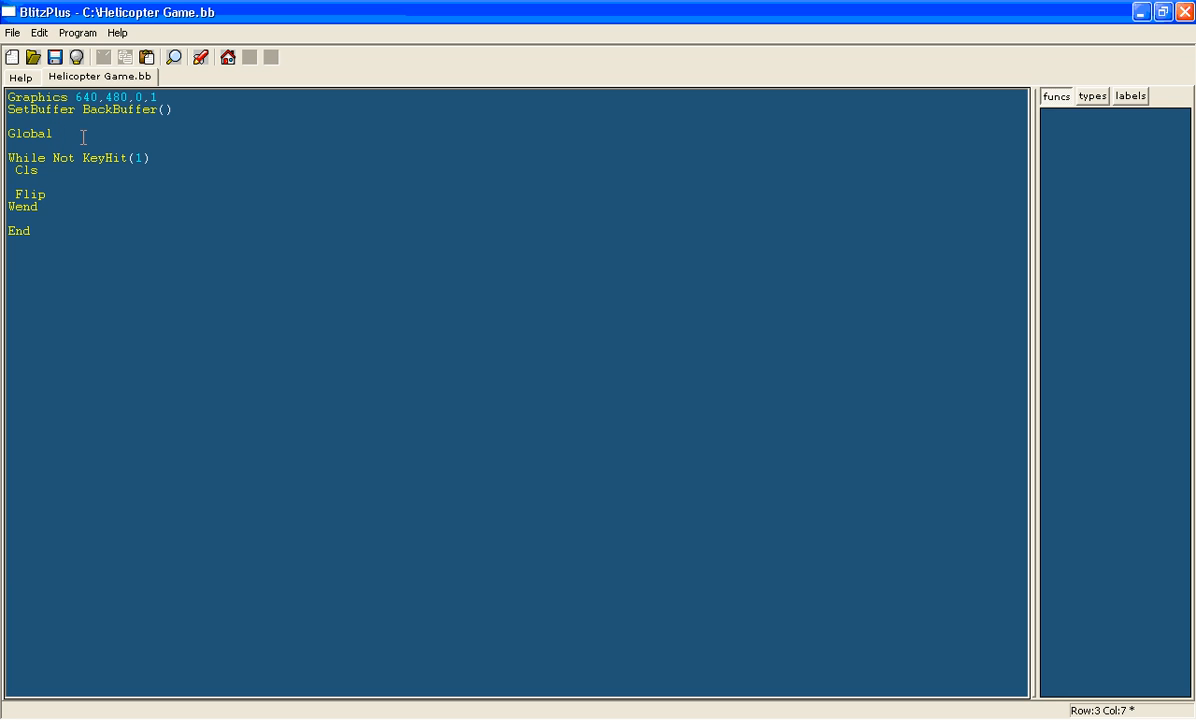
{"action": "mouse_move", "coordinate": [1057, 115]}
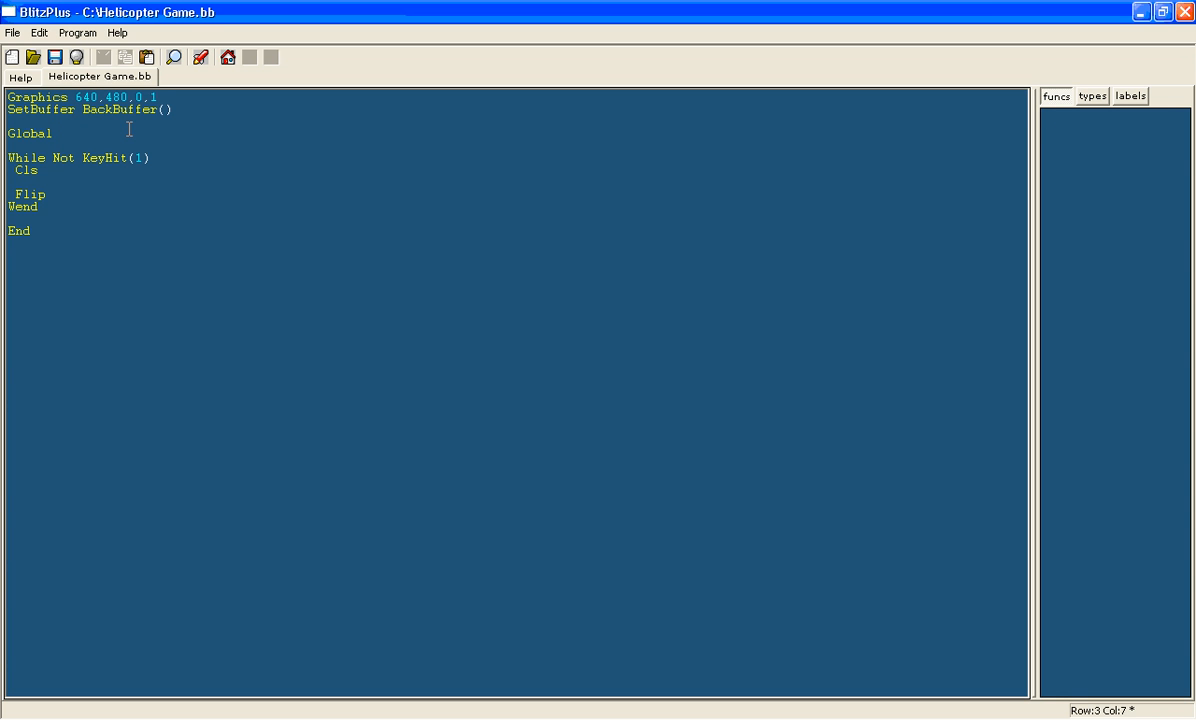
{"action": "type", "text": "background"}
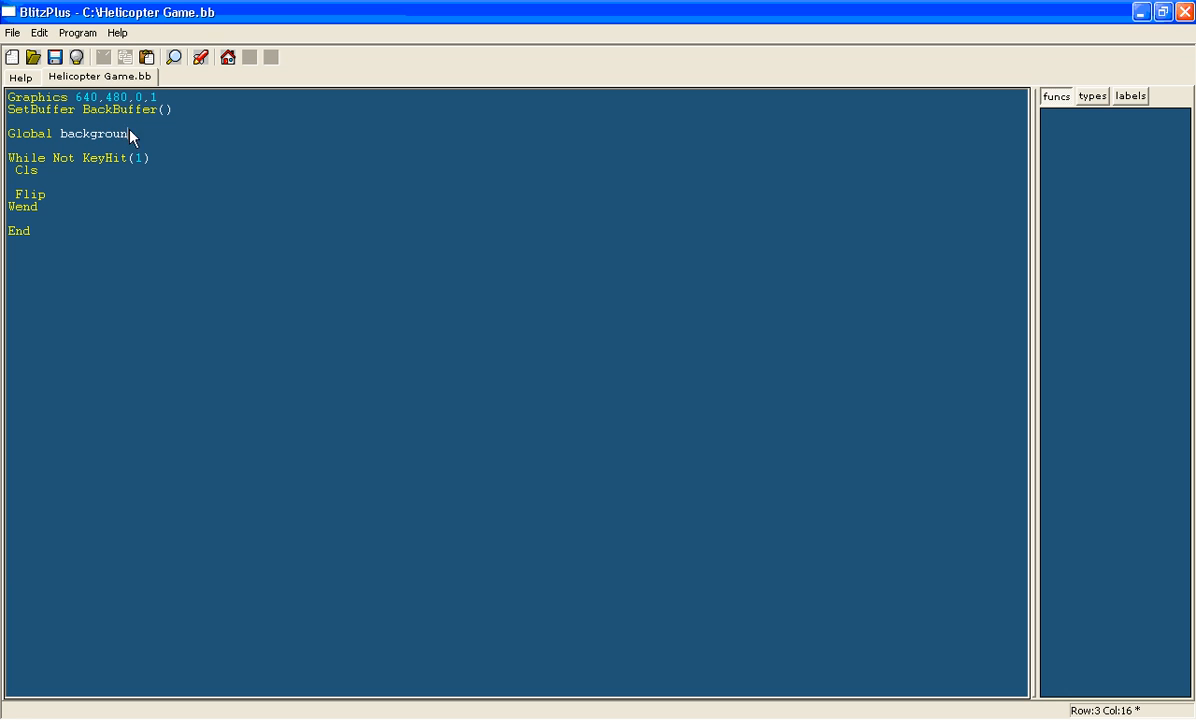
{"action": "type", "text": "image = loadImage("}
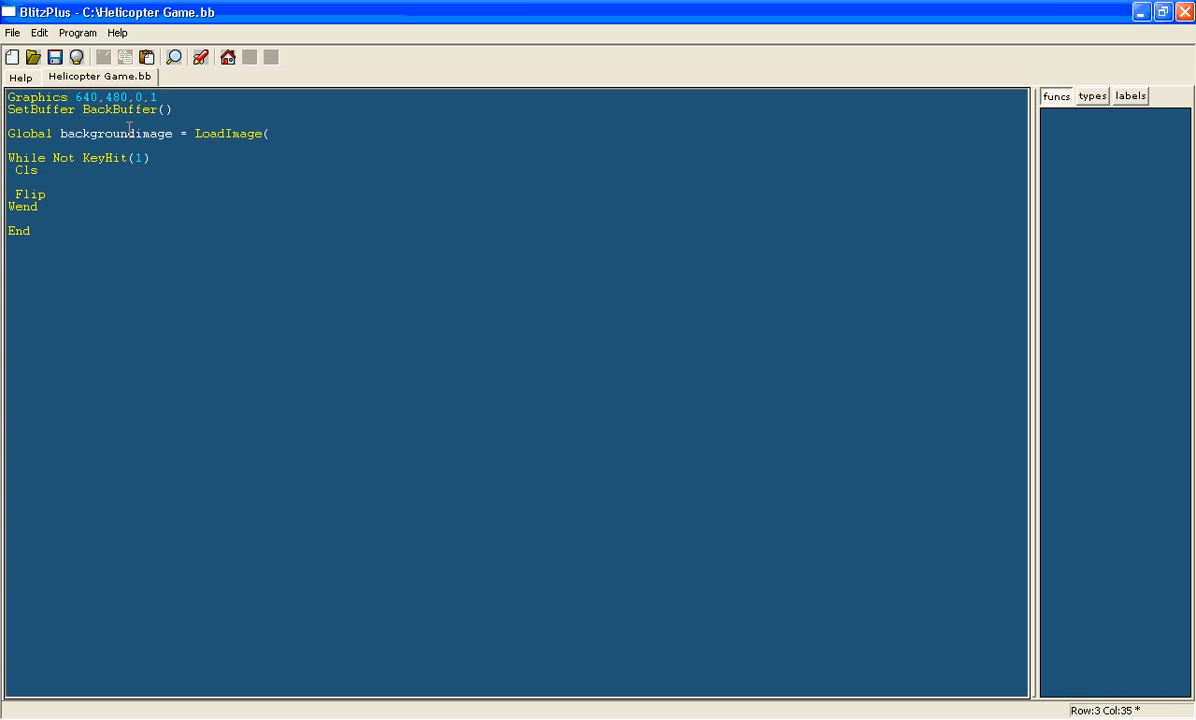
{"action": "type", "text": "\"\")"}
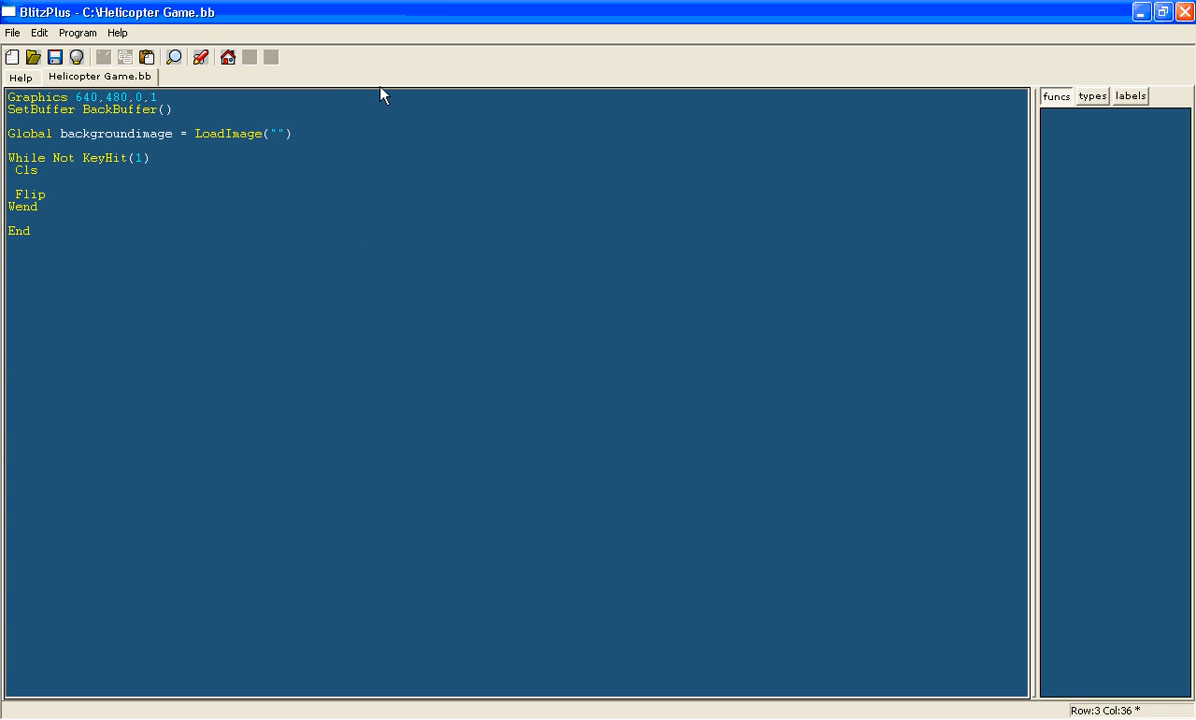
{"action": "type", "text": "backgrou"}
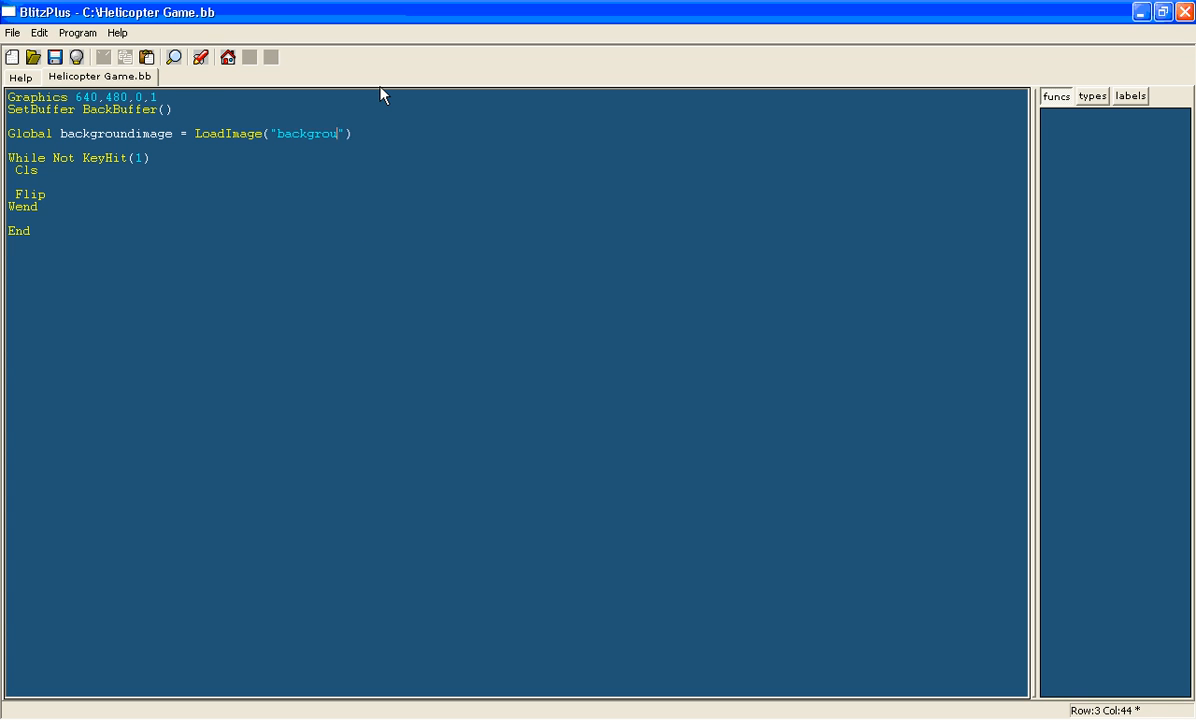
{"action": "type", "text": "nd"}
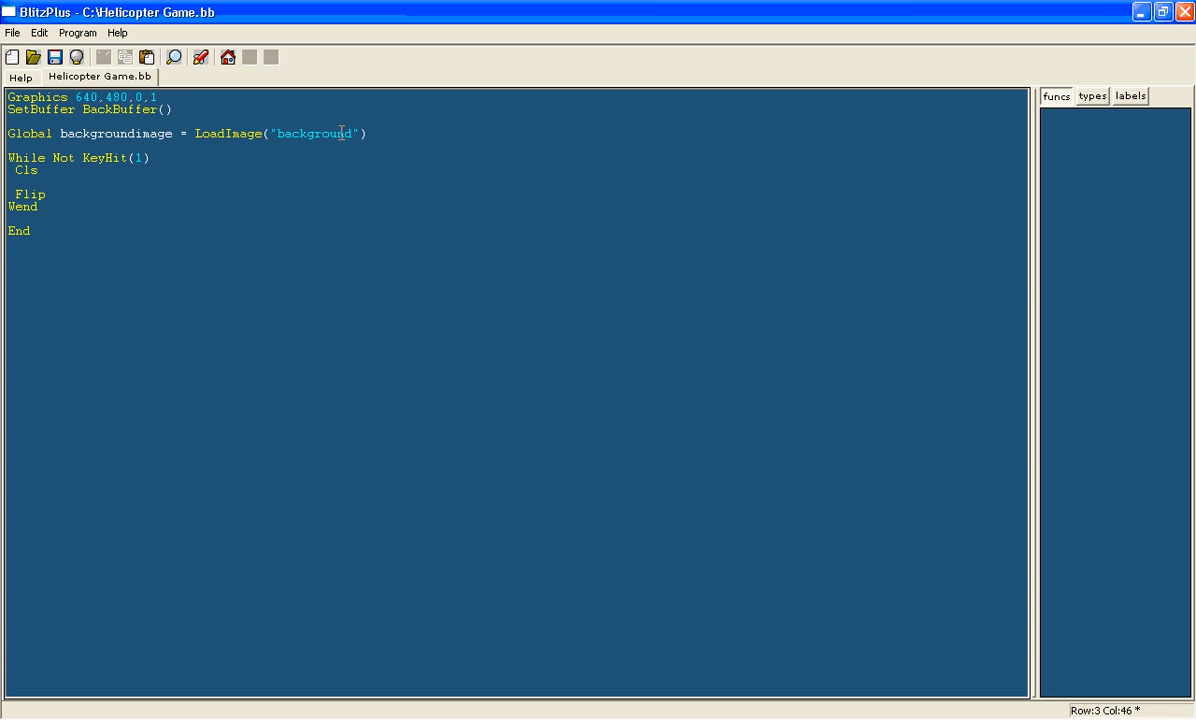
{"action": "type", "text": ".bmp"}
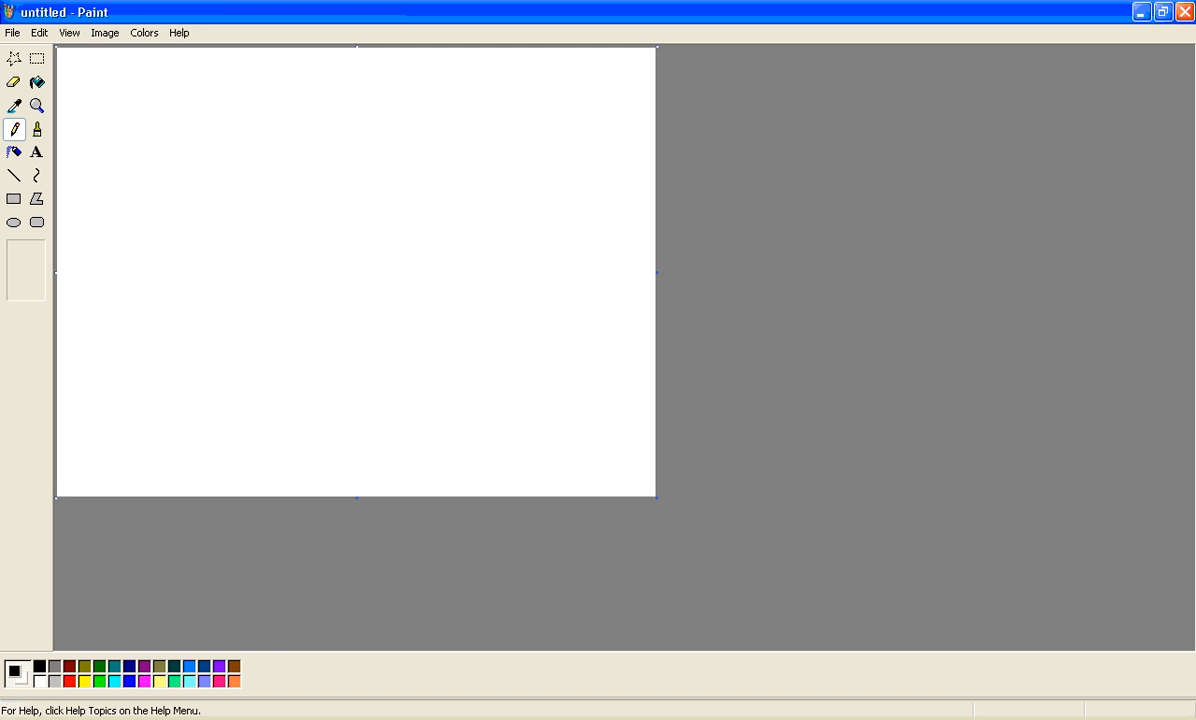
{"action": "mouse_move", "coordinate": [262, 523]}
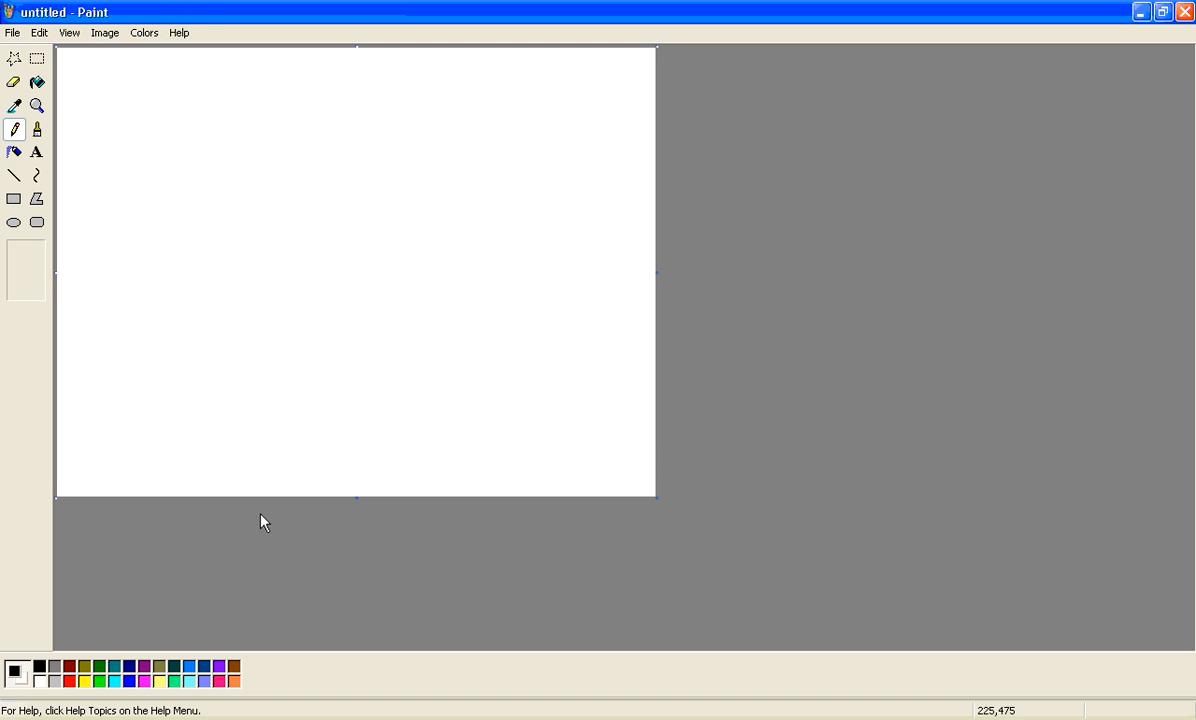
{"action": "mouse_move", "coordinate": [152, 122]}
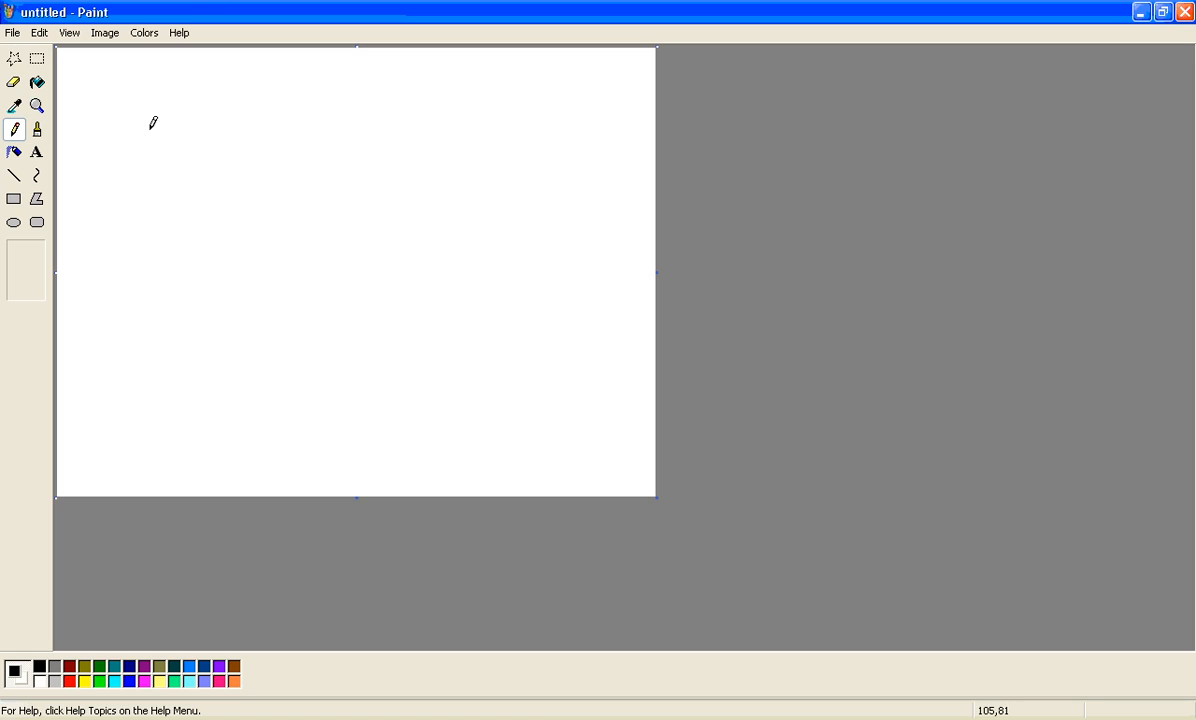
{"action": "mouse_move", "coordinate": [287, 193]}
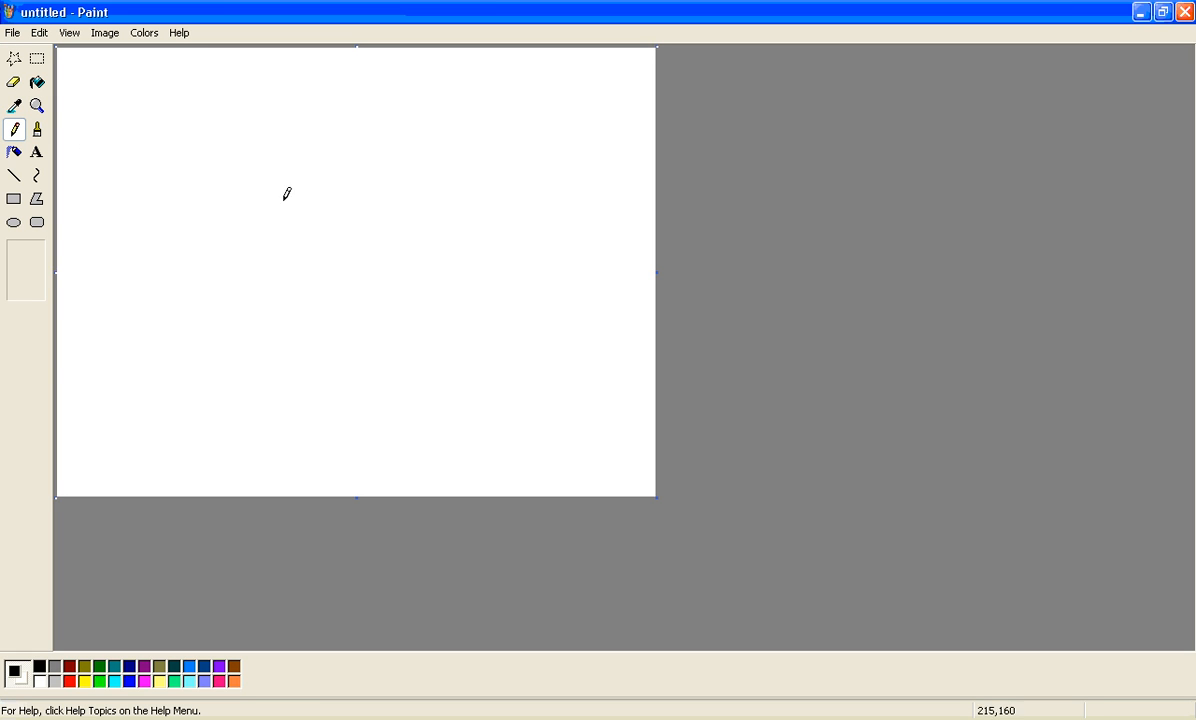
- Open background.bmp in Paint, showing the cyan sky, clouds and buildings
{"action": "left_click", "coordinate": [37, 152]}
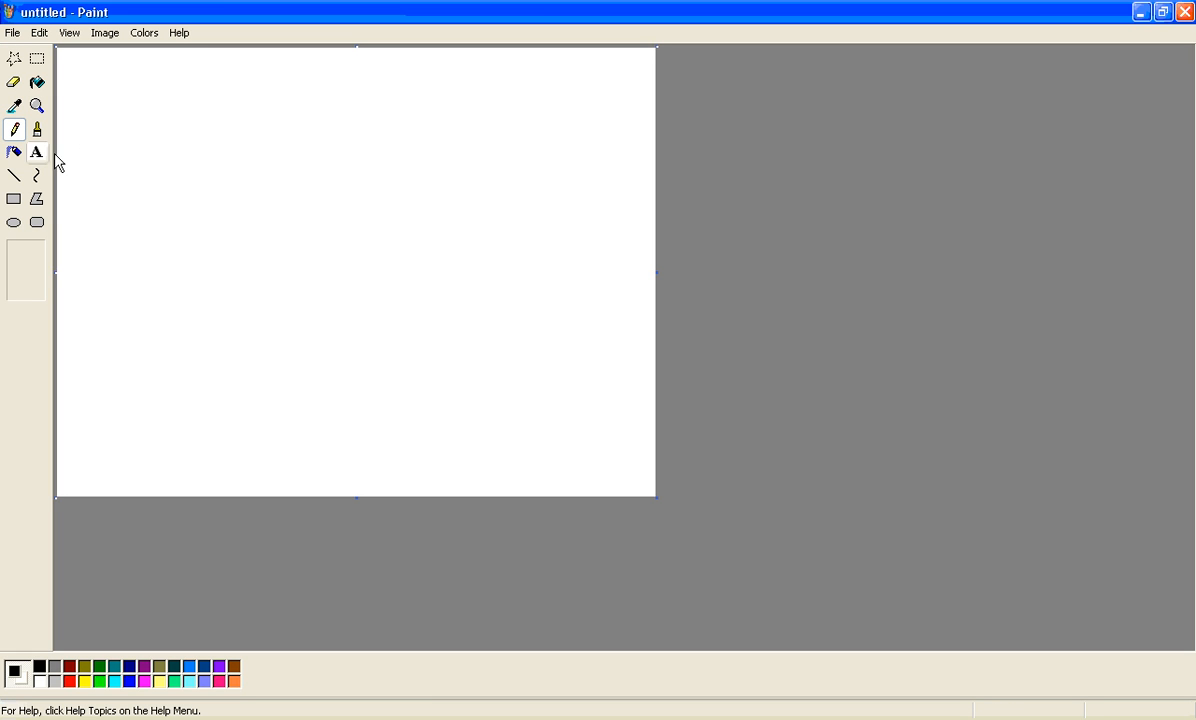
{"action": "left_click", "coordinate": [37, 151]}
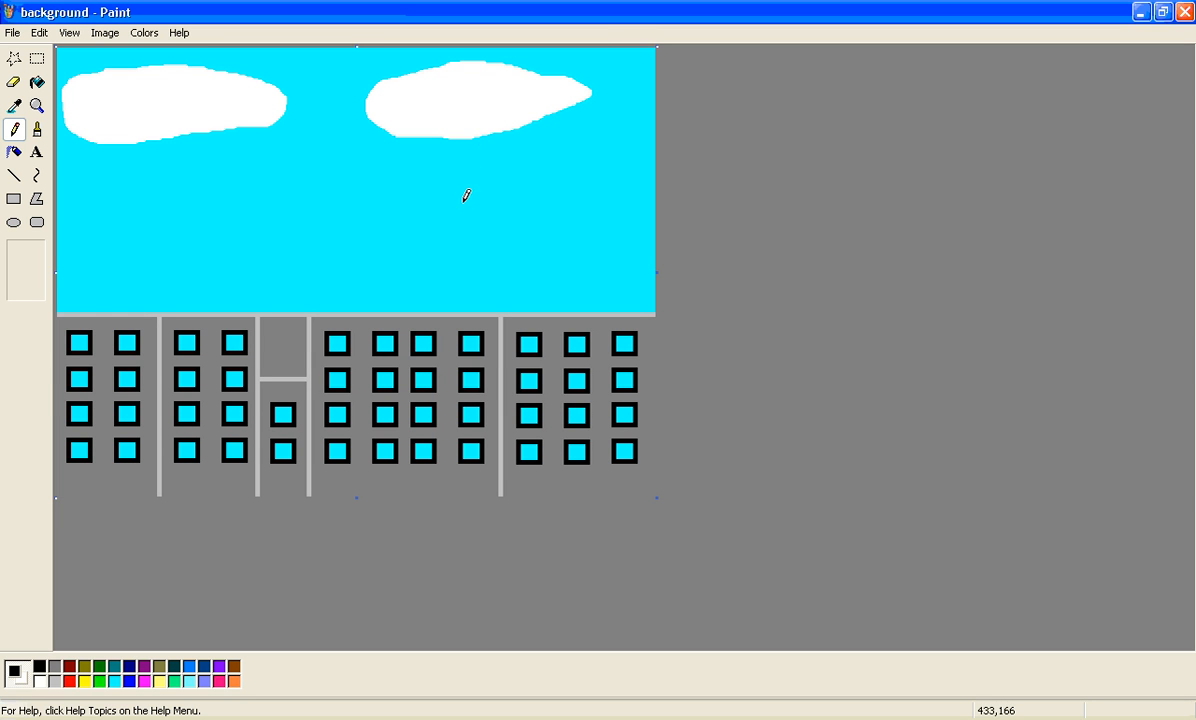
{"action": "mouse_move", "coordinate": [535, 282]}
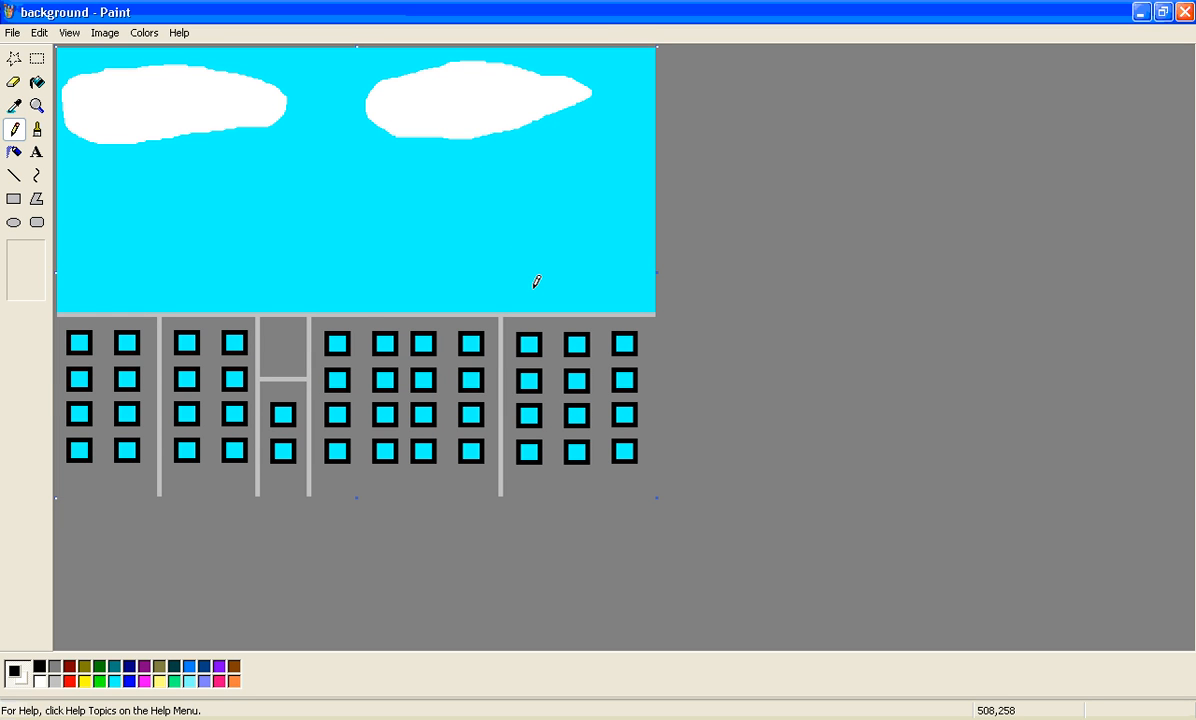
{"action": "mouse_move", "coordinate": [528, 241]}
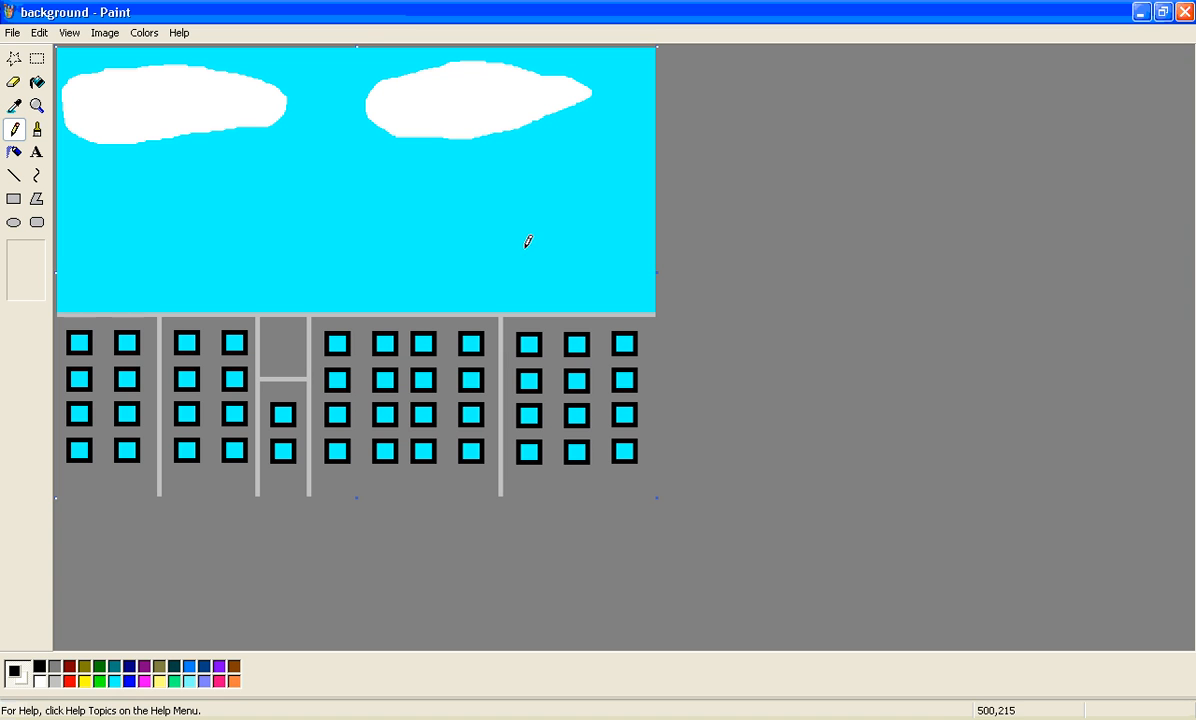
{"action": "mouse_move", "coordinate": [375, 407]}
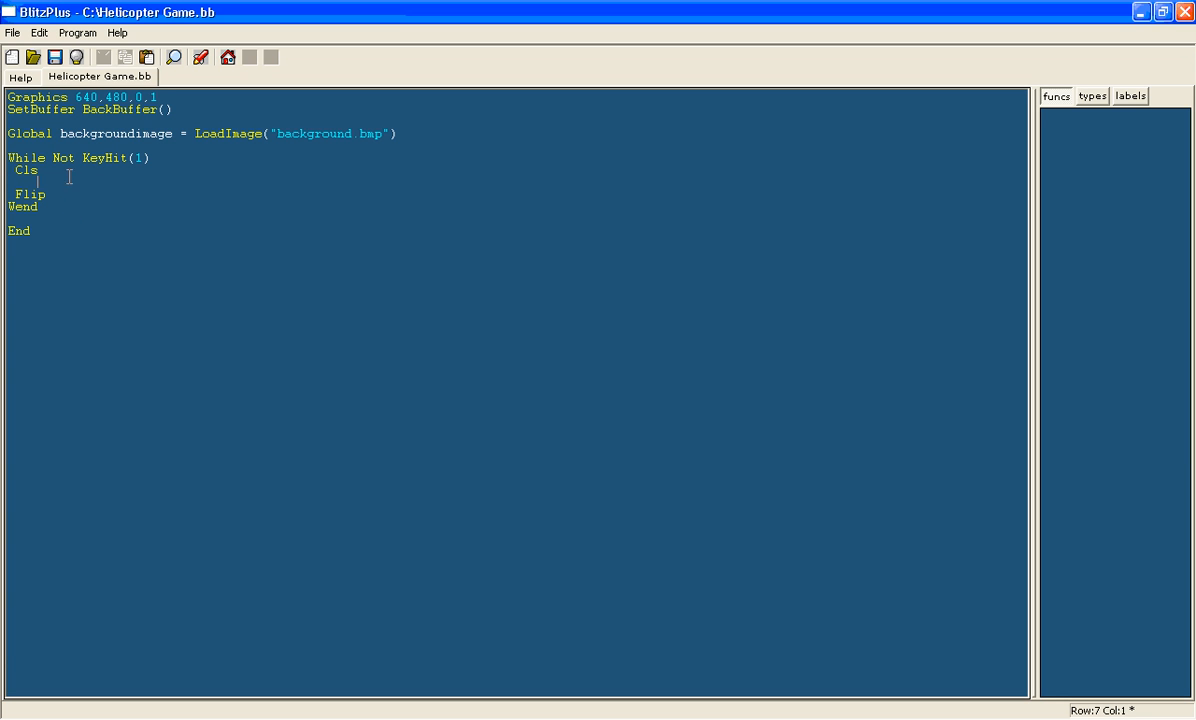
{"action": "mouse_move", "coordinate": [82, 178]}
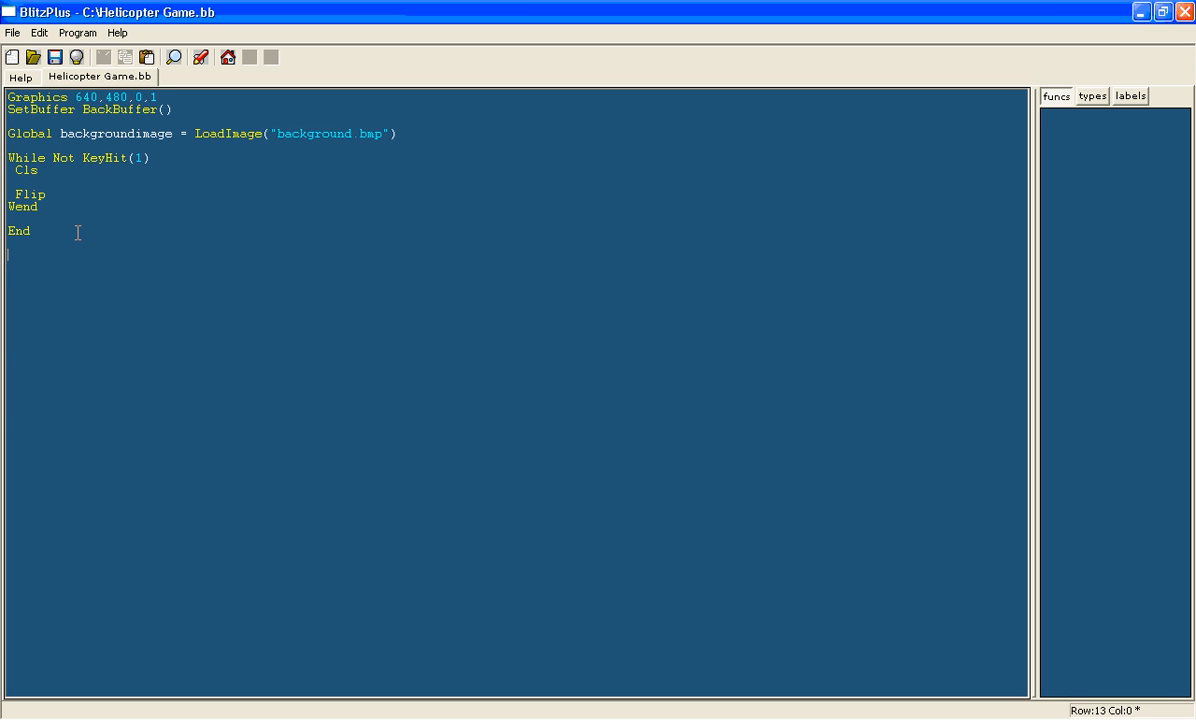
- Add an empty Function Fdrawimages() closed by End Function below End
{"action": "type", "text": "function"}
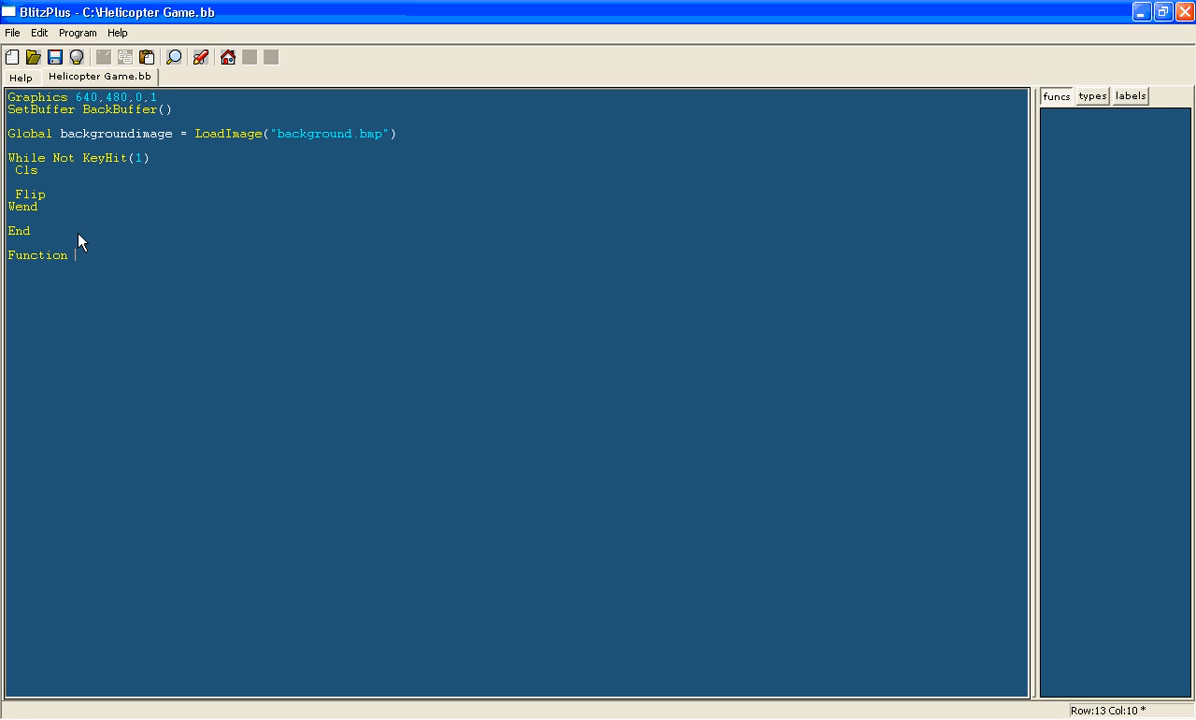
{"action": "type", "text": "drawimages"}
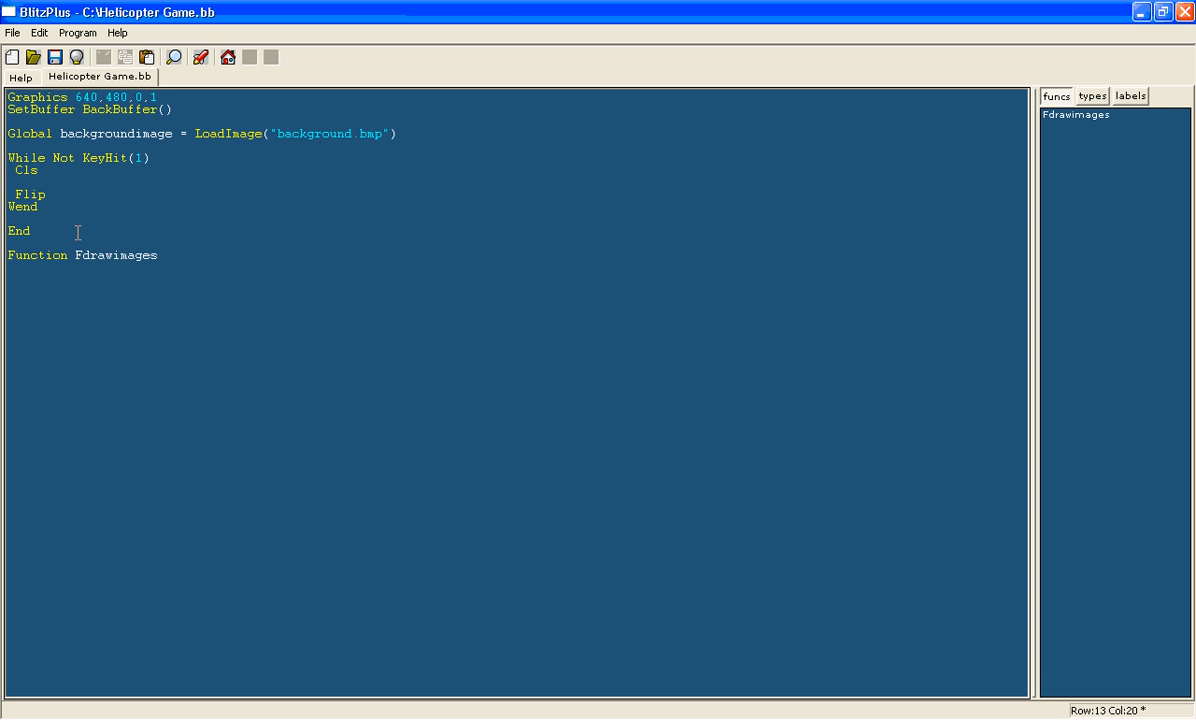
{"action": "type", "text": "()"}
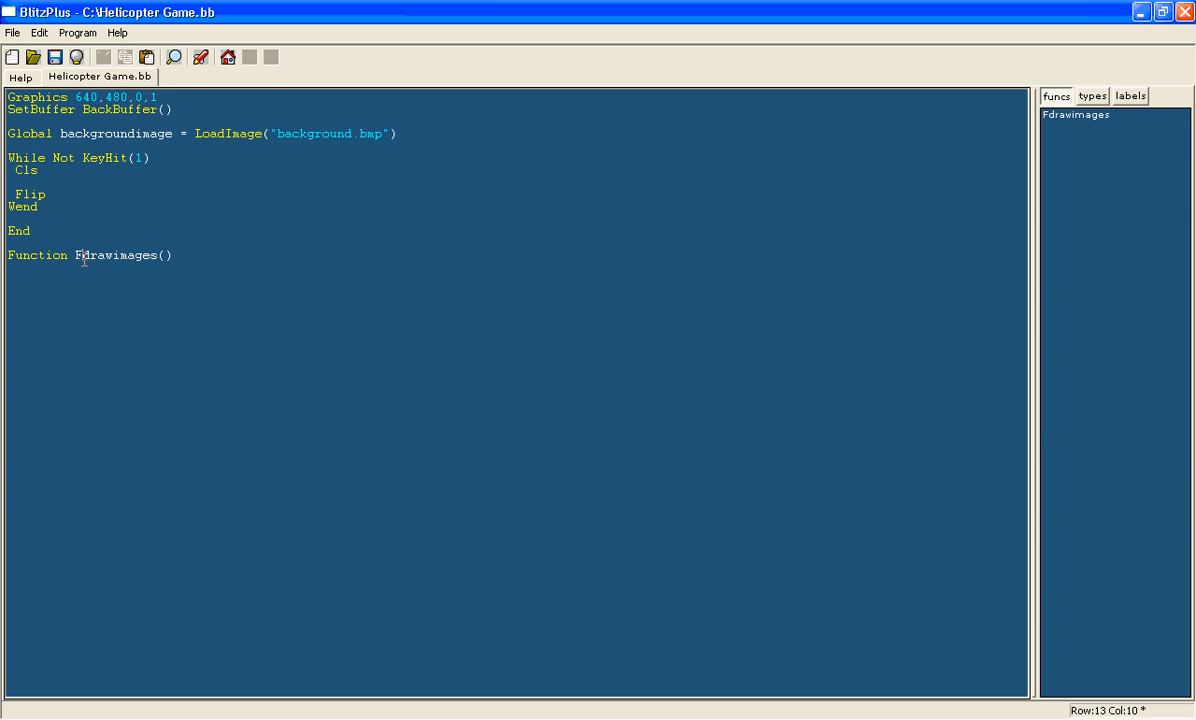
{"action": "left_click", "coordinate": [145, 255]}
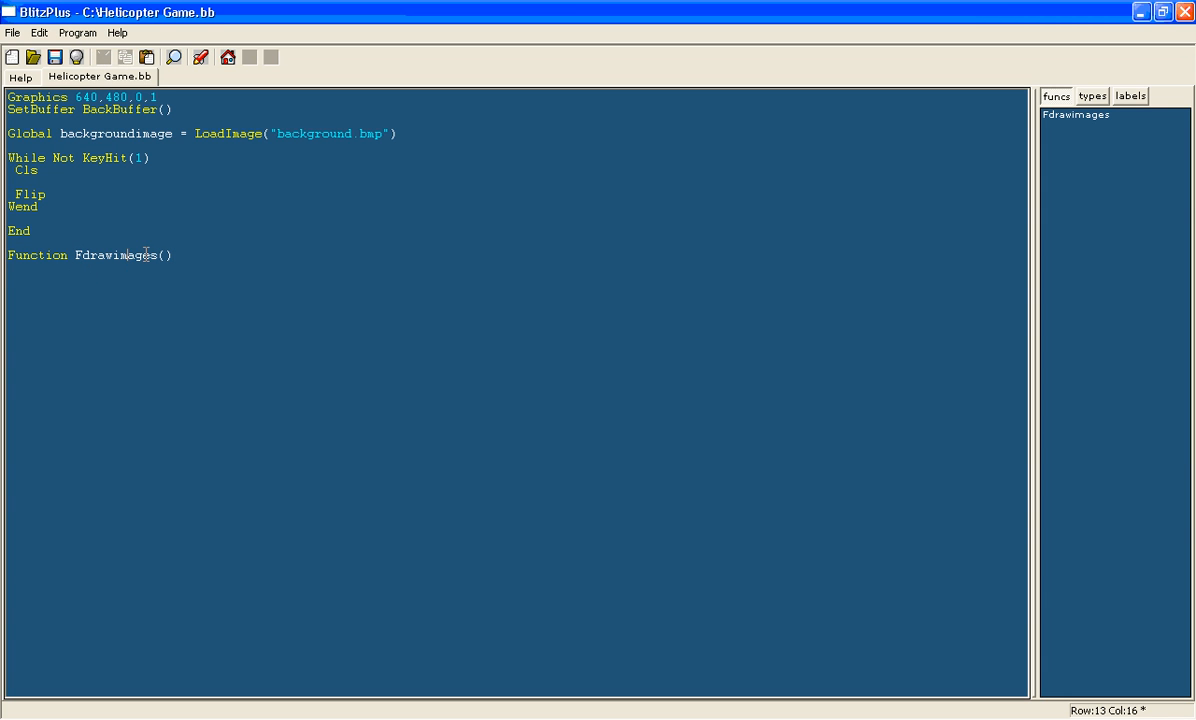
{"action": "type", "text": "end"}
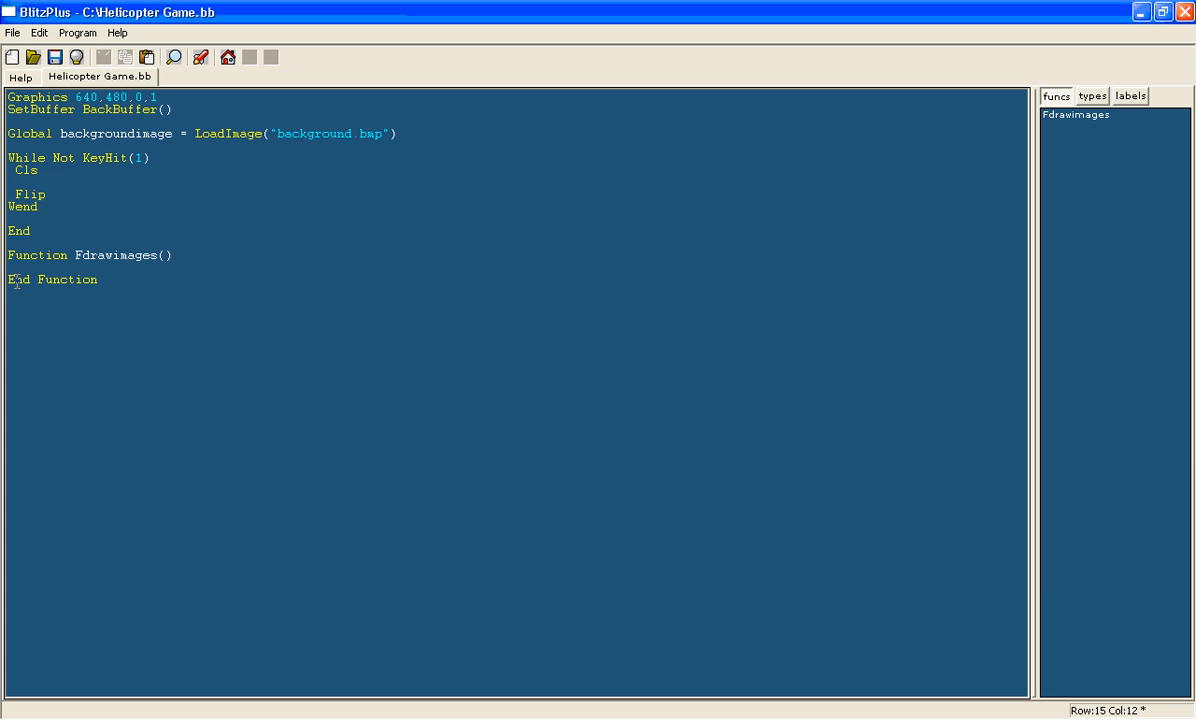
{"action": "key", "text": "Backspace"}
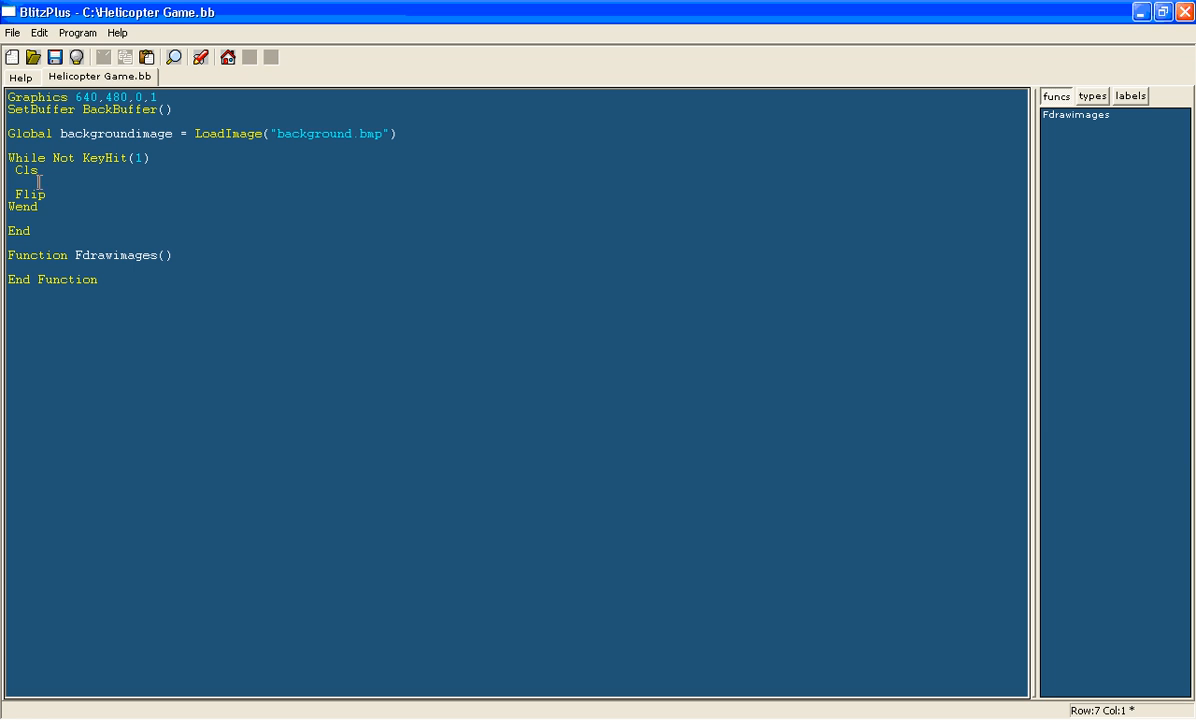
- Call Fdrawimages() on the line between Cls and Flip
{"action": "type", "text": "Fdraw"}
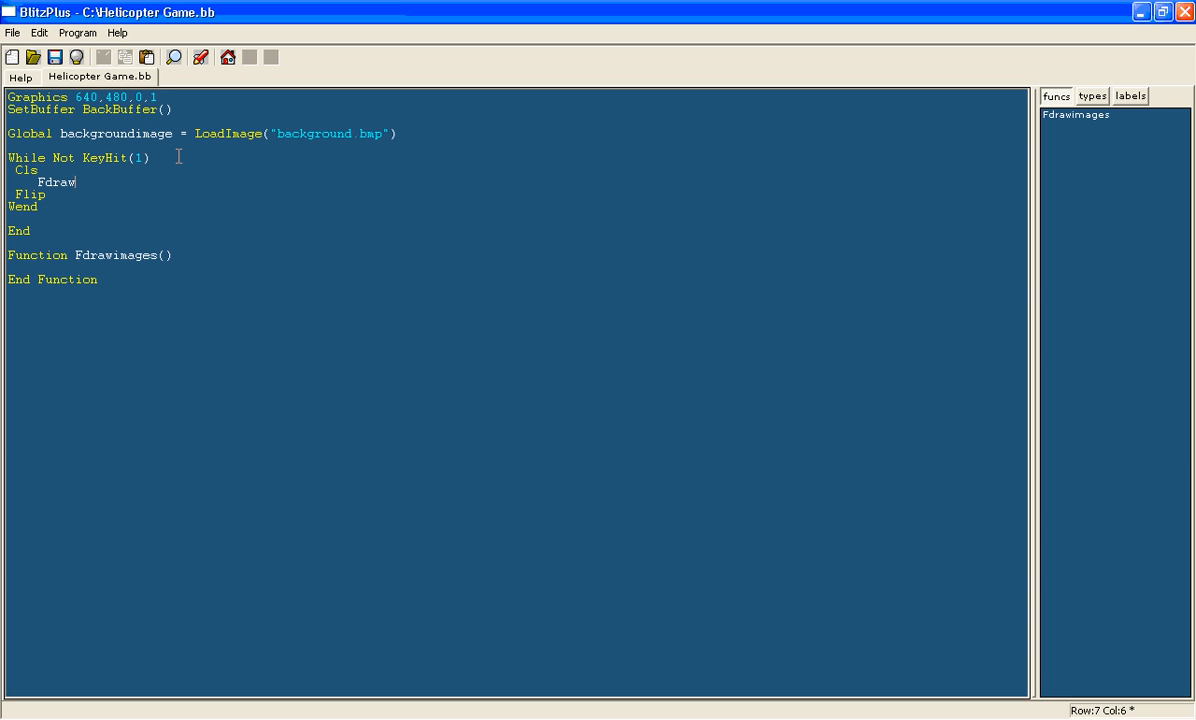
{"action": "type", "text": "images()"}
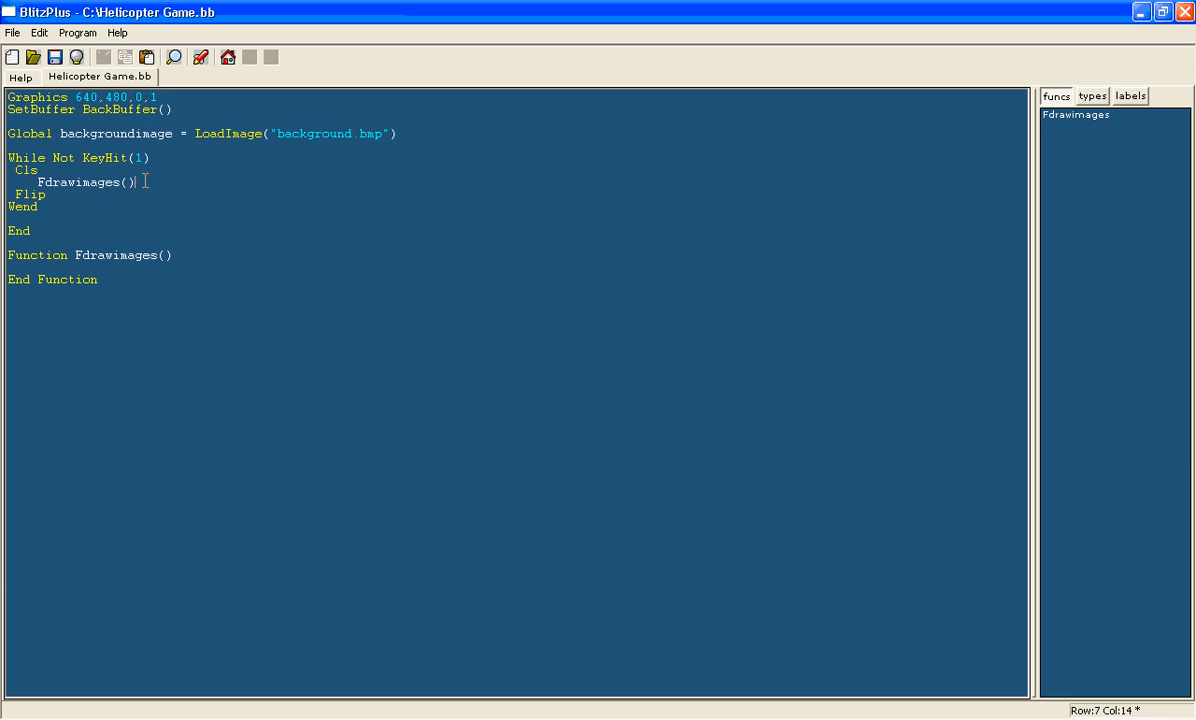
{"action": "mouse_move", "coordinate": [56, 283]}
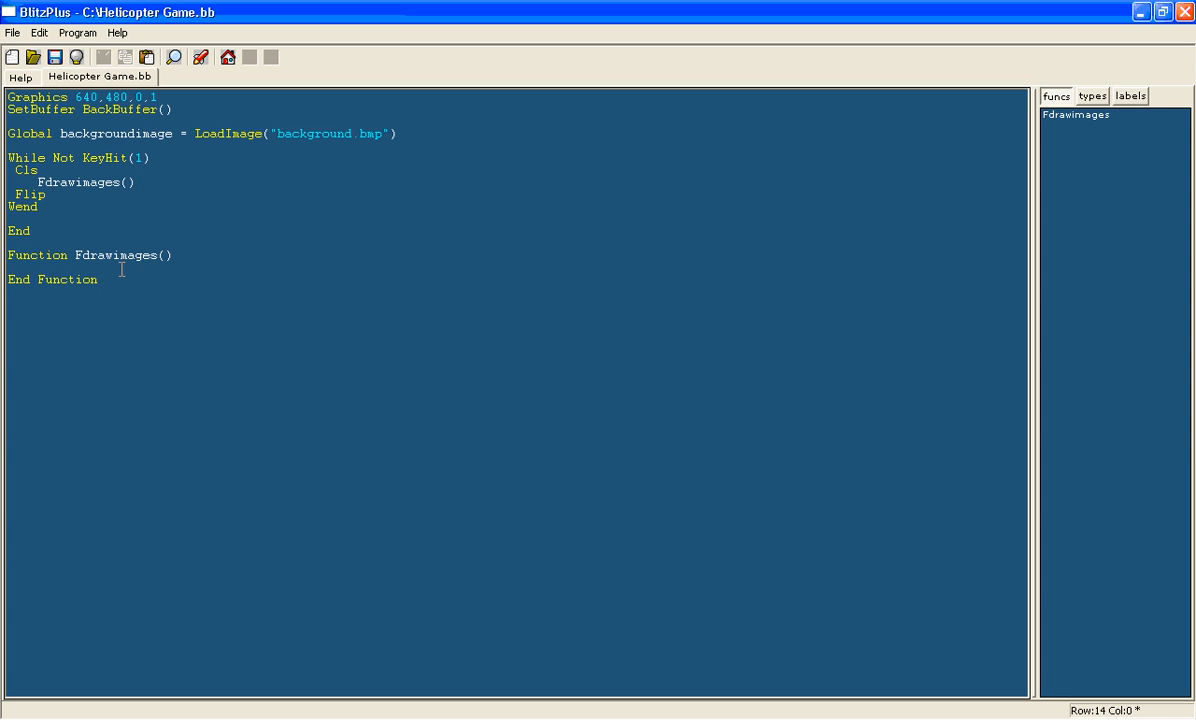
- Add DrawImage(backgroundimage,0,0) inside Fdrawimages to draw the background at the top-left
{"action": "type", "text": "d"}
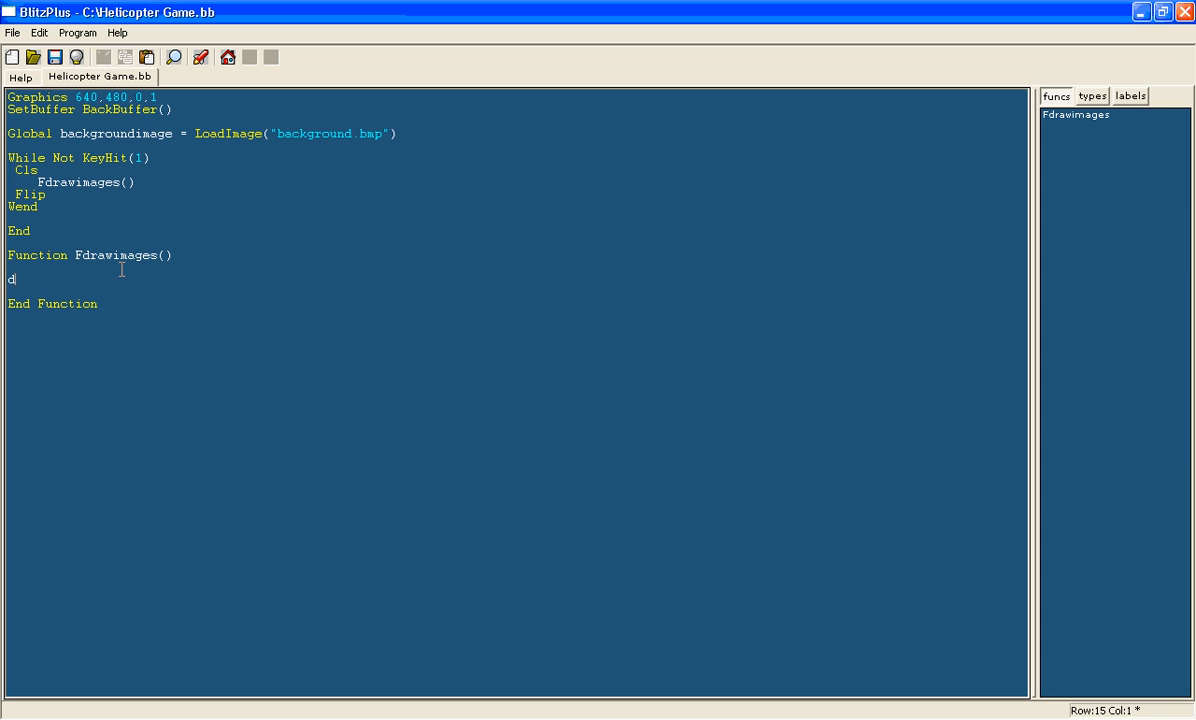
{"action": "type", "text": "rawimage(backgroundimage"}
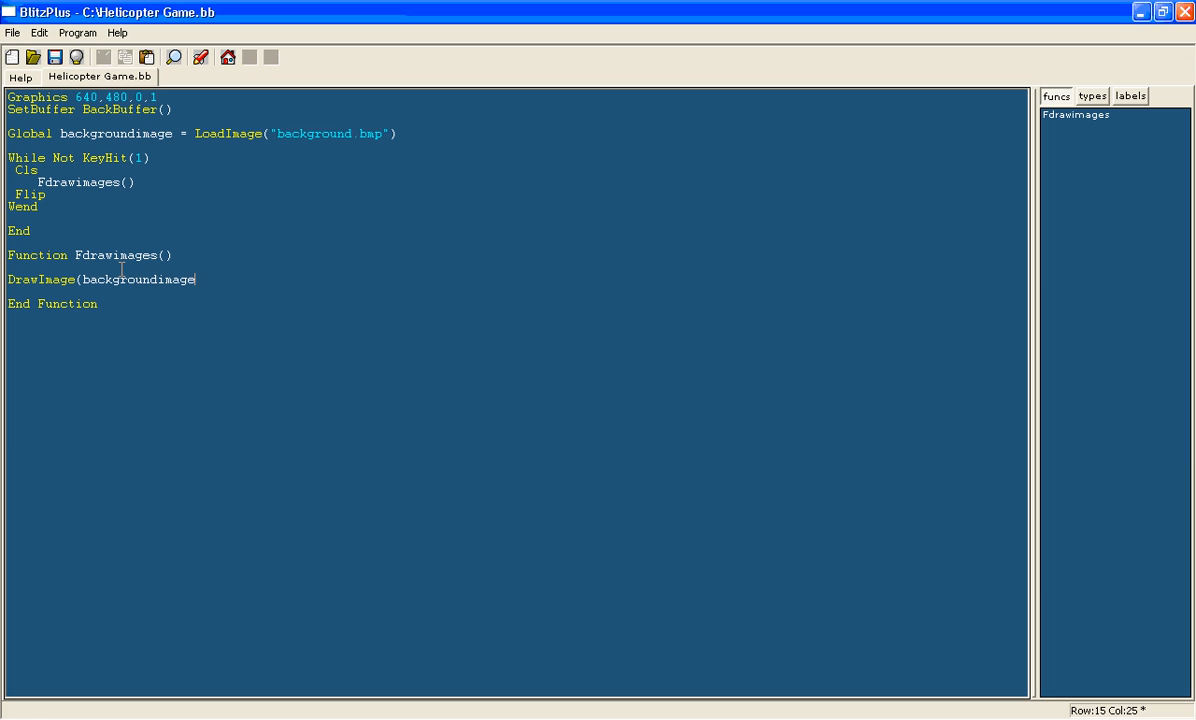
{"action": "type", "text": ","}
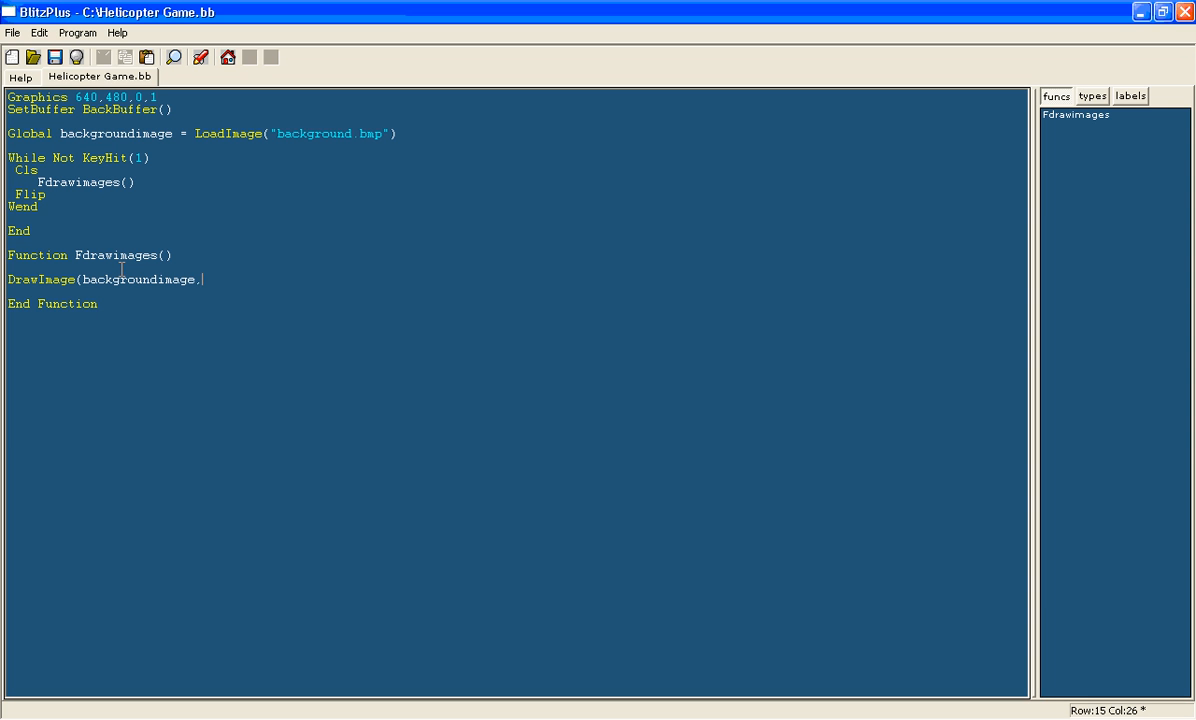
{"action": "type", "text": "0,0)"}
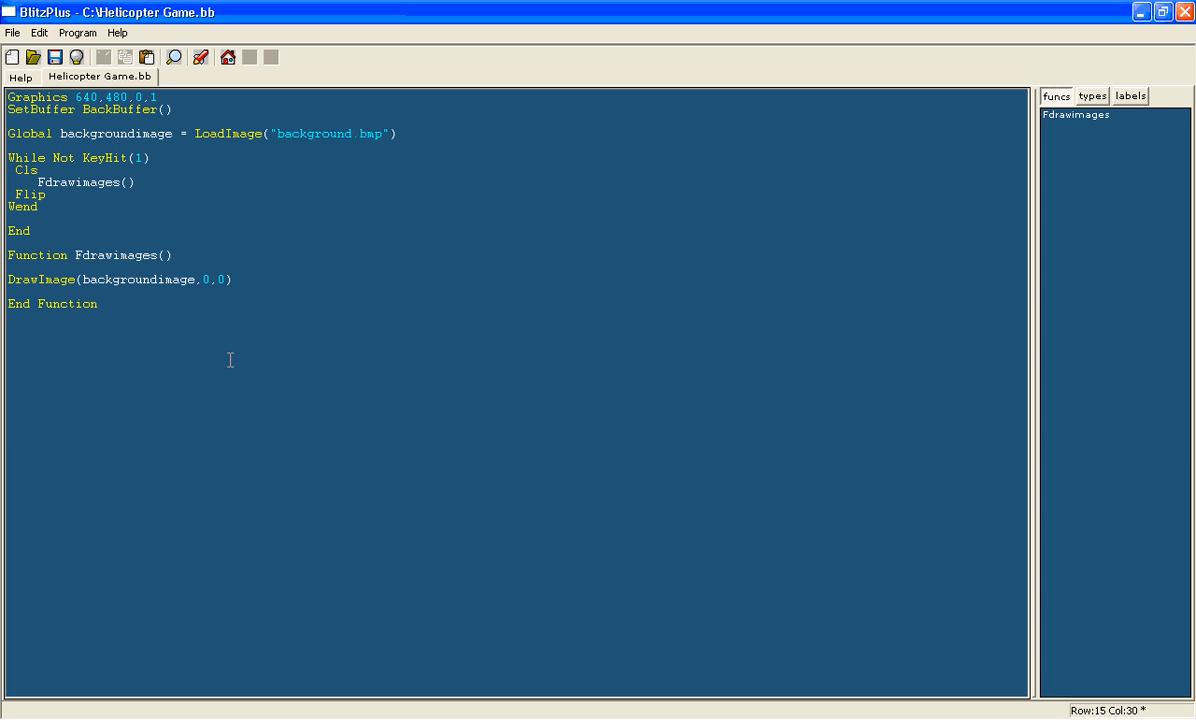
{"action": "mouse_move", "coordinate": [205, 145]}
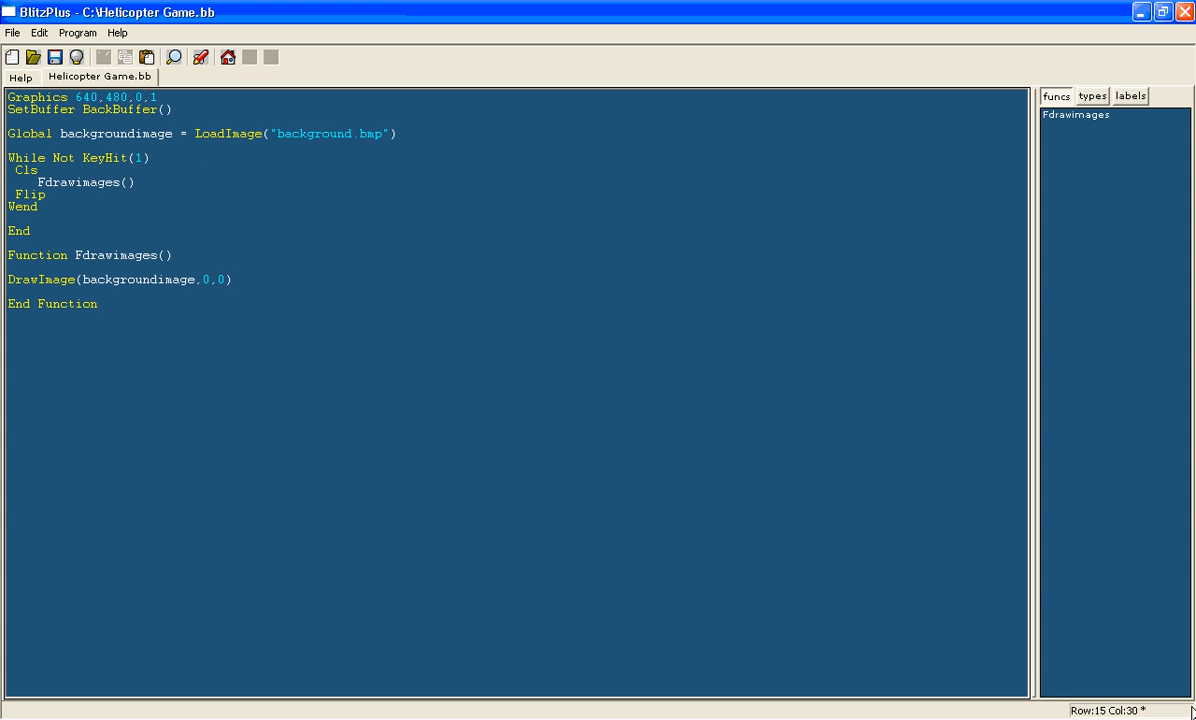
{"action": "mouse_move", "coordinate": [141, 243]}
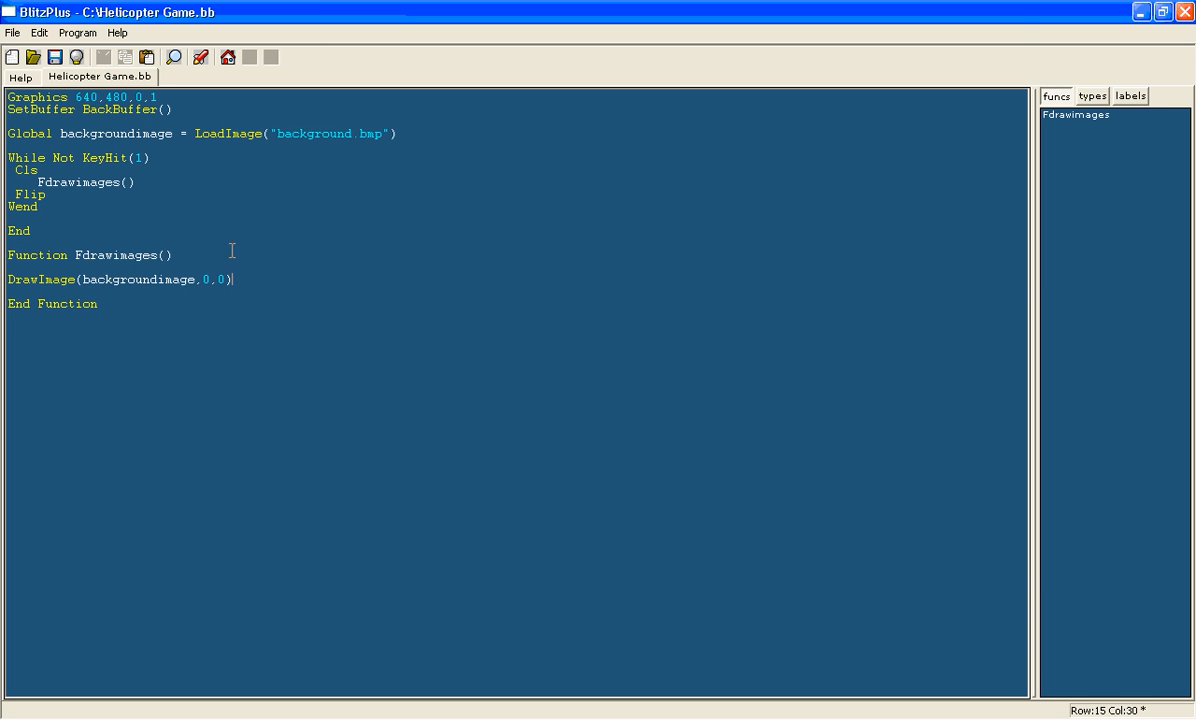
{"action": "mouse_move", "coordinate": [271, 281]}
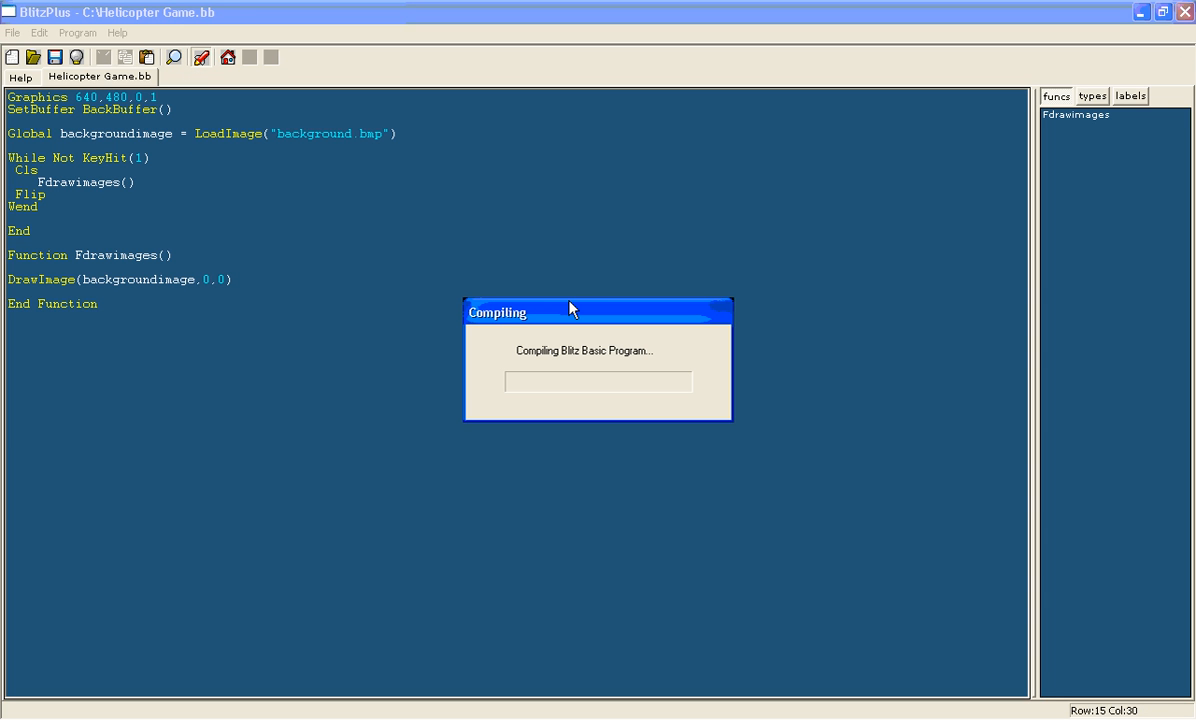
{"action": "mouse_move", "coordinate": [581, 349]}
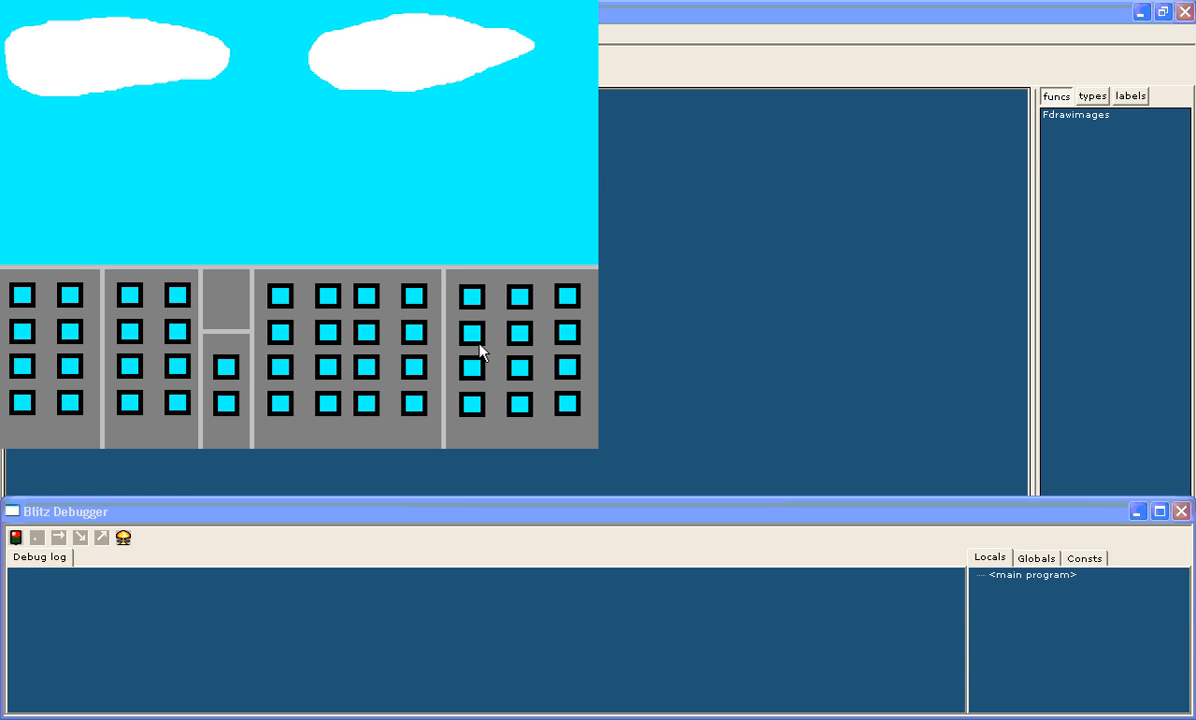
{"action": "mouse_move", "coordinate": [525, 337]}
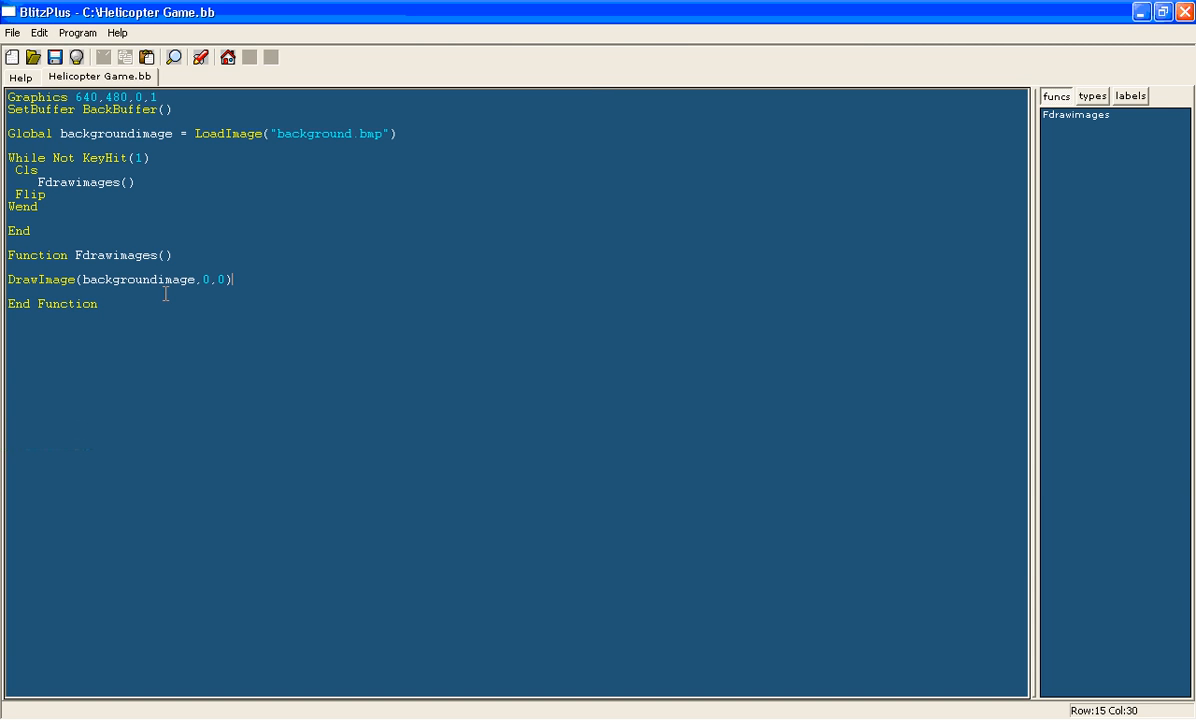
- Declare Global heliImage = LoadImage("Helicopter.bmp") below the background image global
{"action": "left_click", "coordinate": [101, 303]}
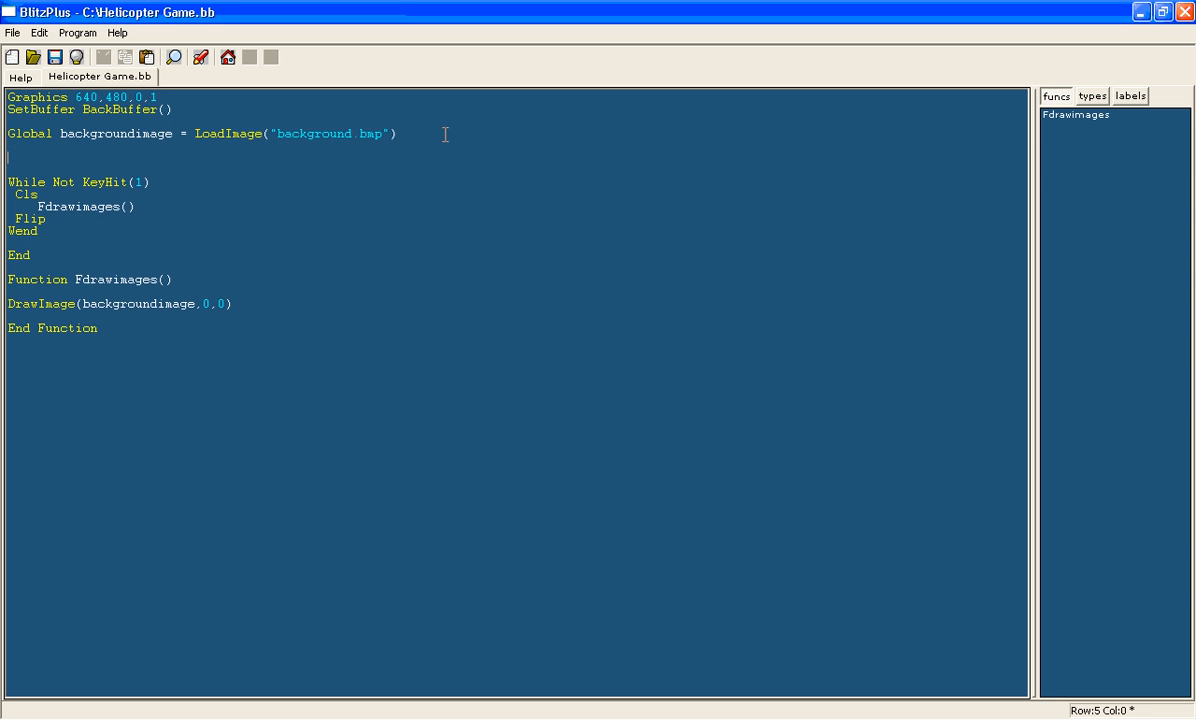
{"action": "type", "text": "Global"}
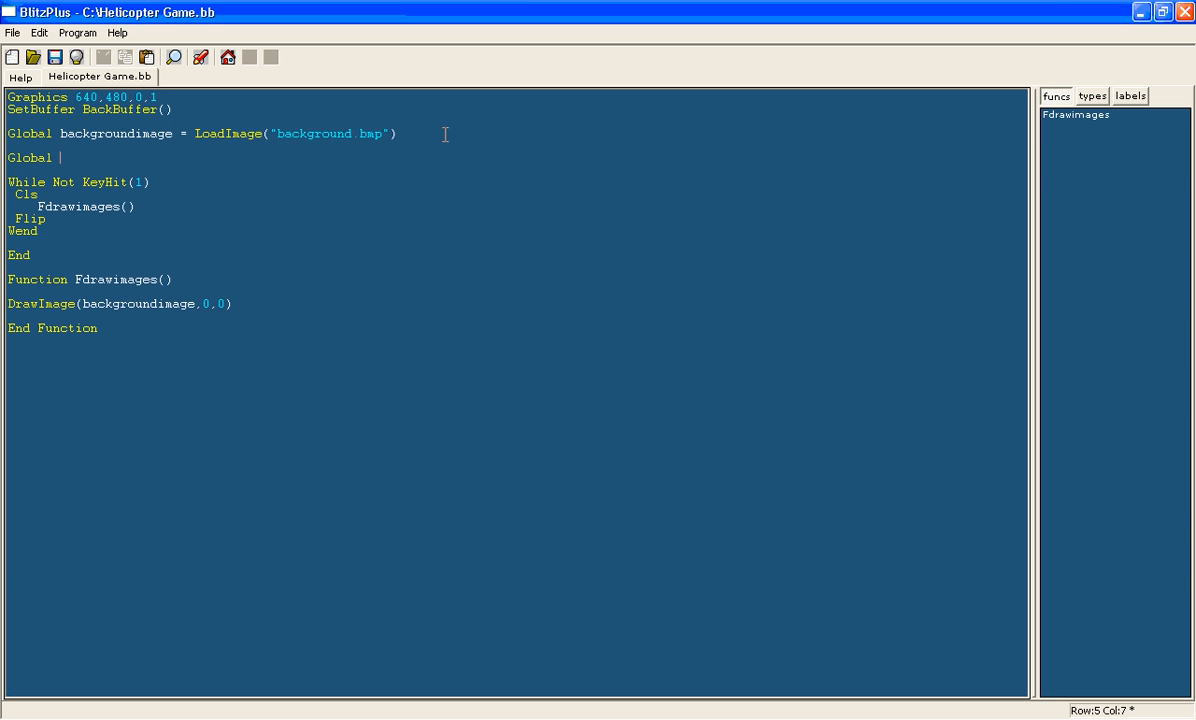
{"action": "type", "text": "heli"}
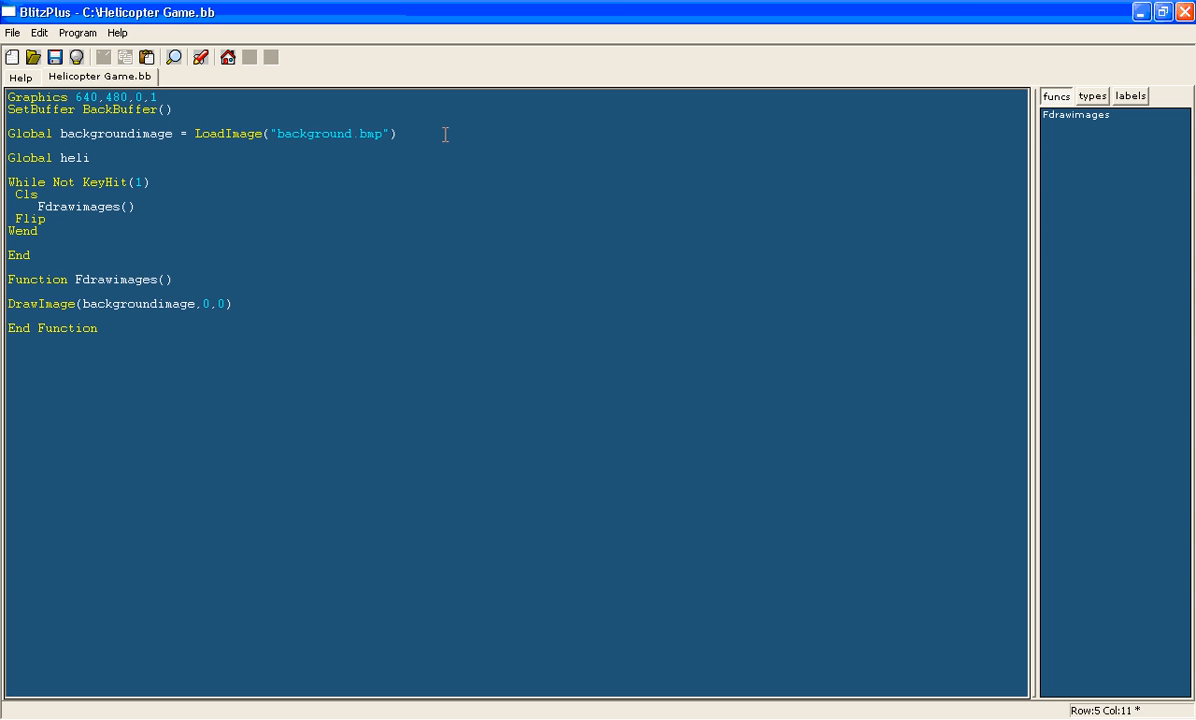
{"action": "type", "text": "Image"}
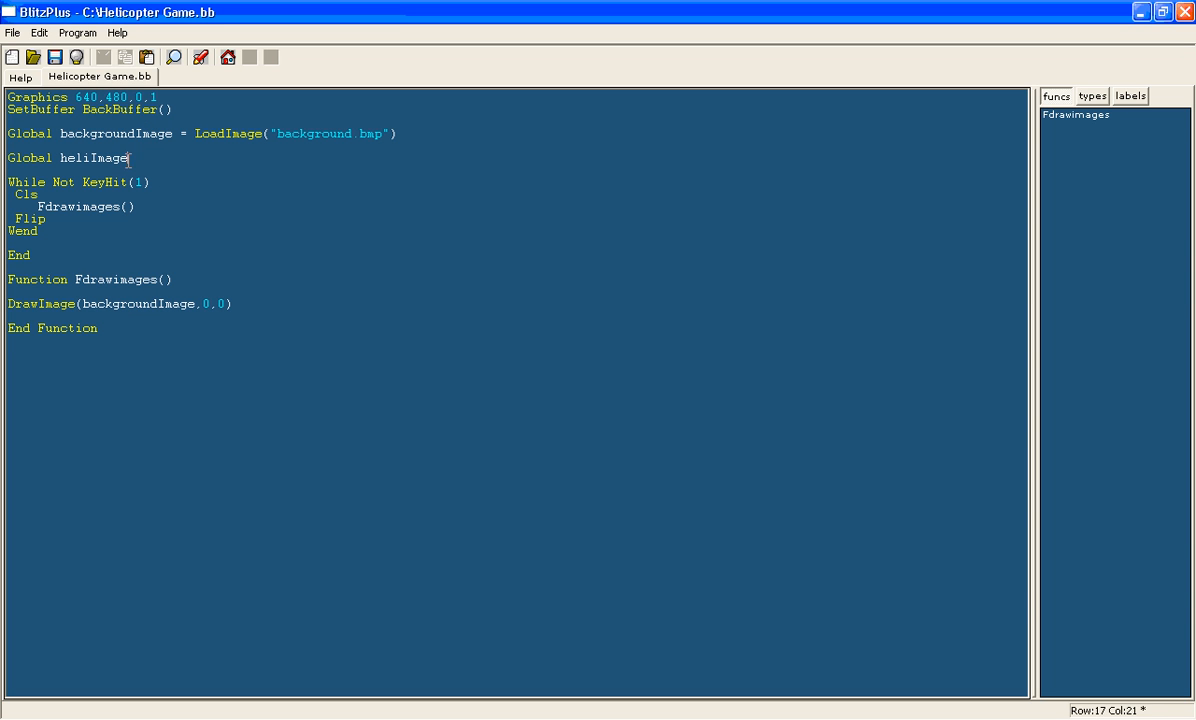
{"action": "type", "text": "="}
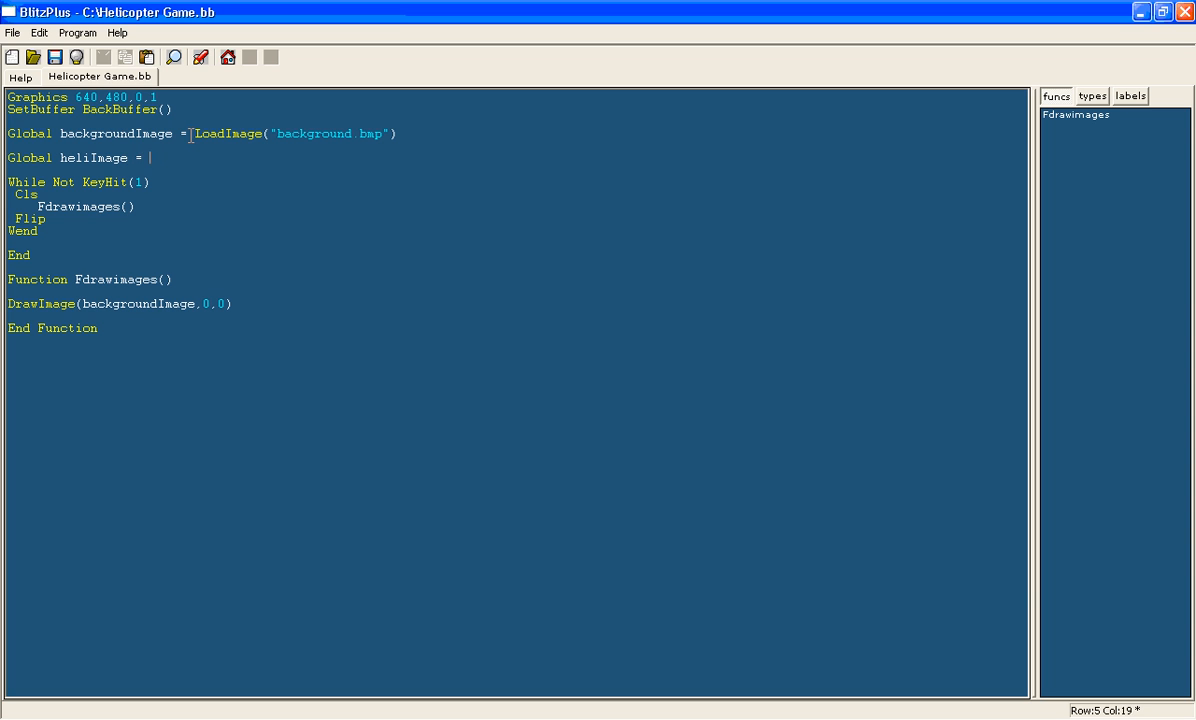
{"action": "type", "text": "LoadImage("}
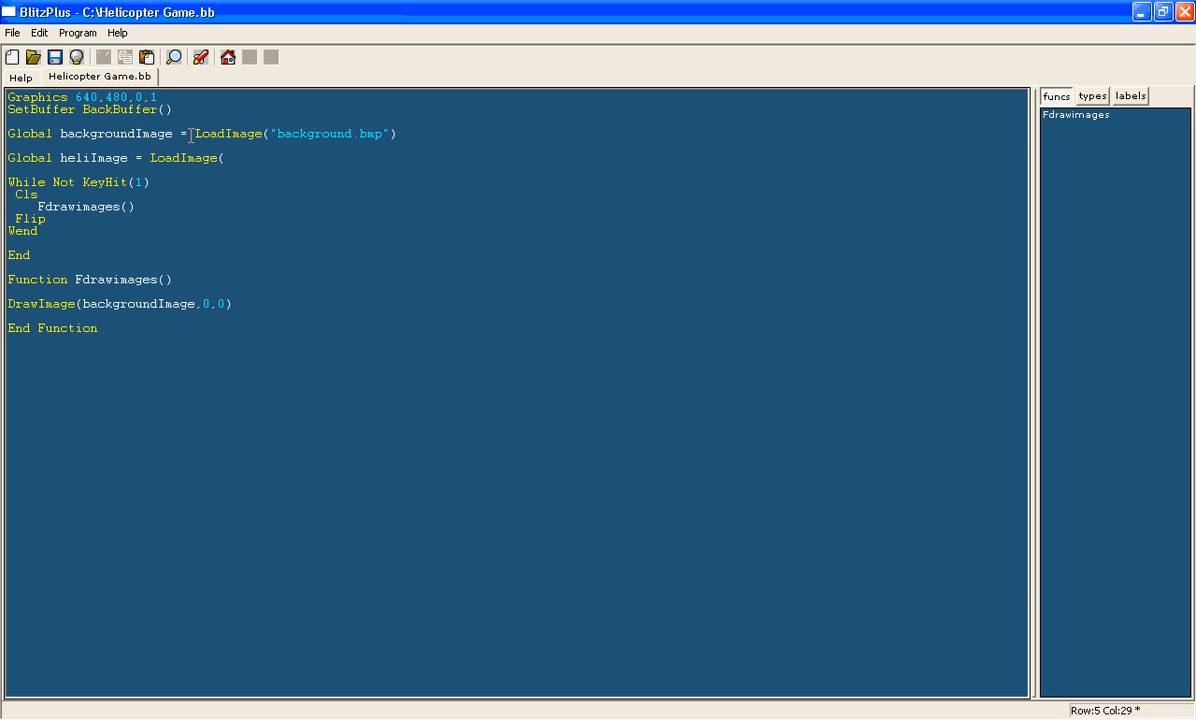
{"action": "type", "text": "\"Helic"}
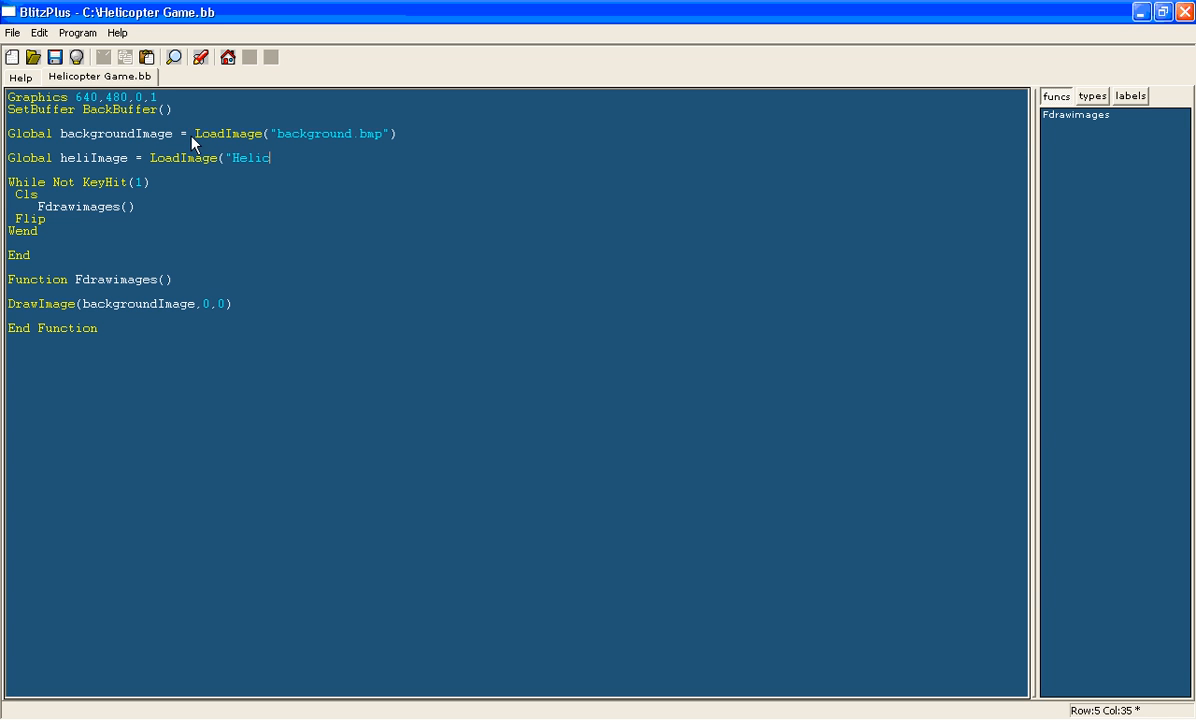
{"action": "type", "text": "opter.bmp"}
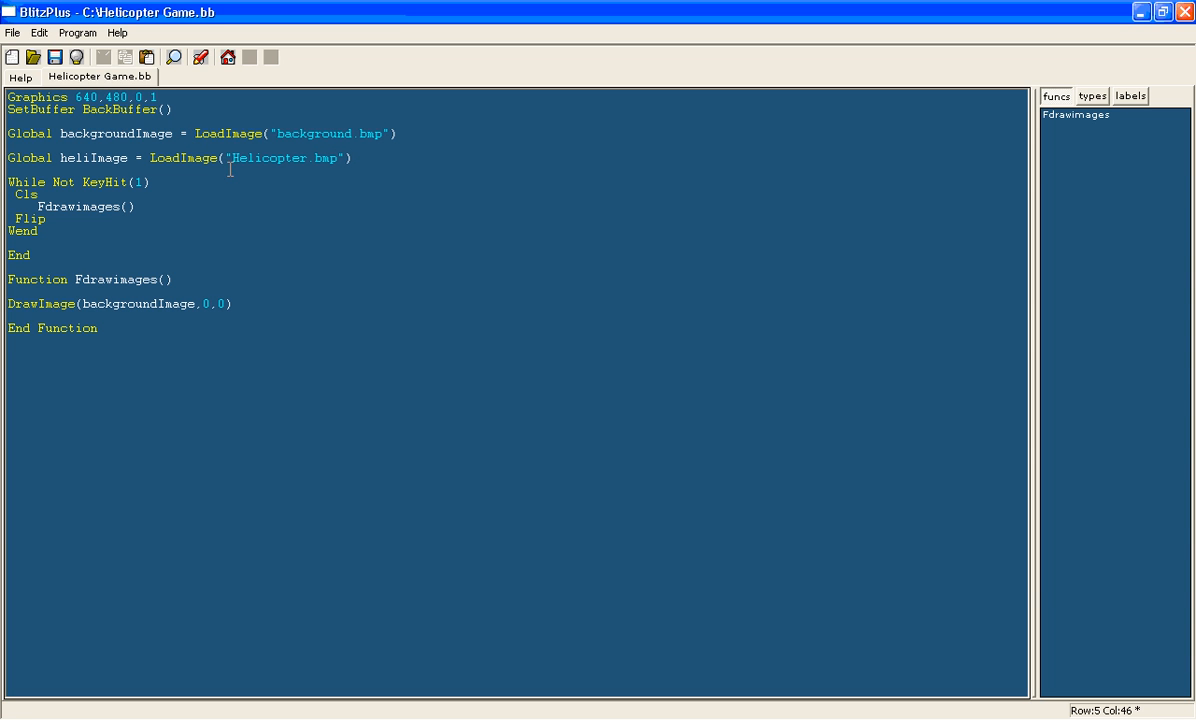
{"action": "mouse_move", "coordinate": [250, 172]}
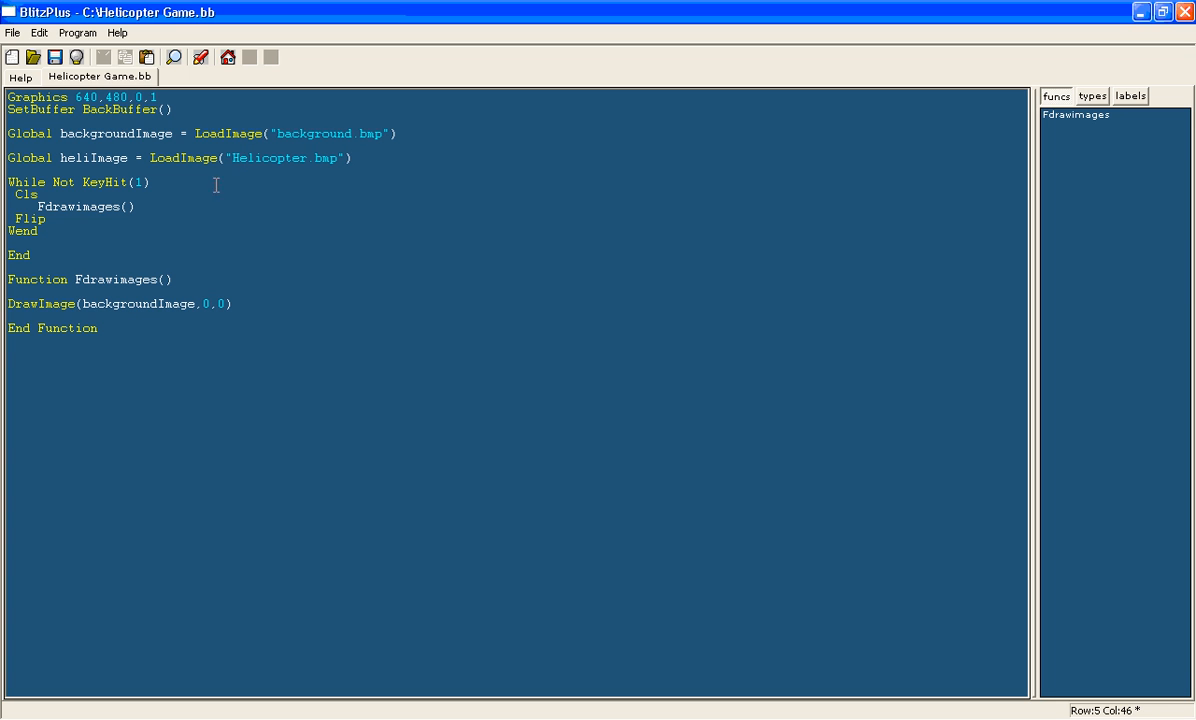
{"action": "mouse_move", "coordinate": [352, 665]}
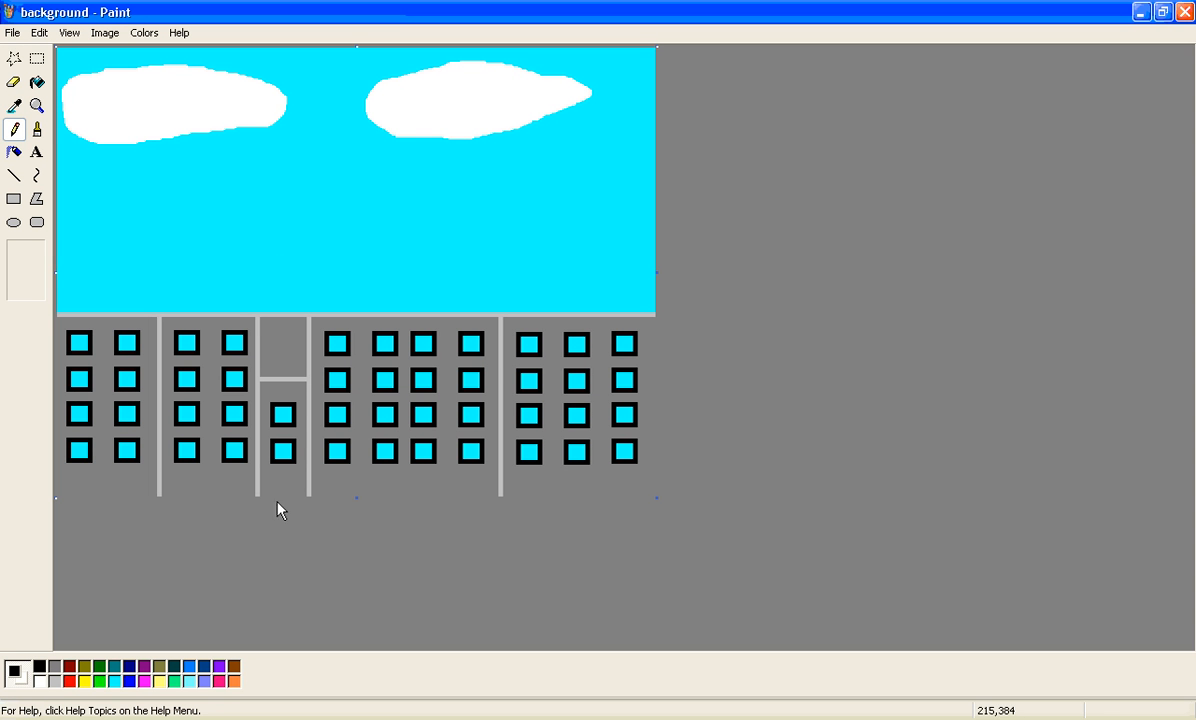
{"action": "mouse_move", "coordinate": [200, 260]}
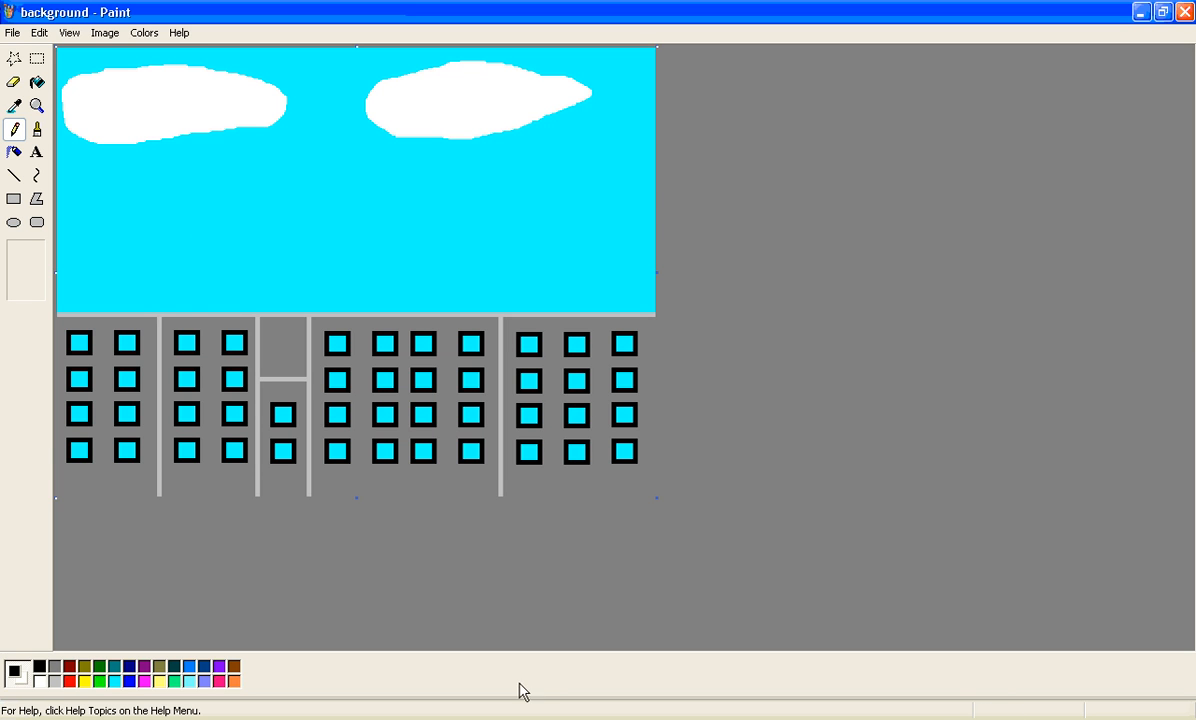
{"action": "mouse_move", "coordinate": [585, 698]}
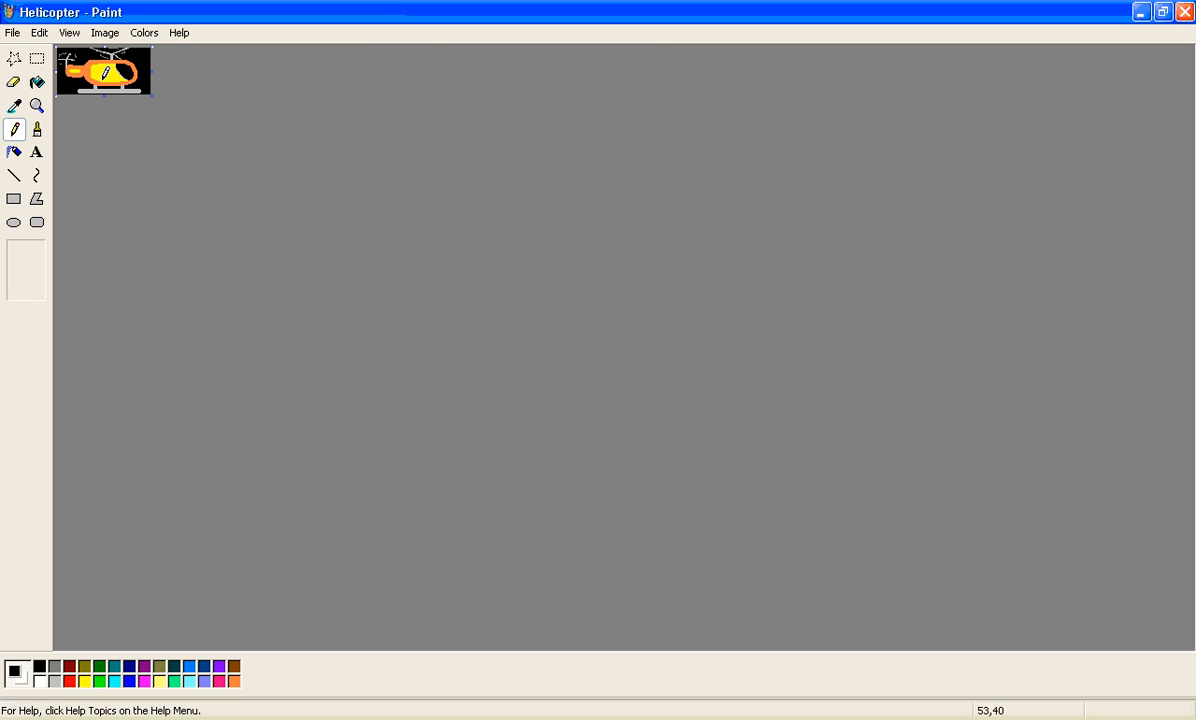
- Magnify the orange helicopter picture in Paint to view its details
{"action": "left_click", "coordinate": [37, 106]}
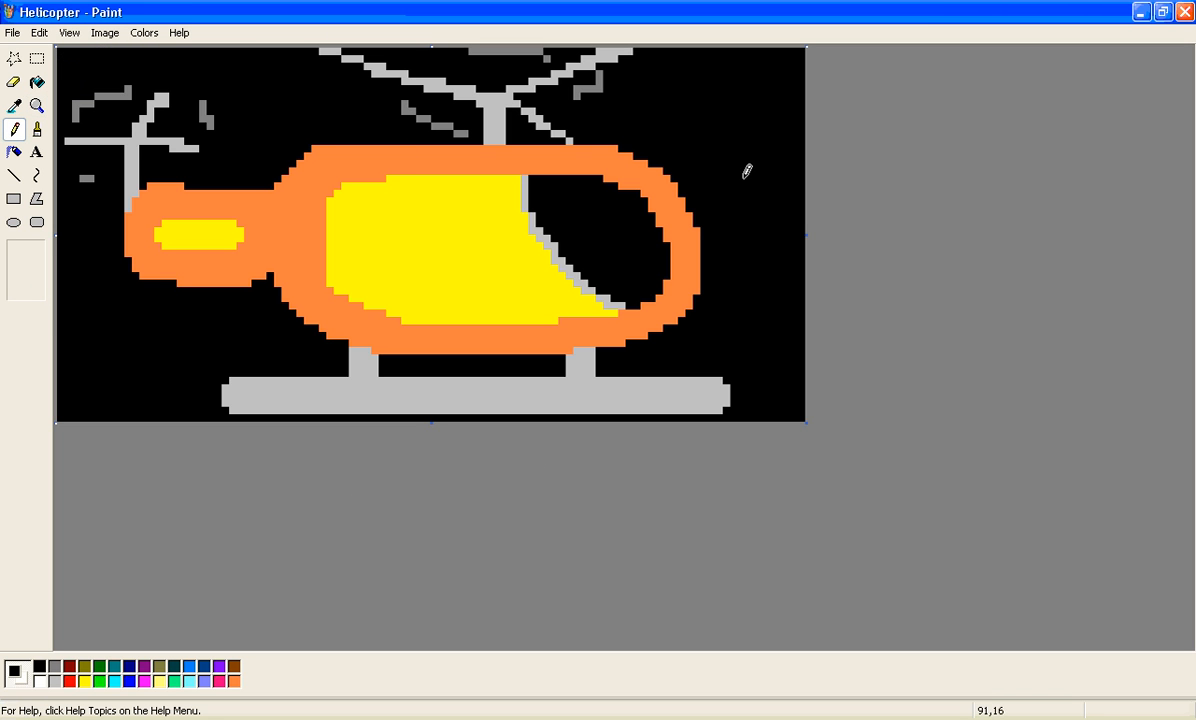
{"action": "mouse_move", "coordinate": [747, 400]}
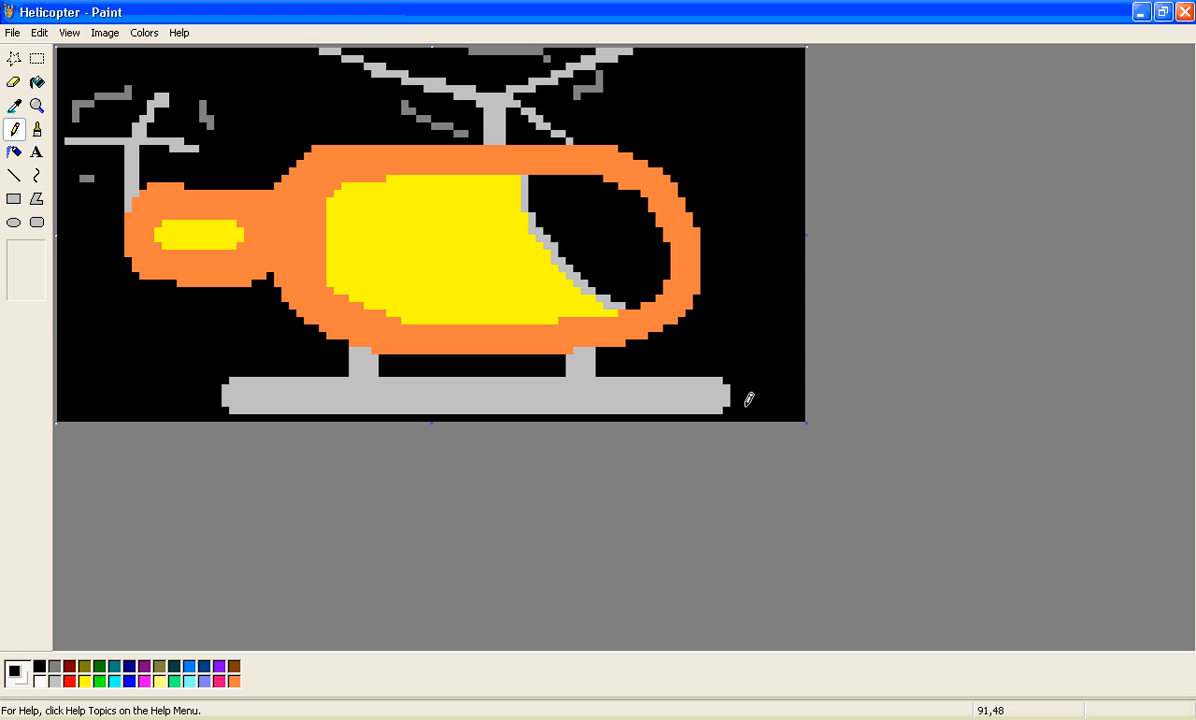
{"action": "mouse_move", "coordinate": [703, 178]}
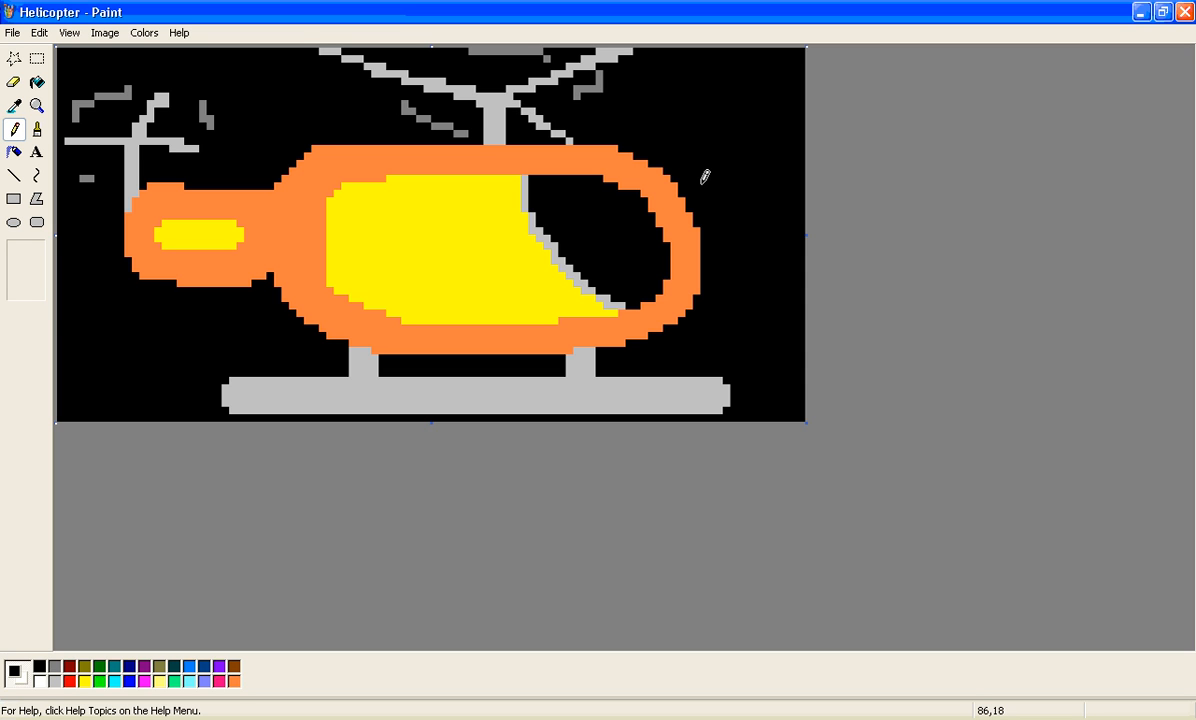
{"action": "mouse_move", "coordinate": [751, 205]}
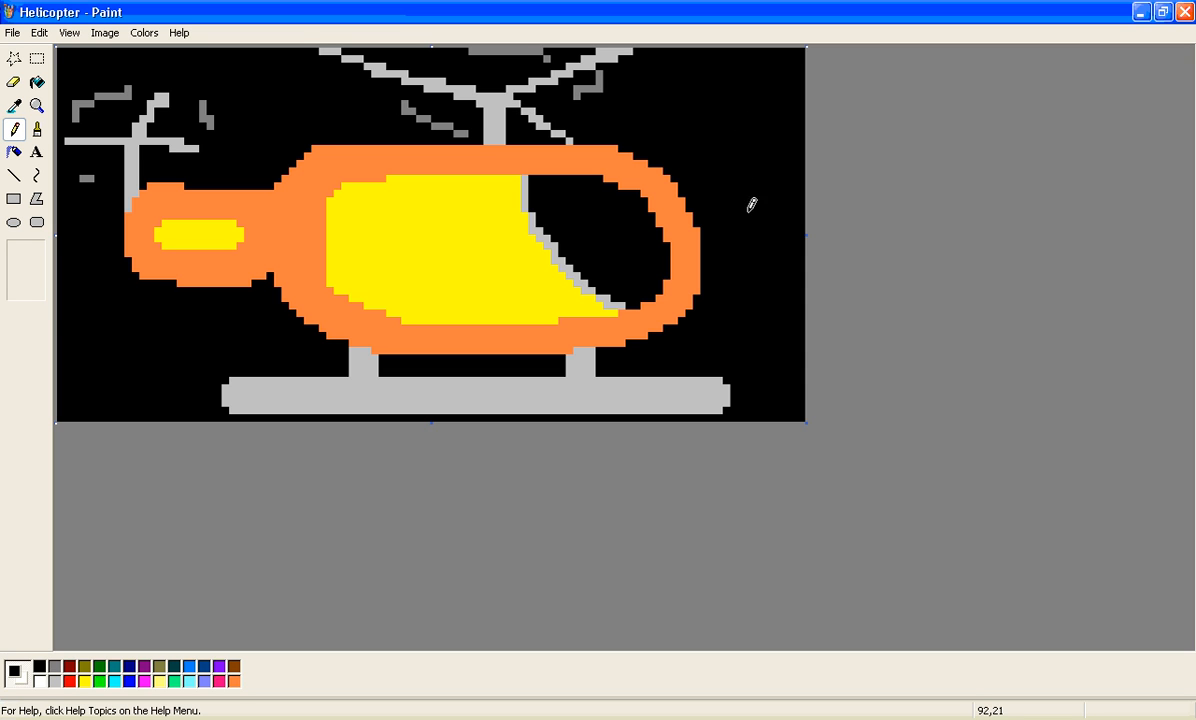
{"action": "mouse_move", "coordinate": [576, 210]}
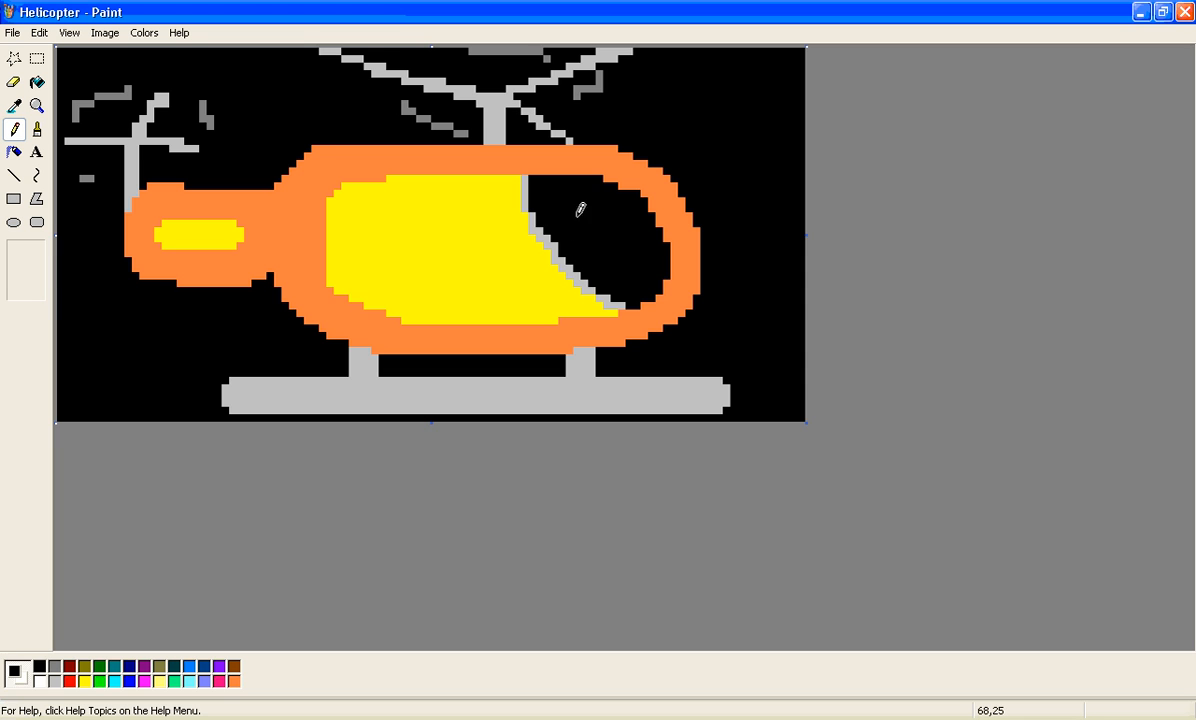
{"action": "mouse_move", "coordinate": [560, 188]}
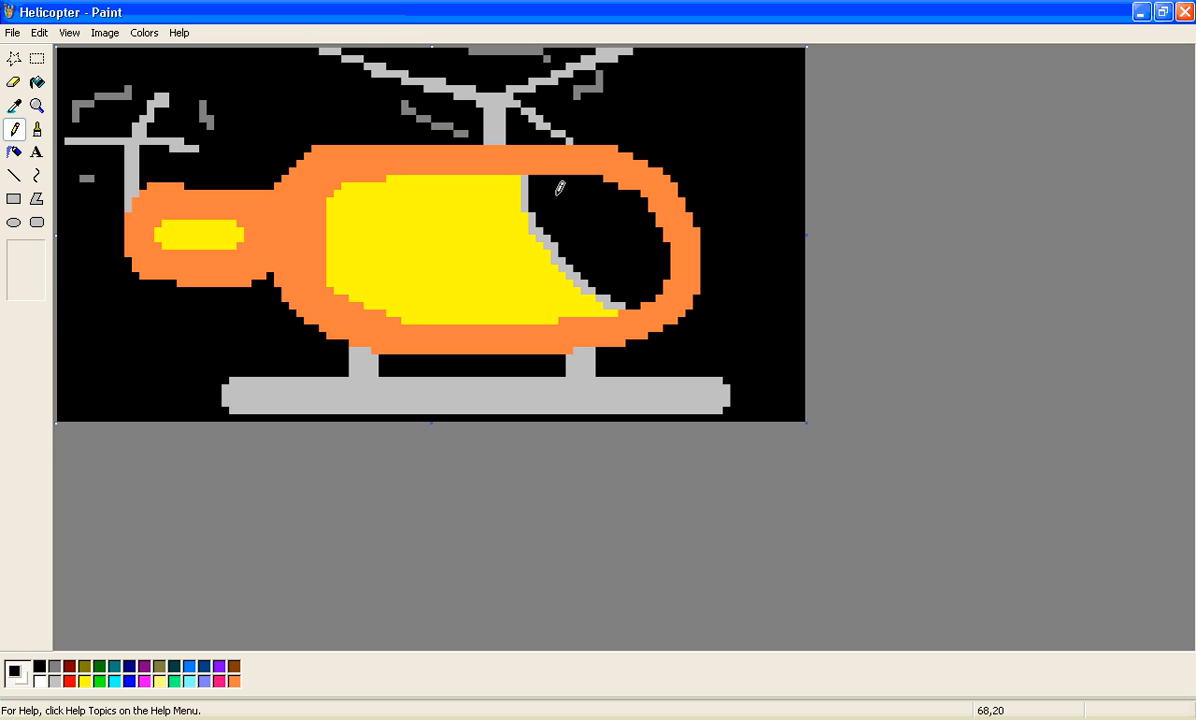
{"action": "mouse_move", "coordinate": [580, 240]}
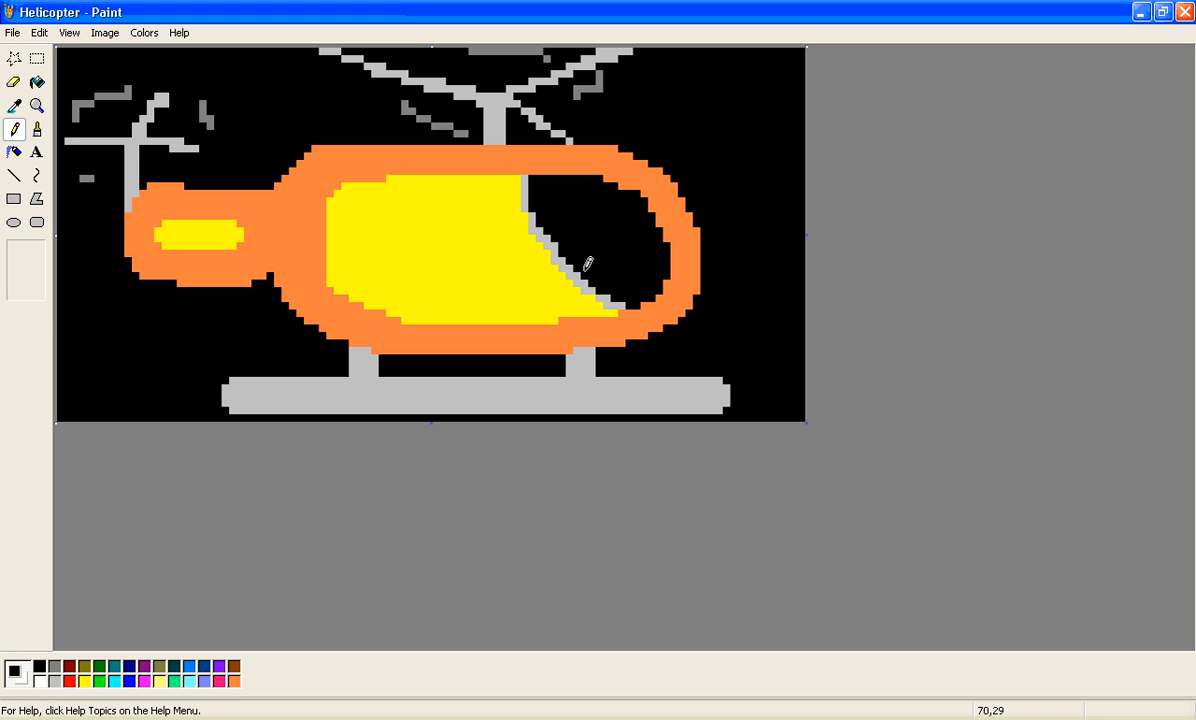
{"action": "mouse_move", "coordinate": [662, 140]}
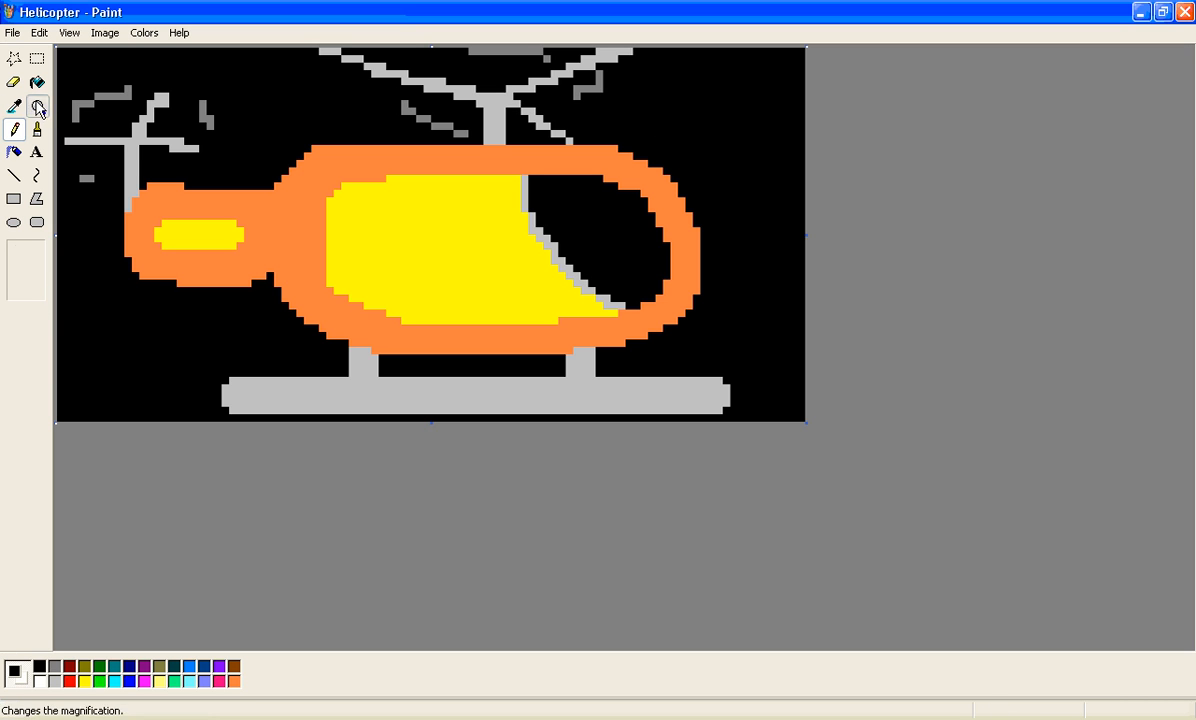
{"action": "left_click", "coordinate": [37, 106]}
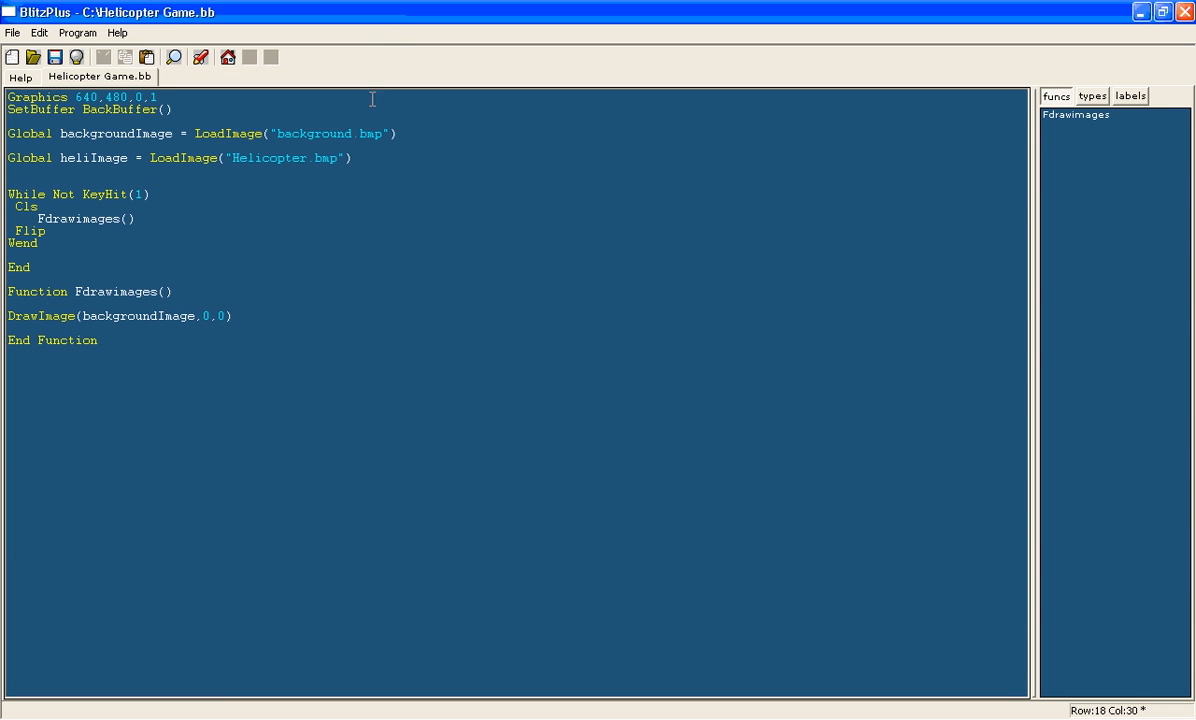
- Add Global heliXpos = 50 and begin Global heliYpos below heliImage
{"action": "type", "text": "Global"}
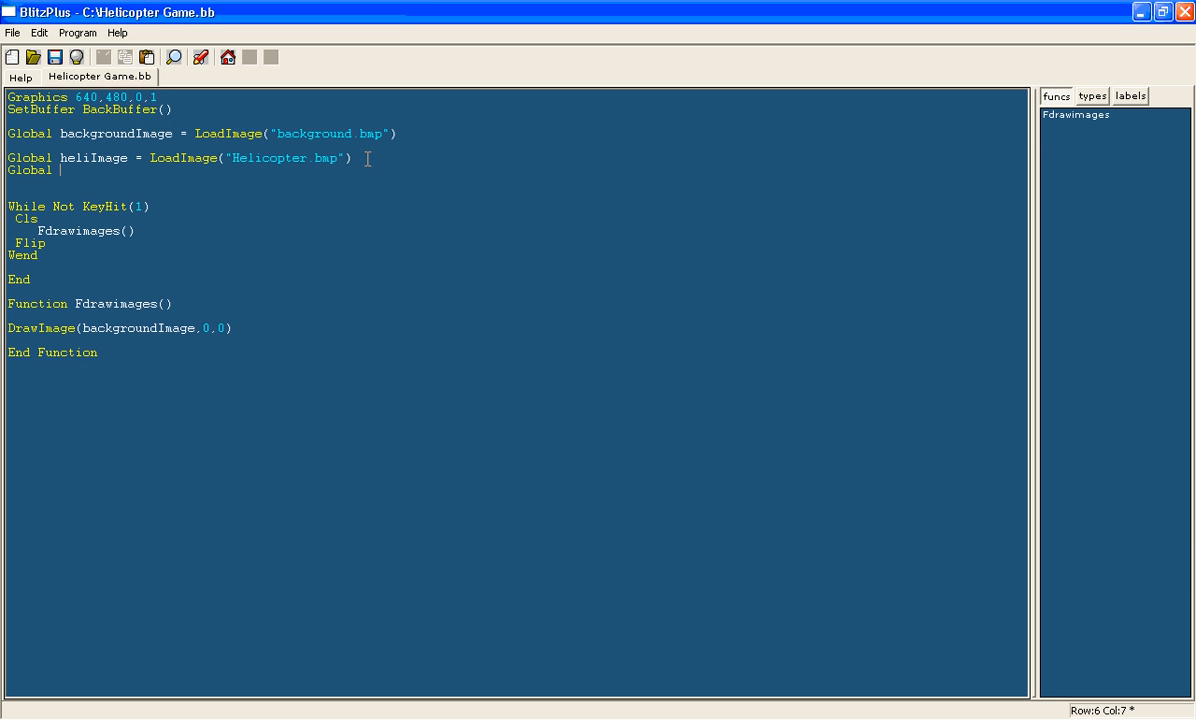
{"action": "type", "text": "hel"}
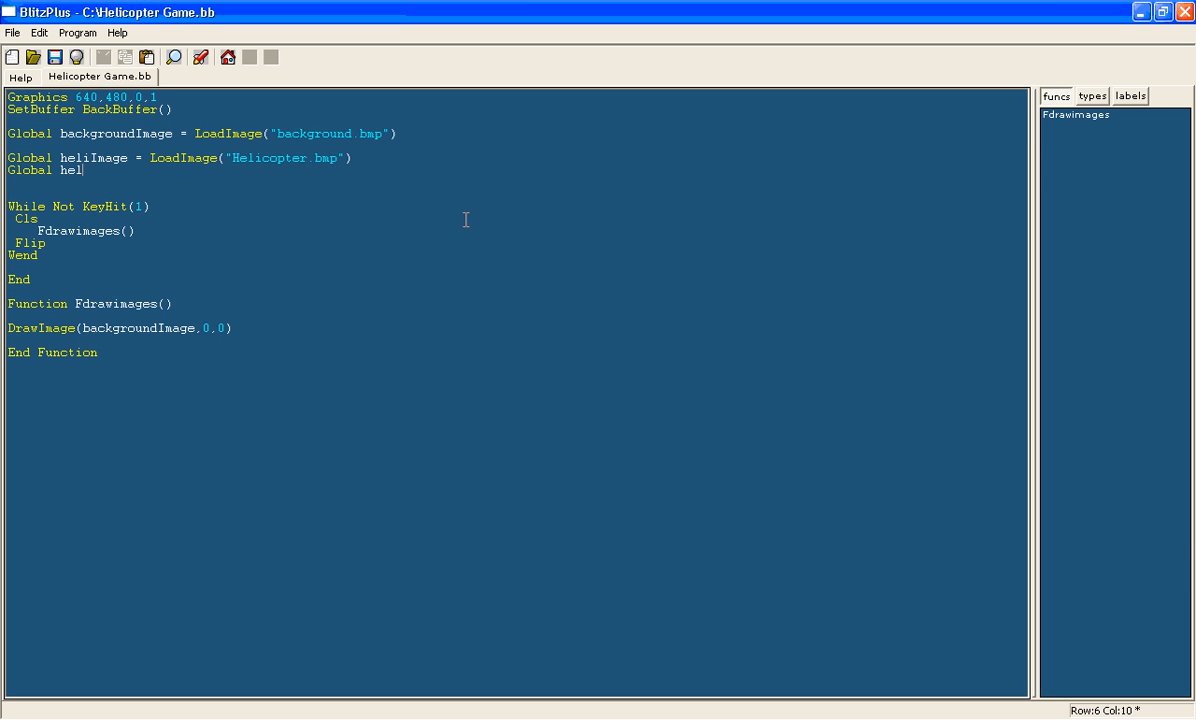
{"action": "type", "text": "iXpos ="}
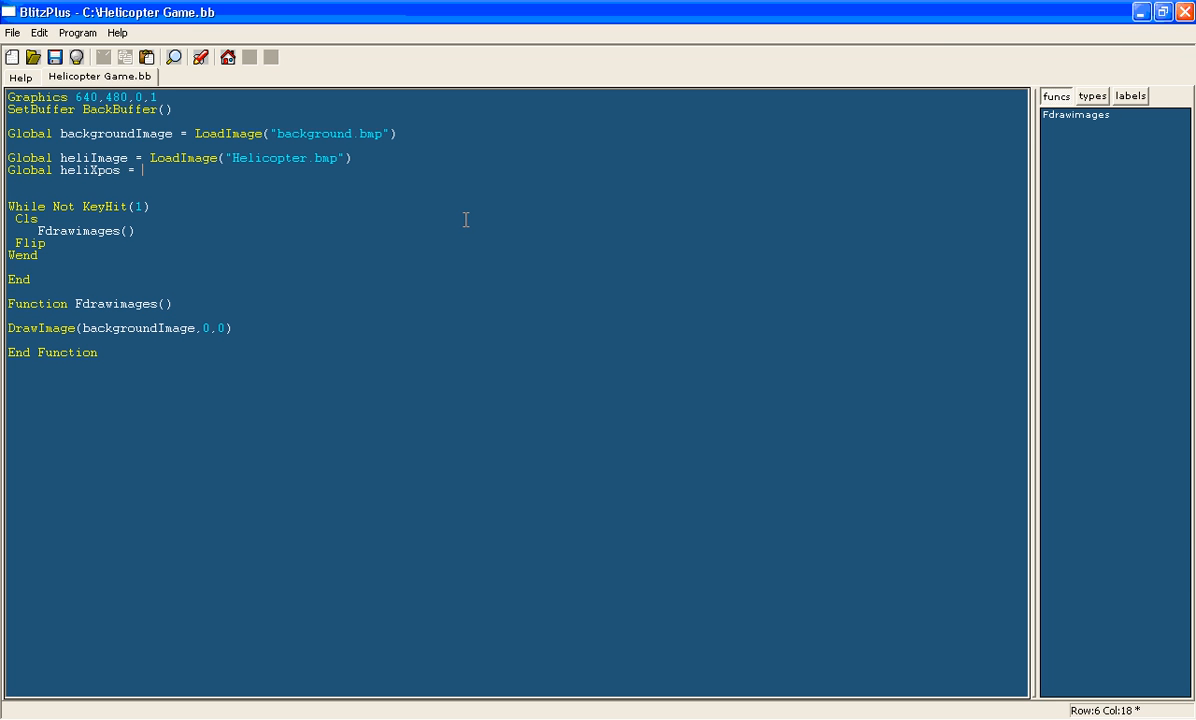
{"action": "type", "text": "1"}
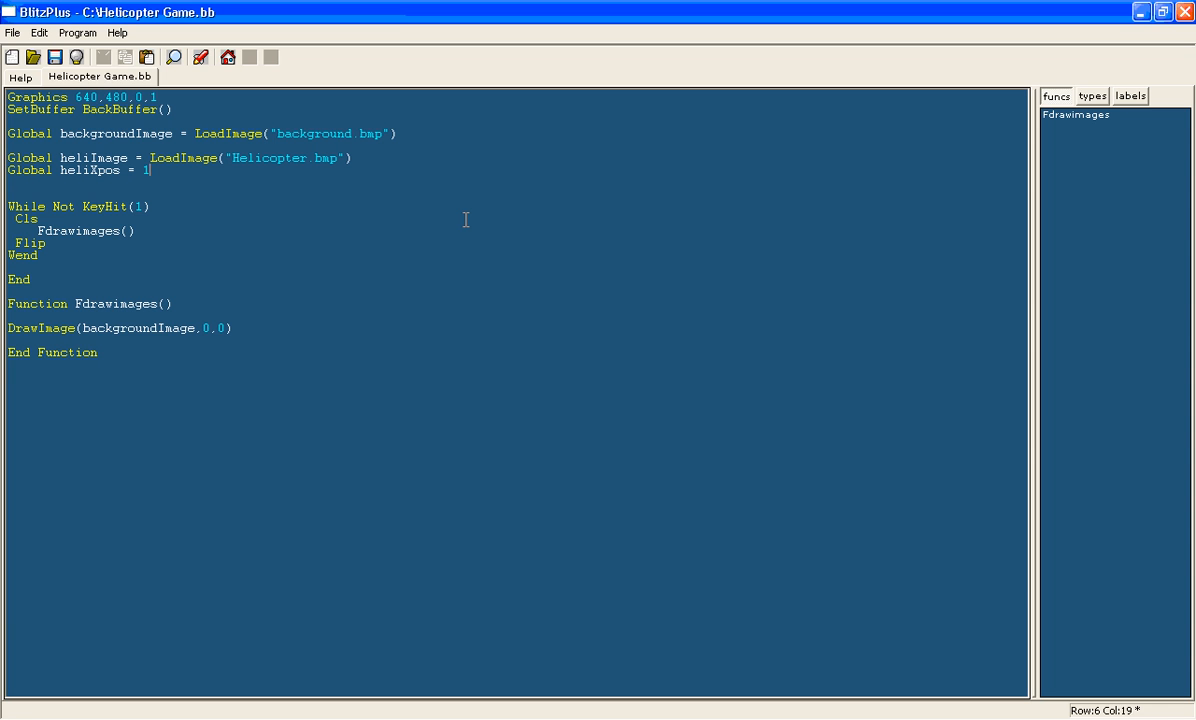
{"action": "type", "text": "50"}
{"action": "type", "text": "Global he"}
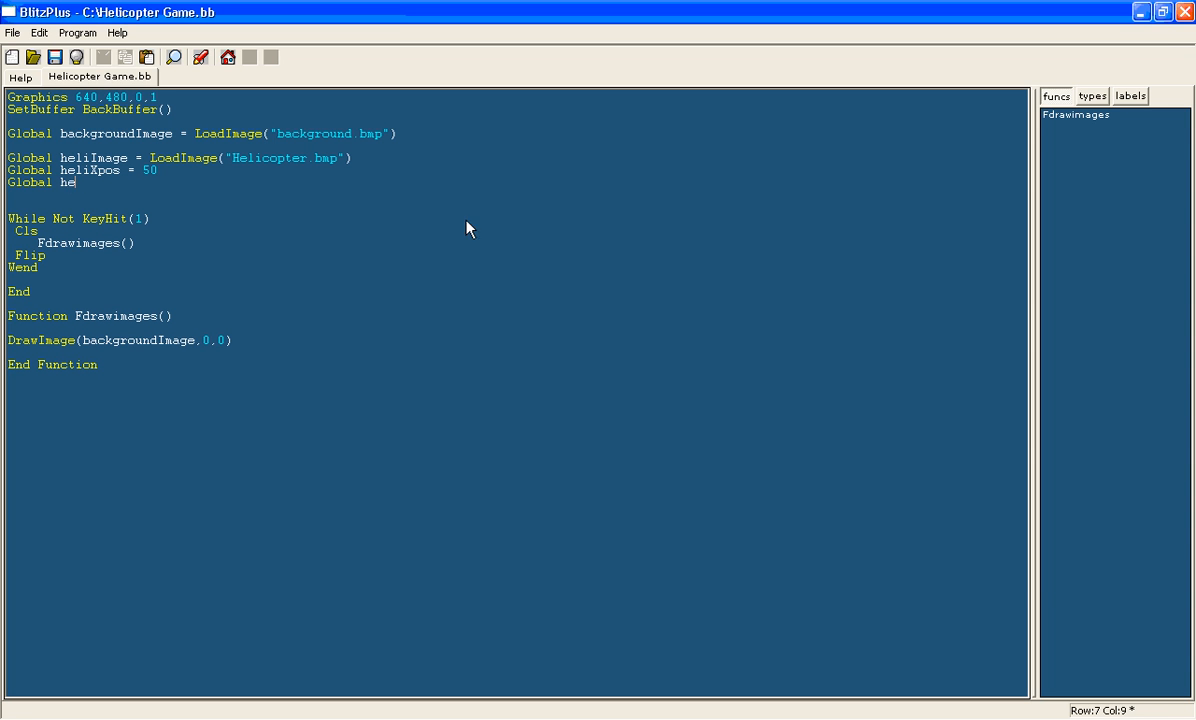
{"action": "type", "text": "liYpos = 120"}
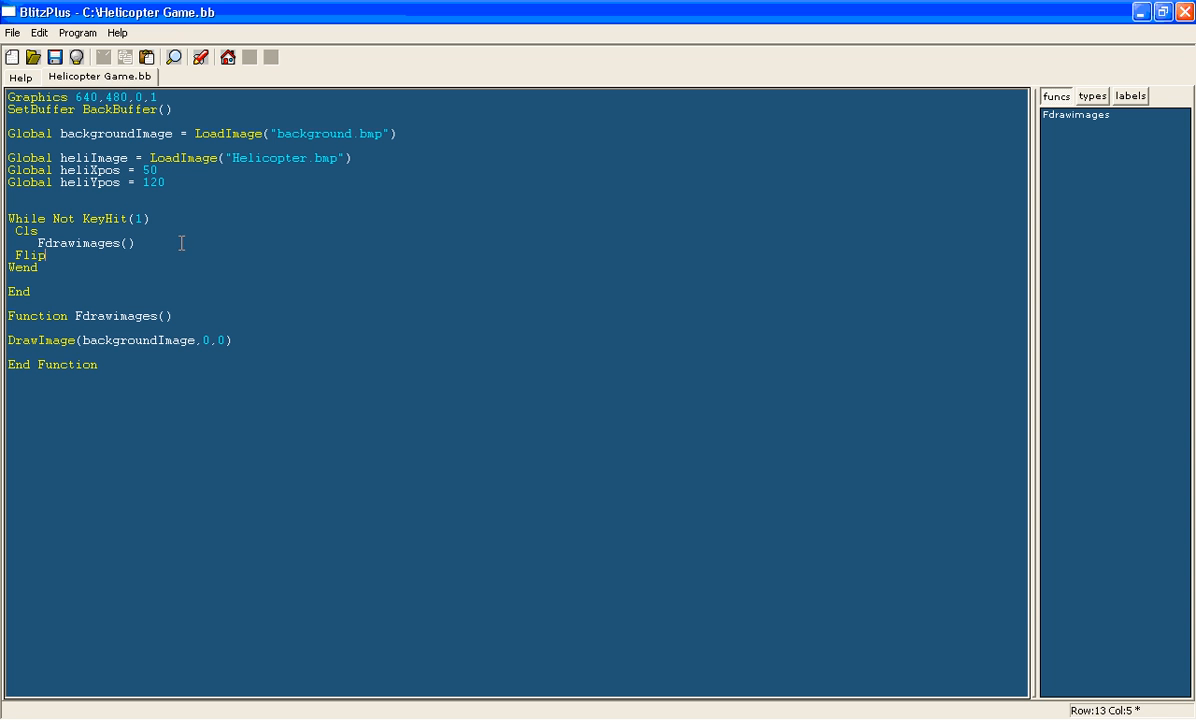
- Call Fflycopter() after Fdrawimages() and add an empty Function Fflycopter() block
{"action": "type", "text": "Flip"}
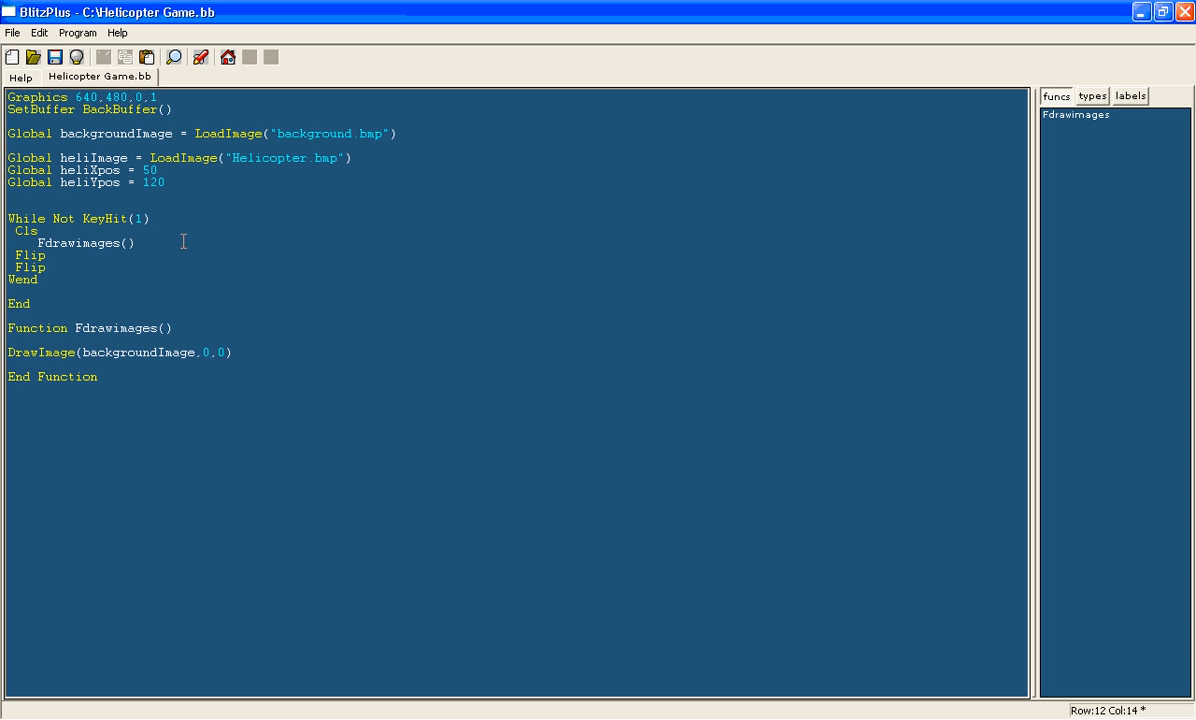
{"action": "type", "text": "Fc"}
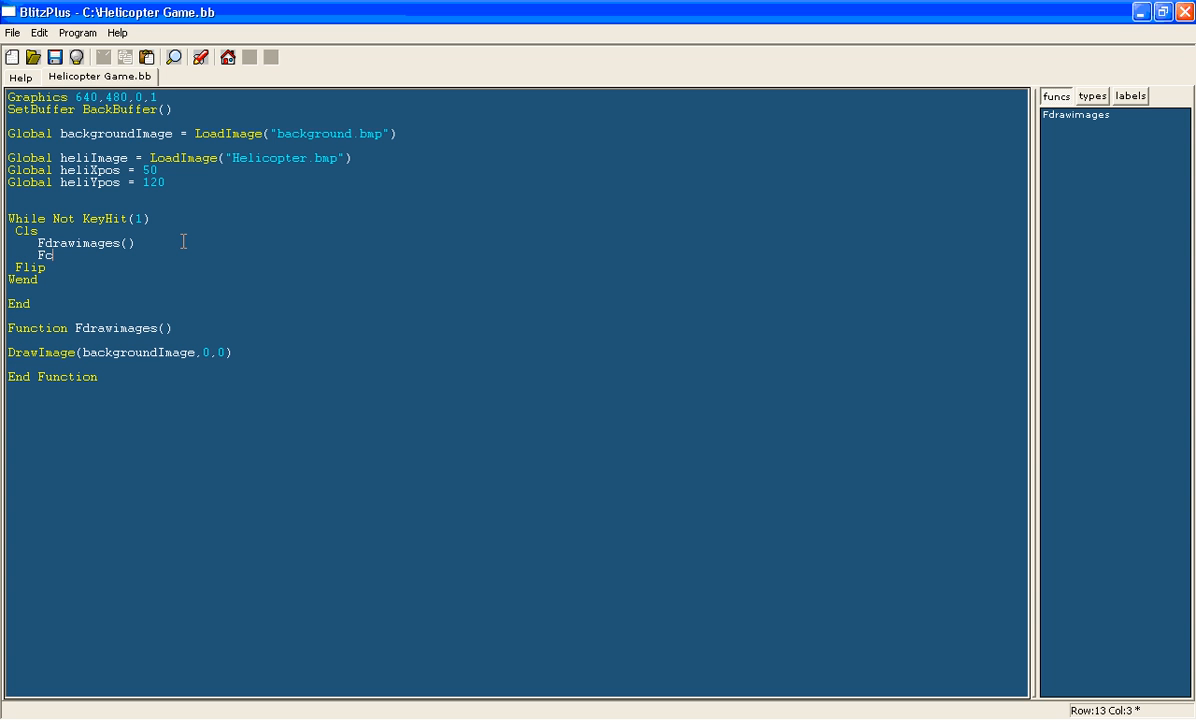
{"action": "type", "text": "flycopter("}
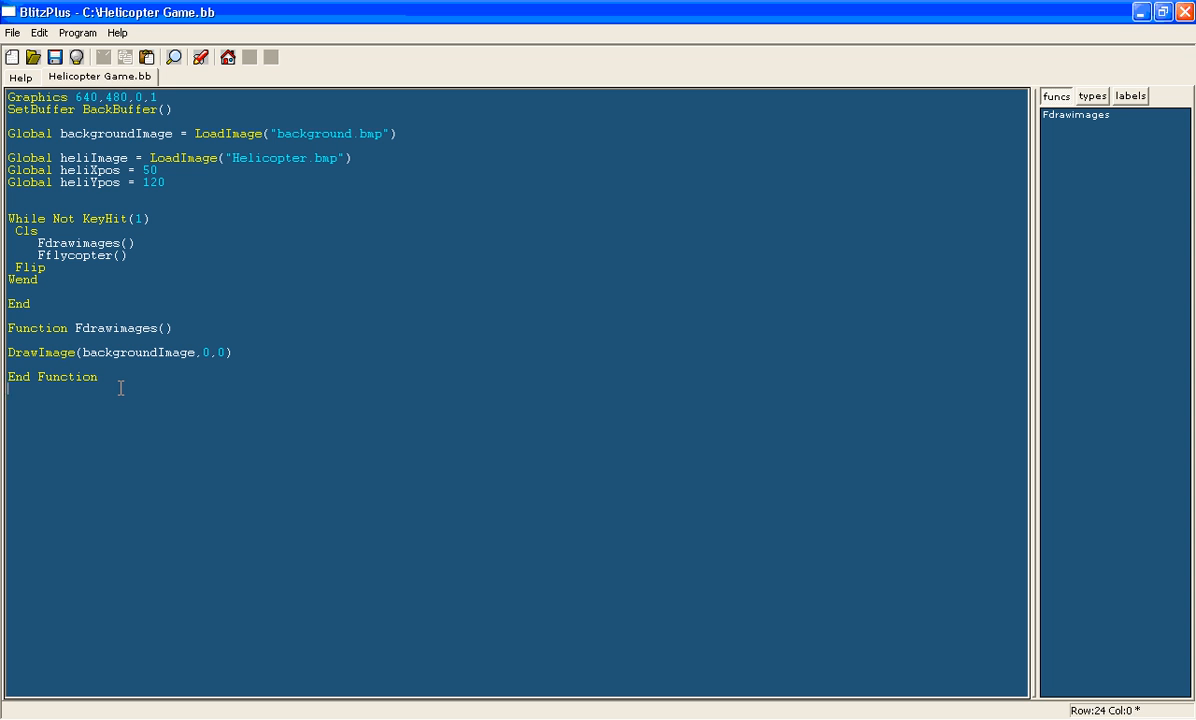
{"action": "type", "text": "Function"}
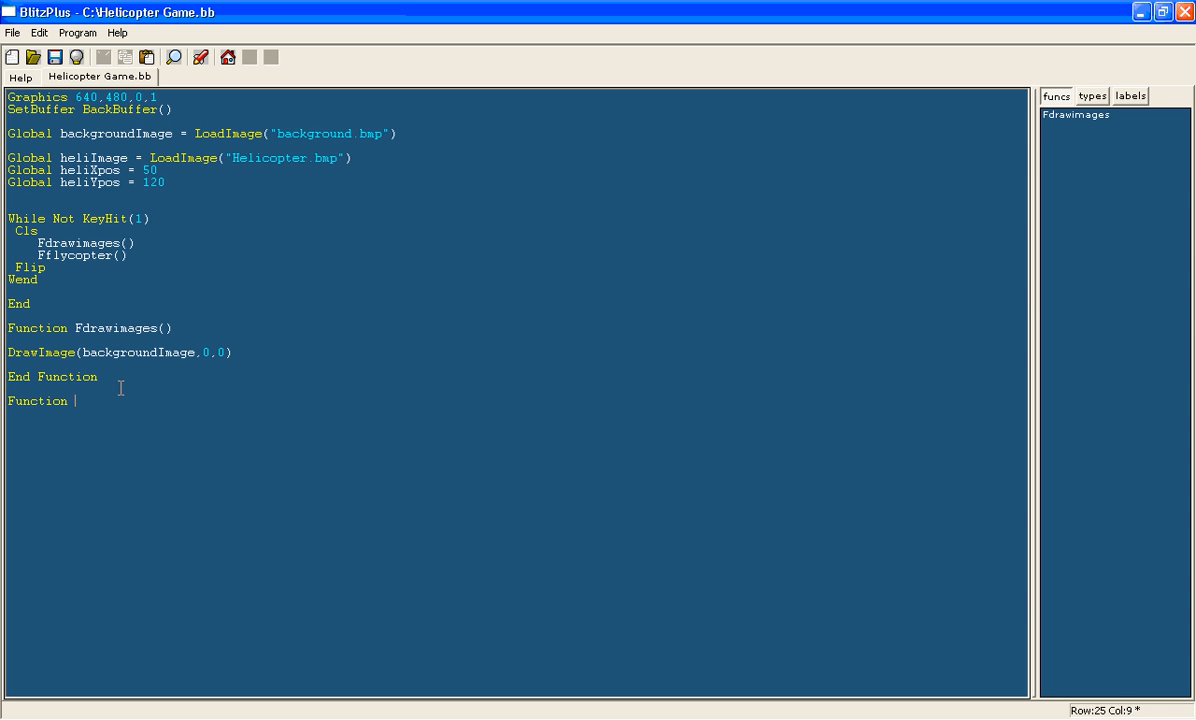
{"action": "type", "text": "Fflycopter("}
{"action": "left_click", "coordinate": [63, 450]}
{"action": "type", "text": "End Function"}
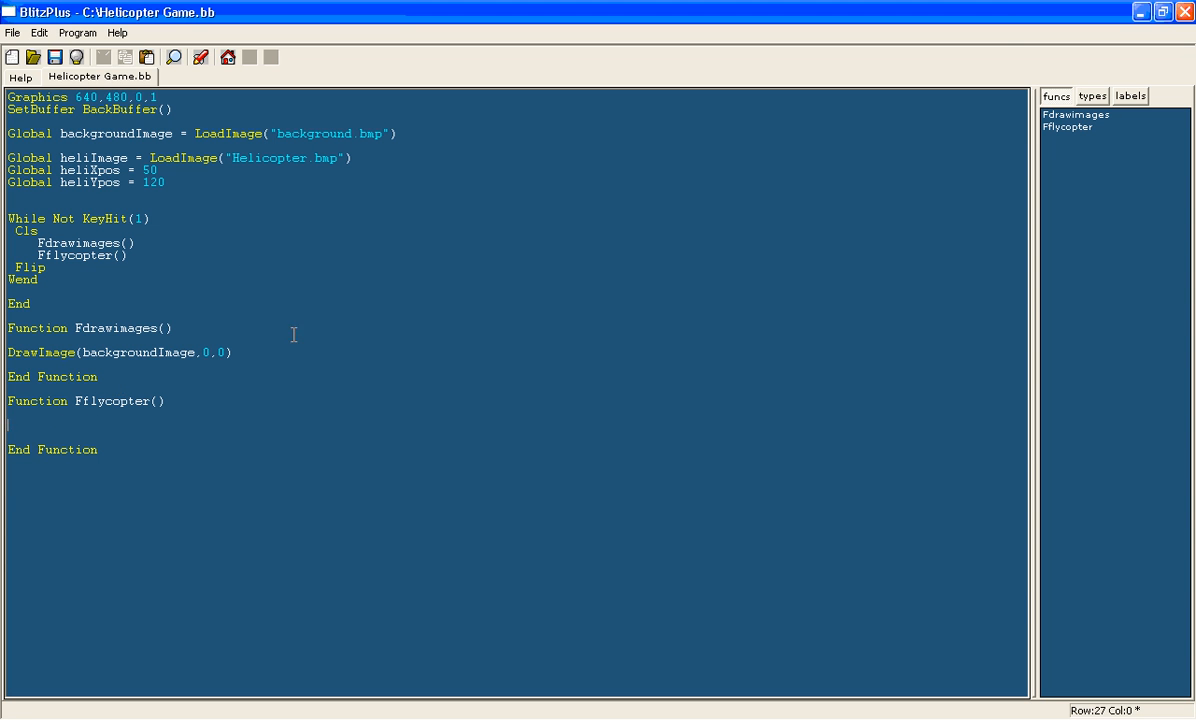
{"action": "mouse_move", "coordinate": [339, 382]}
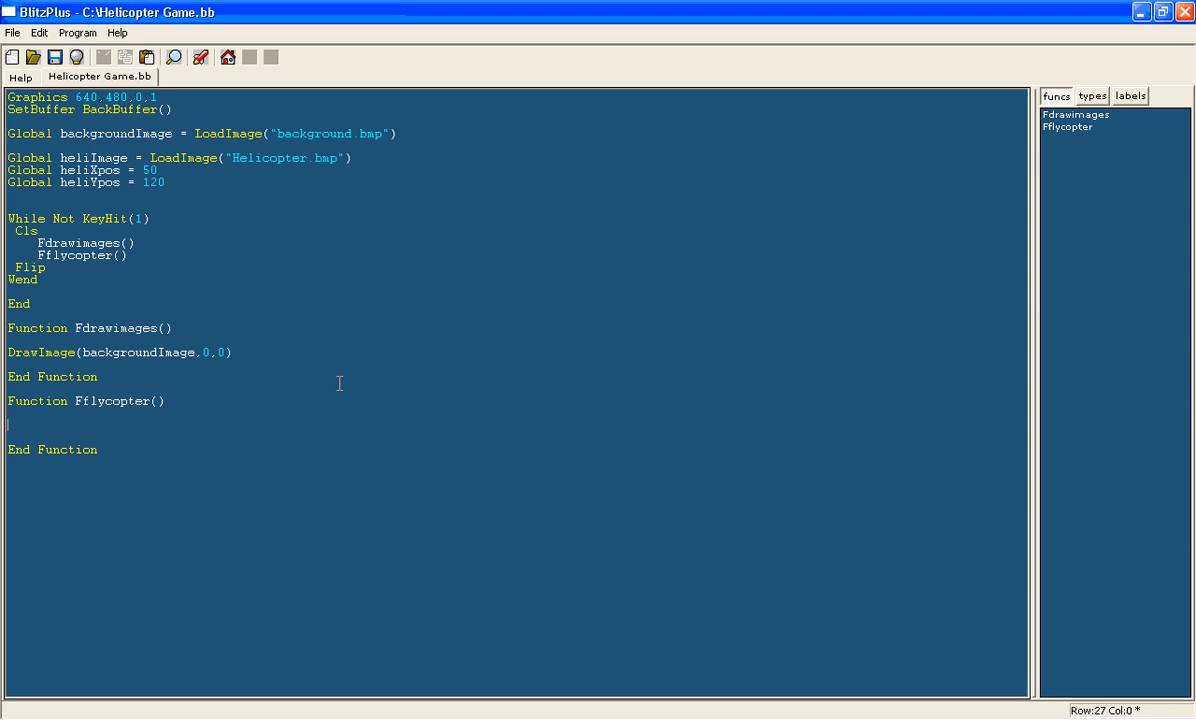
- Begin an If KeyDown( line inside Fflycopter and bring up the BlitzPlus help home page
{"action": "type", "text": "If"}
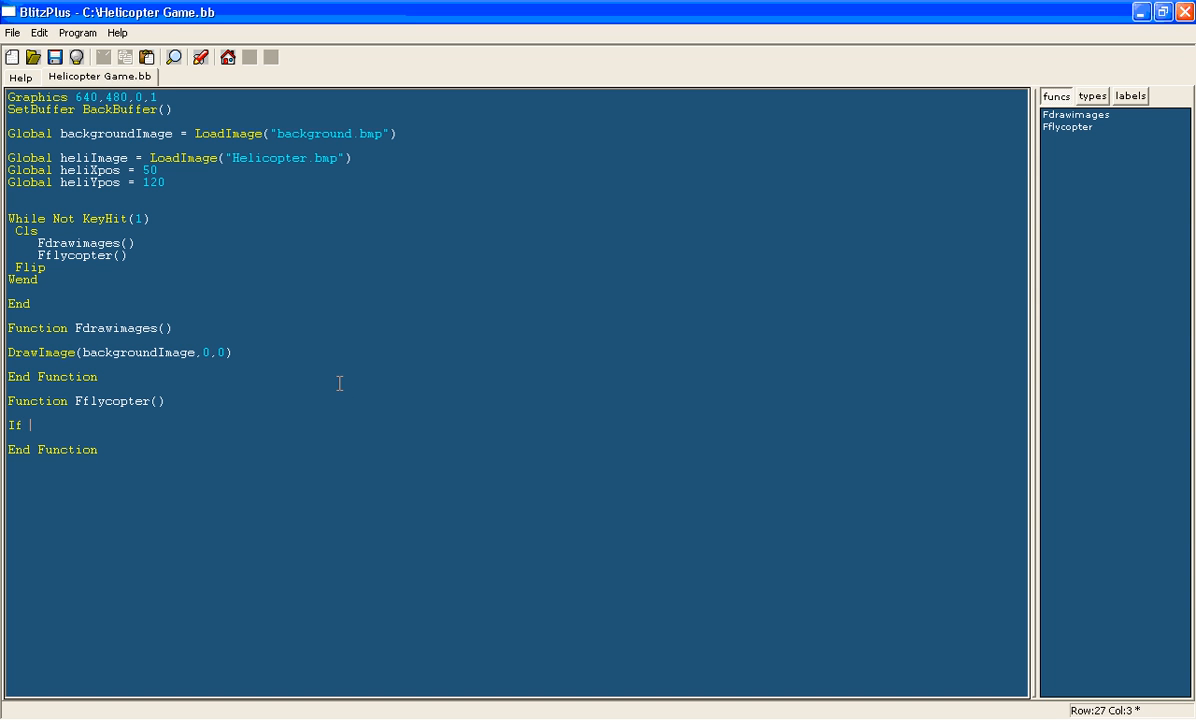
{"action": "type", "text": "keyd"}
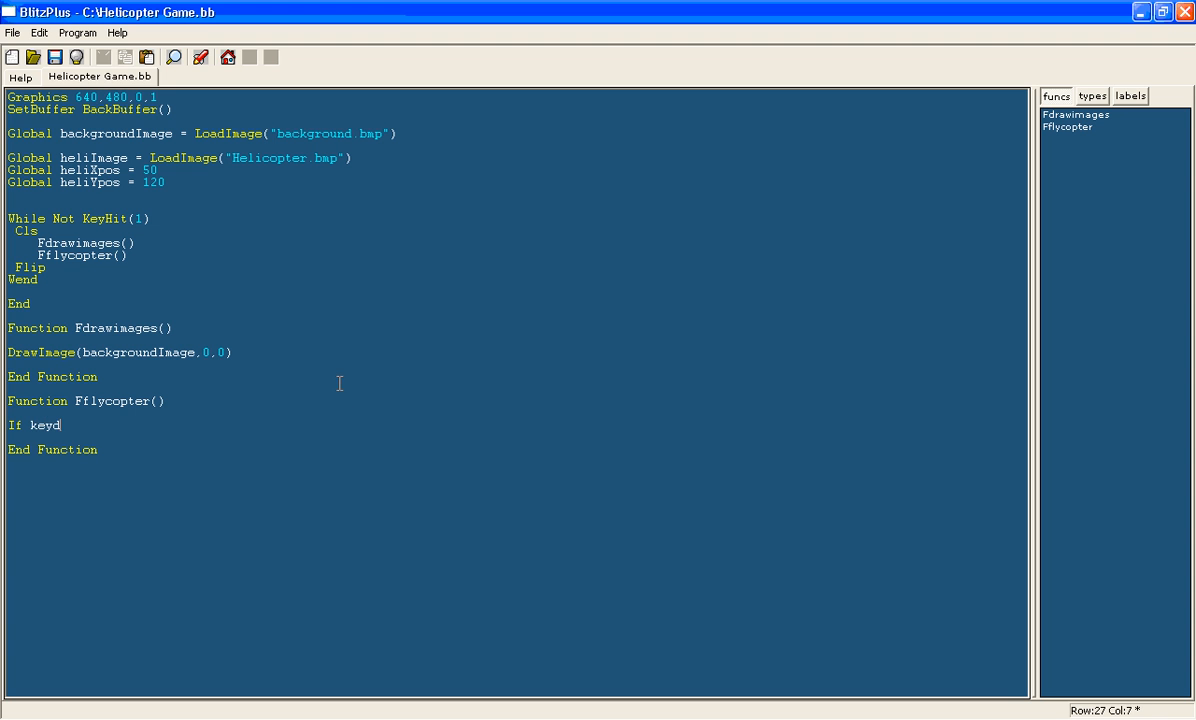
{"action": "type", "text": "KeyDown("}
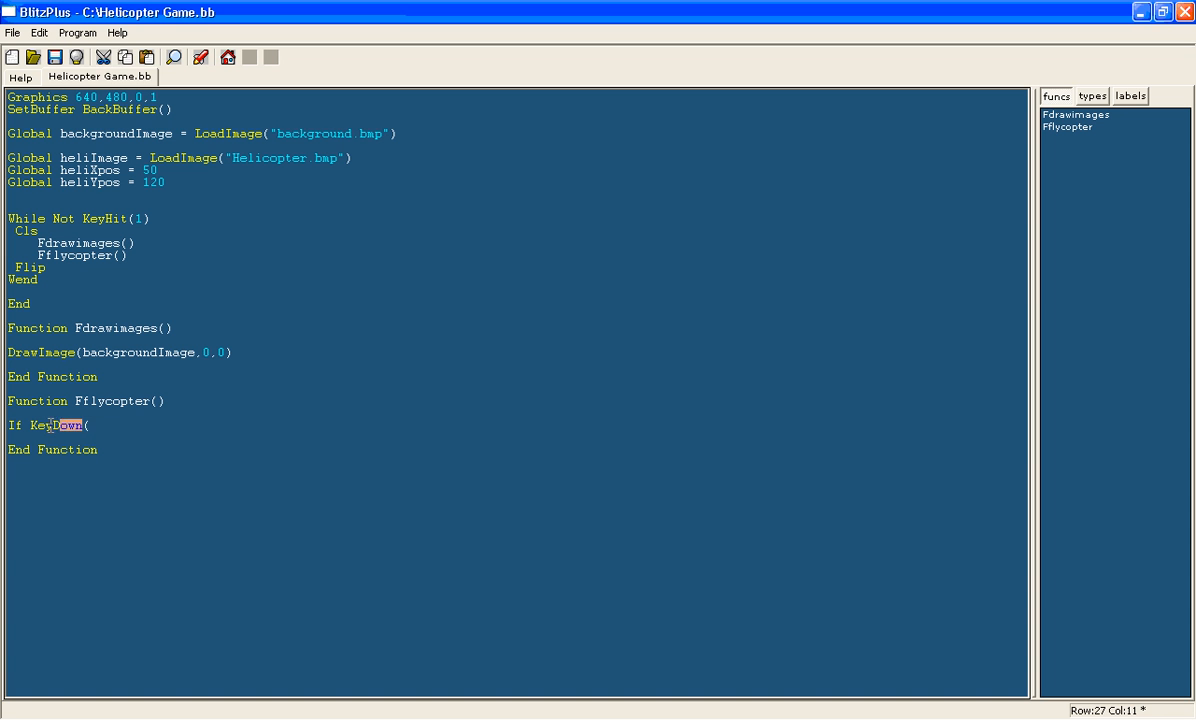
{"action": "left_click", "coordinate": [88, 424]}
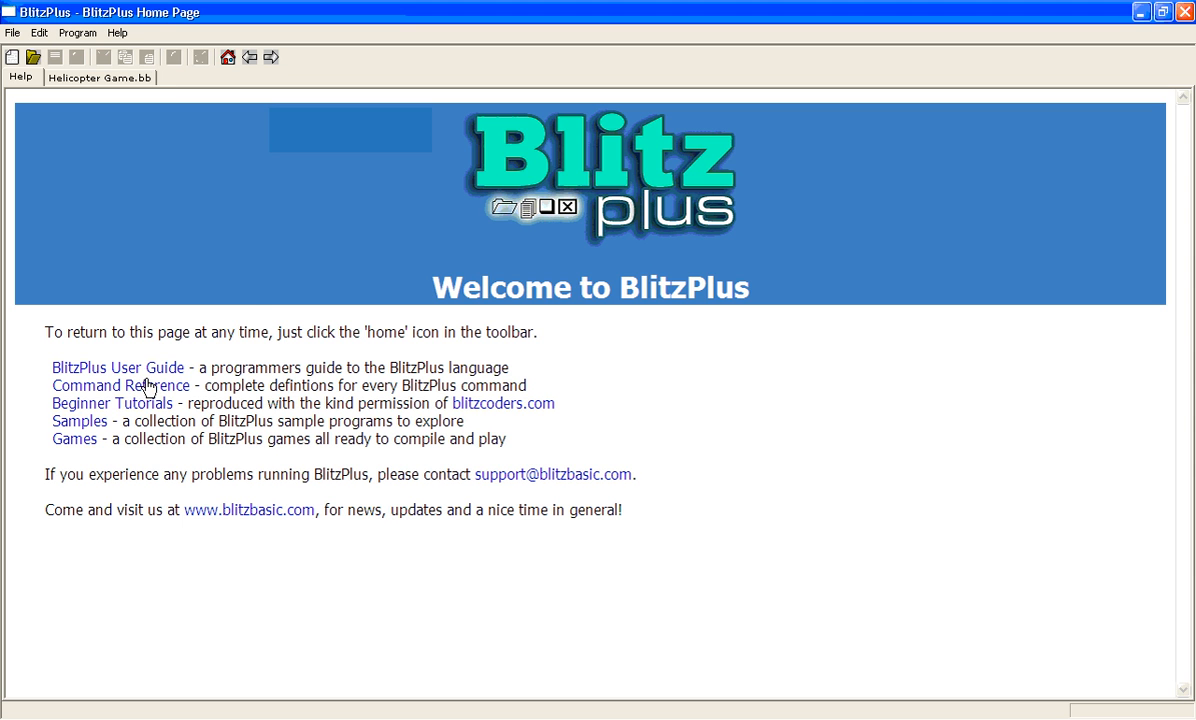
{"action": "mouse_move", "coordinate": [140, 388]}
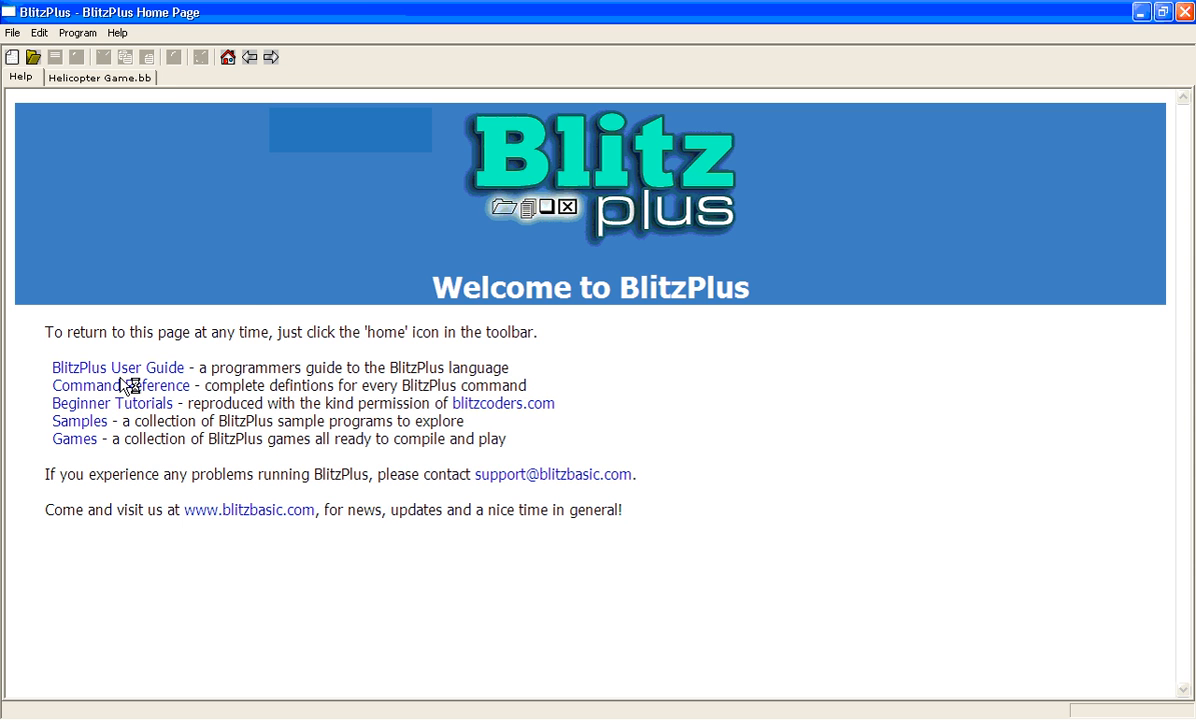
- Look up the left arrow's scan code 203 in the interactive Scancodes reference, then return to the game code
{"action": "left_click", "coordinate": [115, 385]}
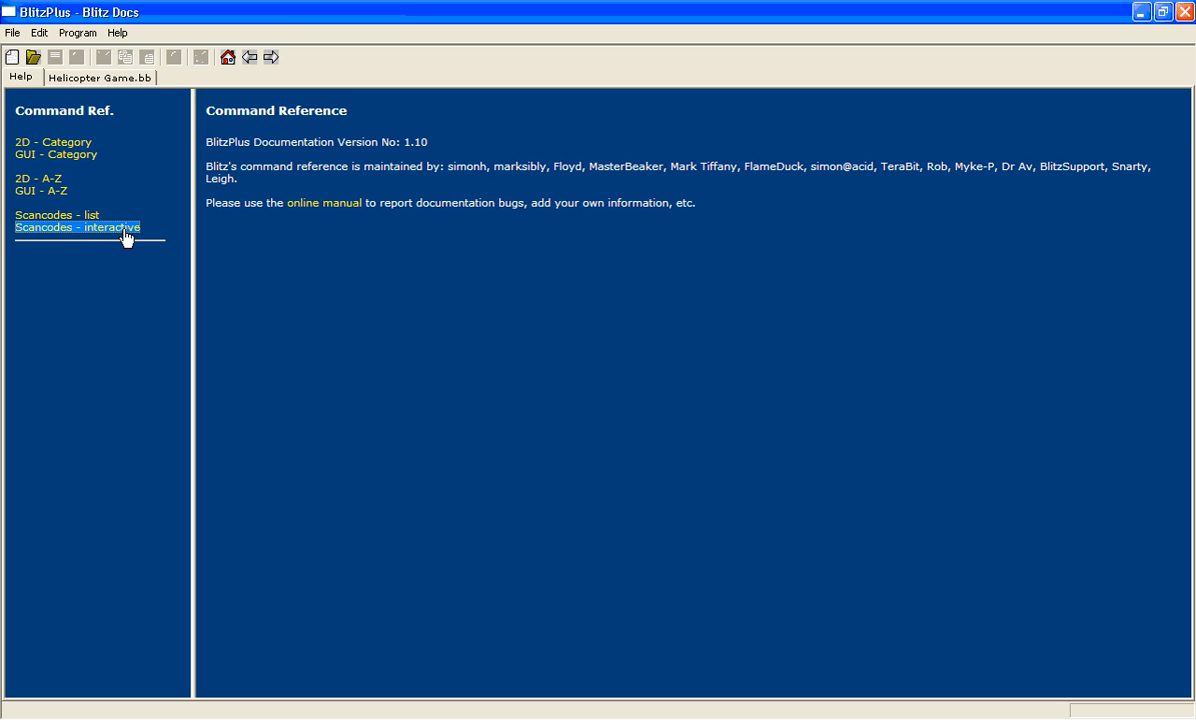
{"action": "left_click", "coordinate": [77, 227]}
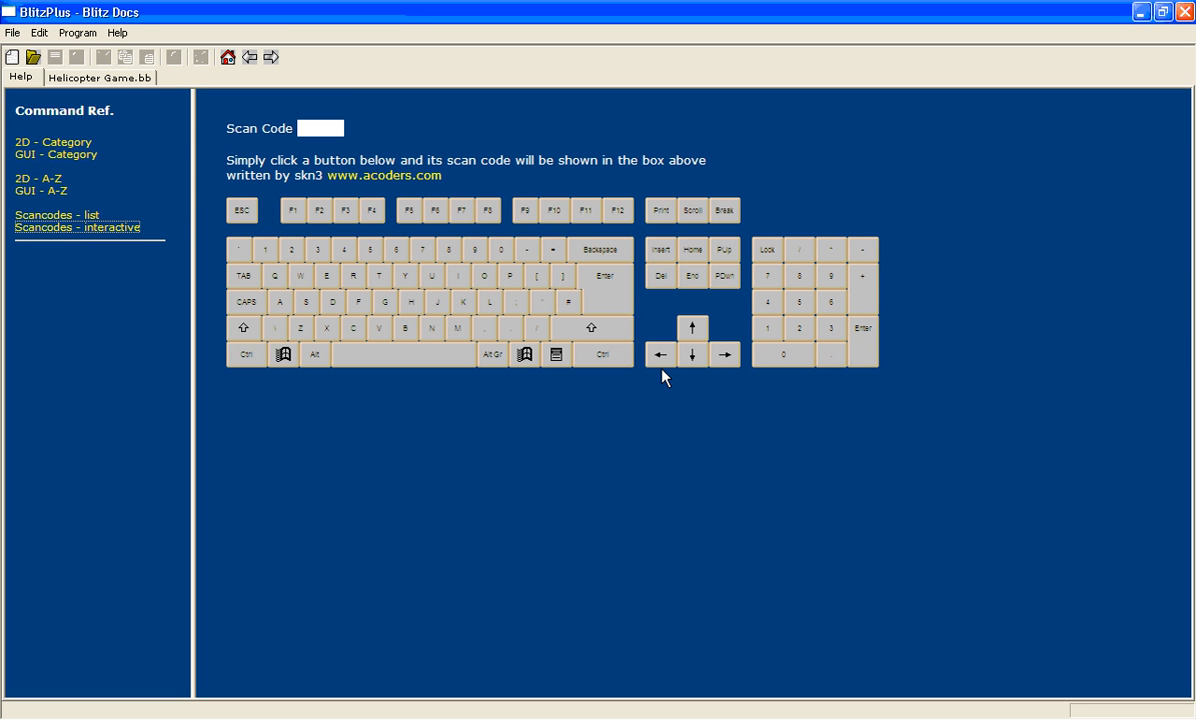
{"action": "left_click", "coordinate": [658, 354]}
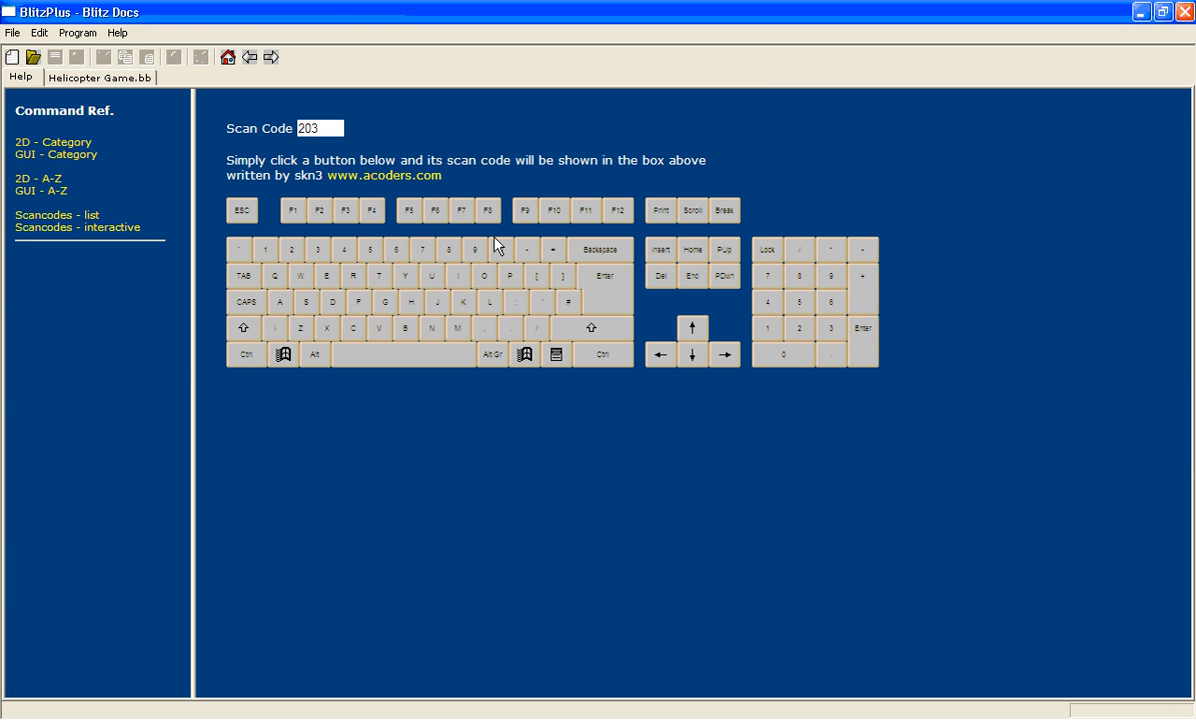
{"action": "left_click", "coordinate": [100, 77]}
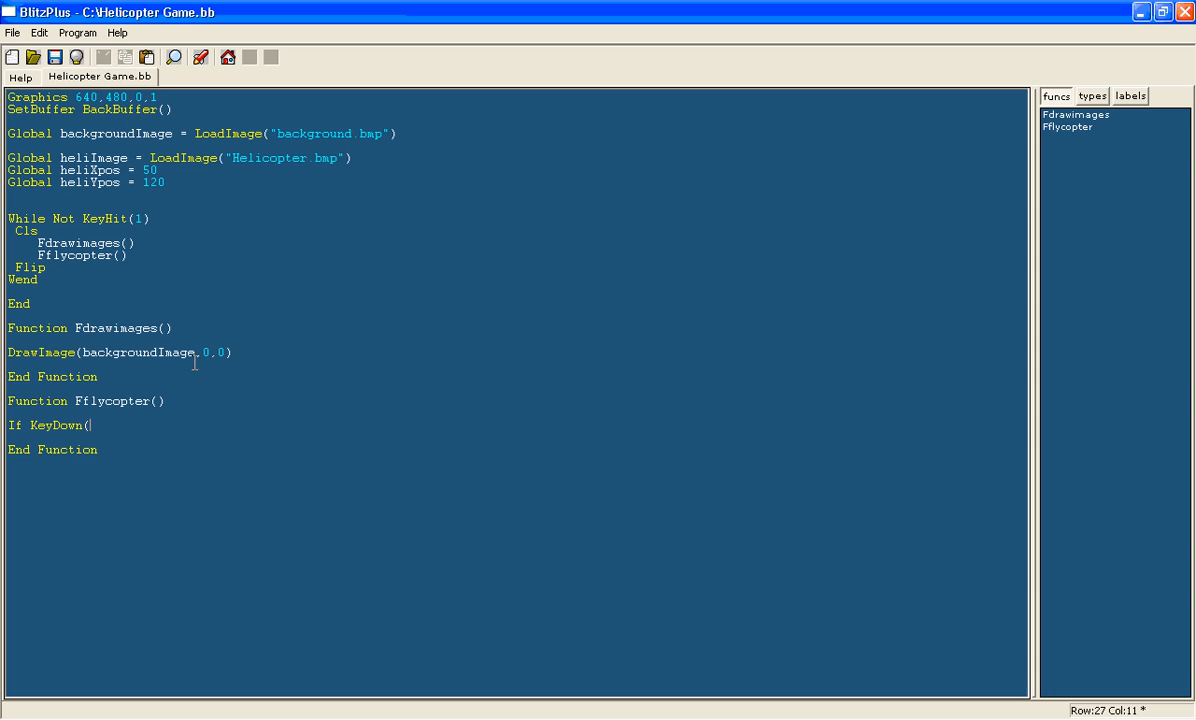
- Add If KeyDown checks for 203, 205, 200 and 208 moving heliXpos and heliYpos by 5
{"action": "type", "text": "203) Then he"}
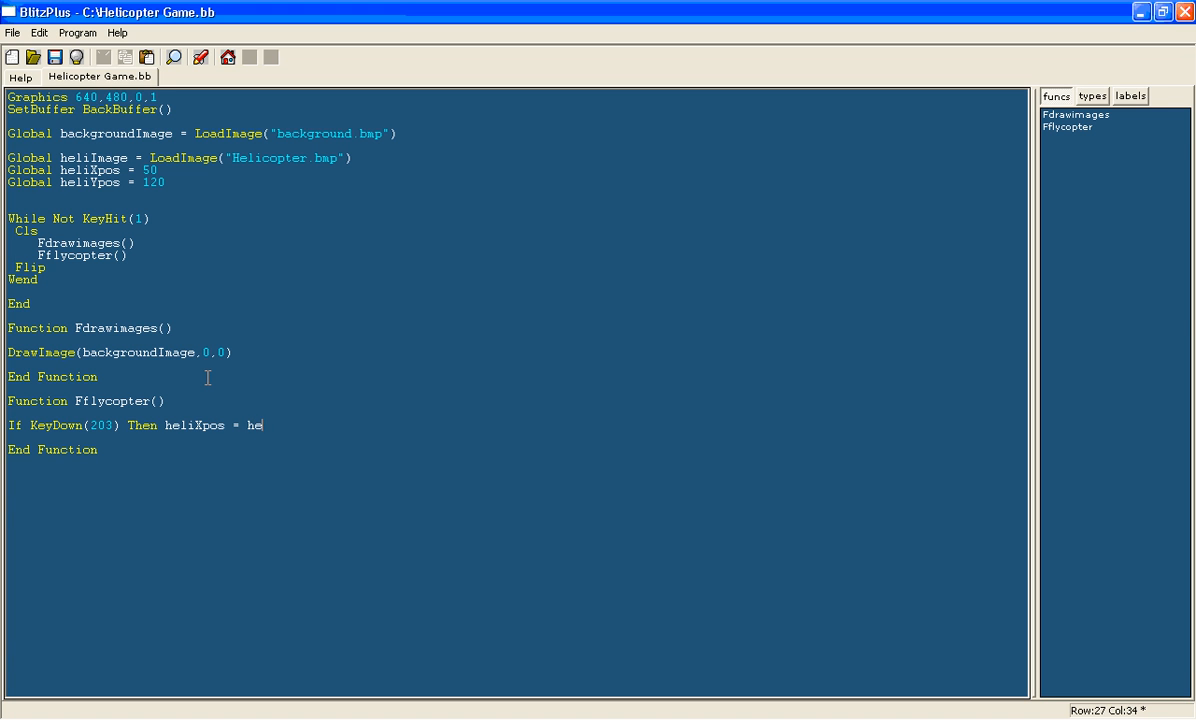
{"action": "type", "text": "liXpos - 5"}
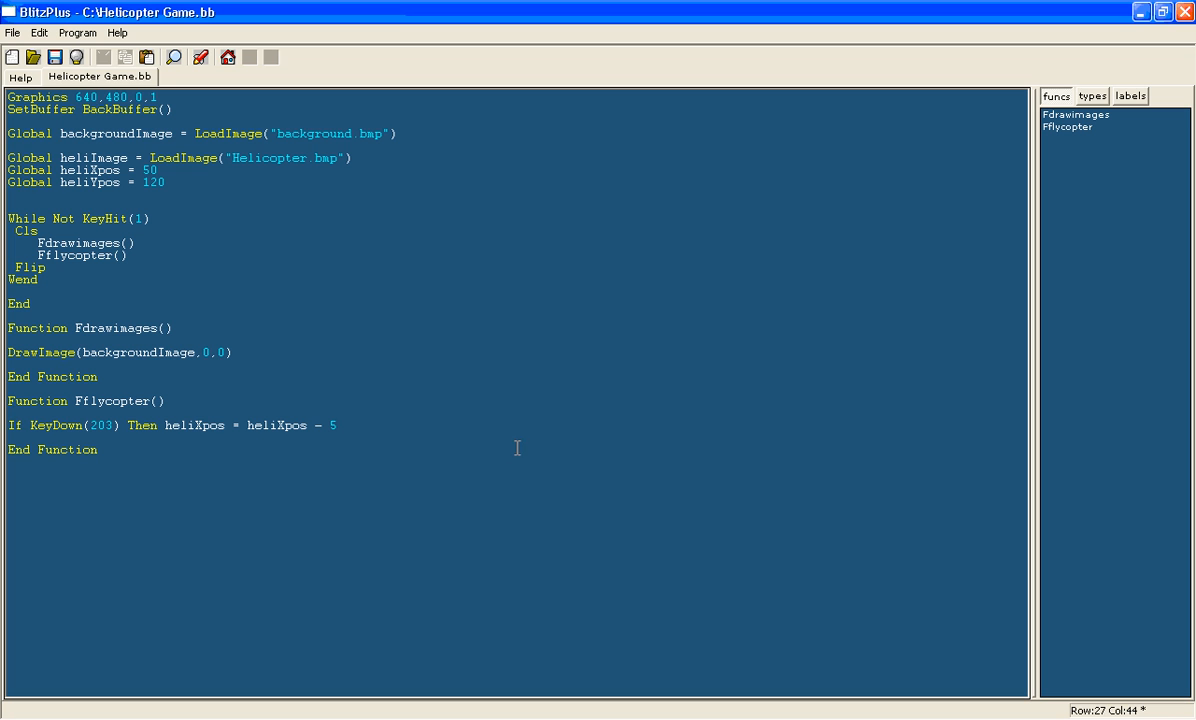
{"action": "mouse_move", "coordinate": [427, 438]}
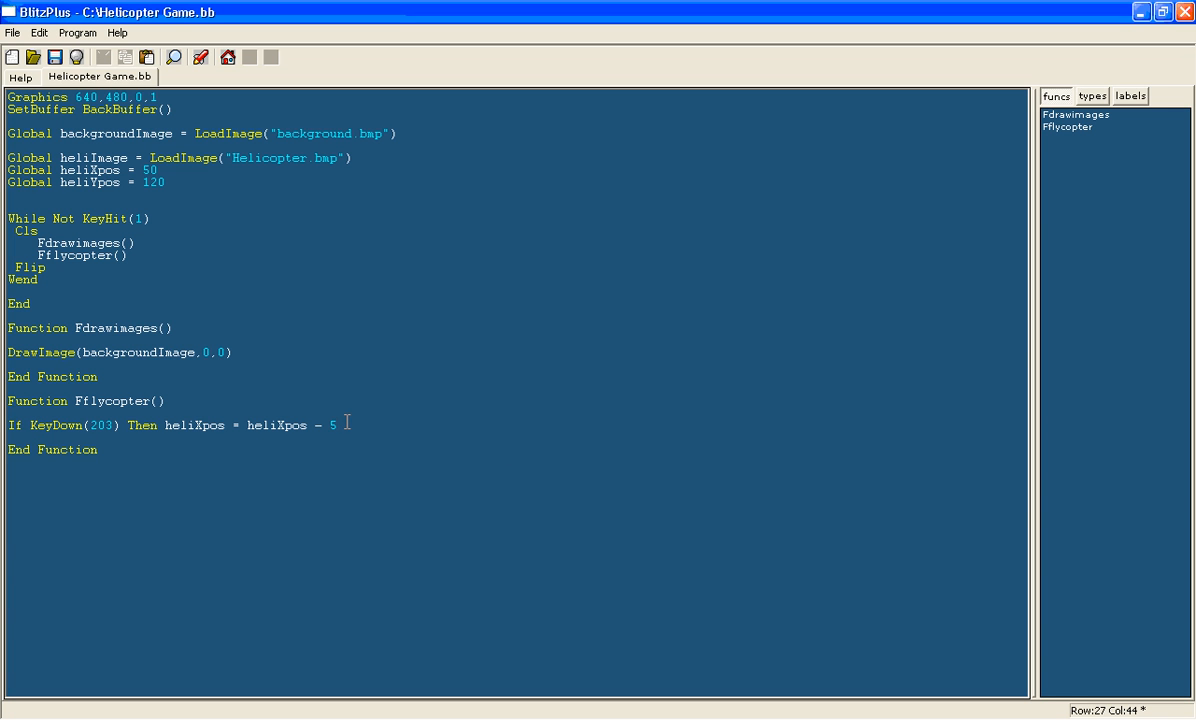
{"action": "mouse_move", "coordinate": [360, 436]}
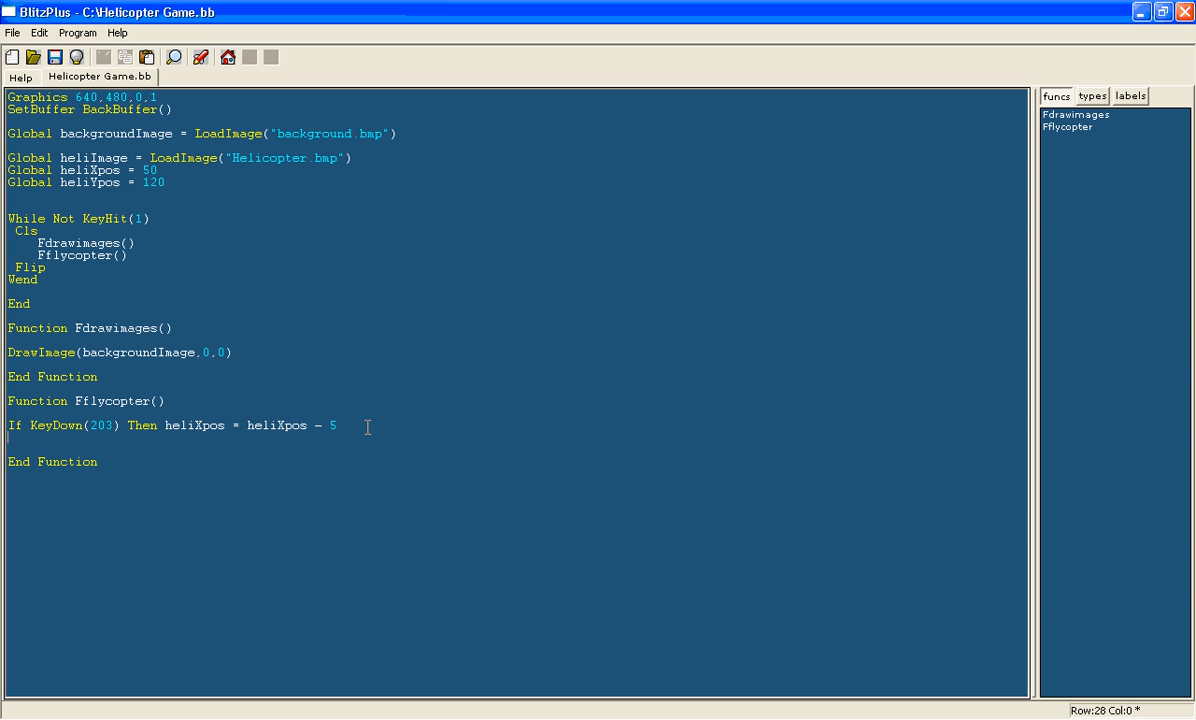
{"action": "type", "text": "If keydown"}
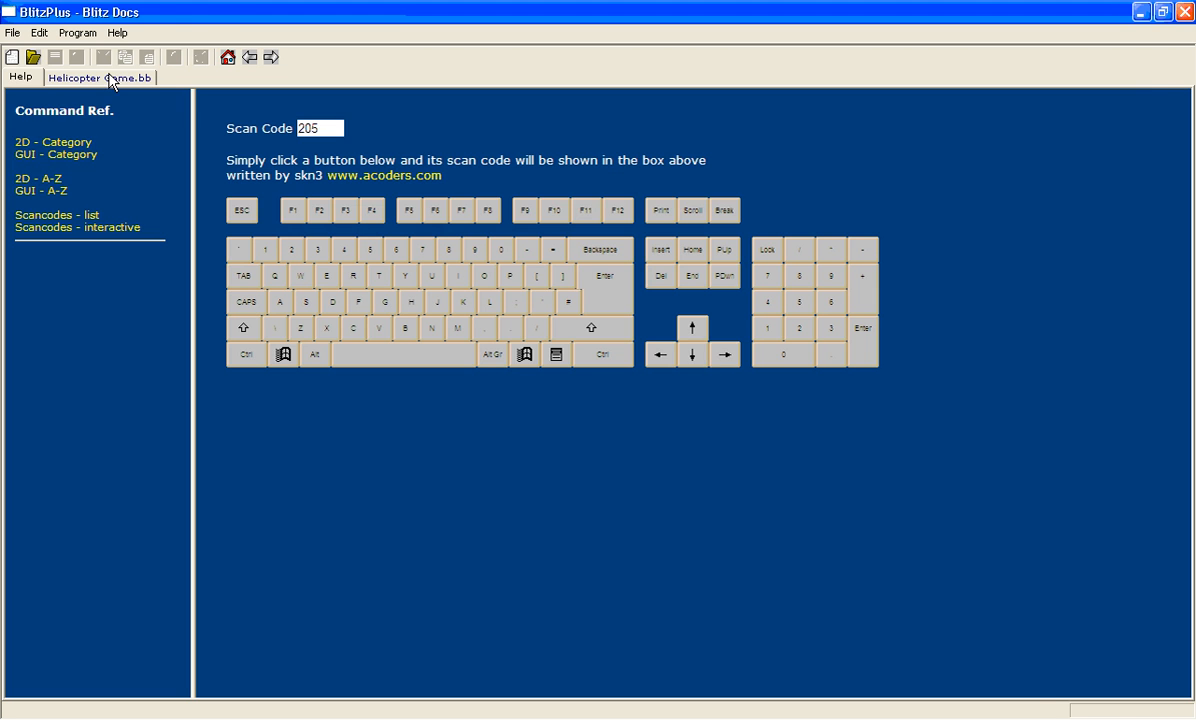
{"action": "left_click", "coordinate": [96, 77]}
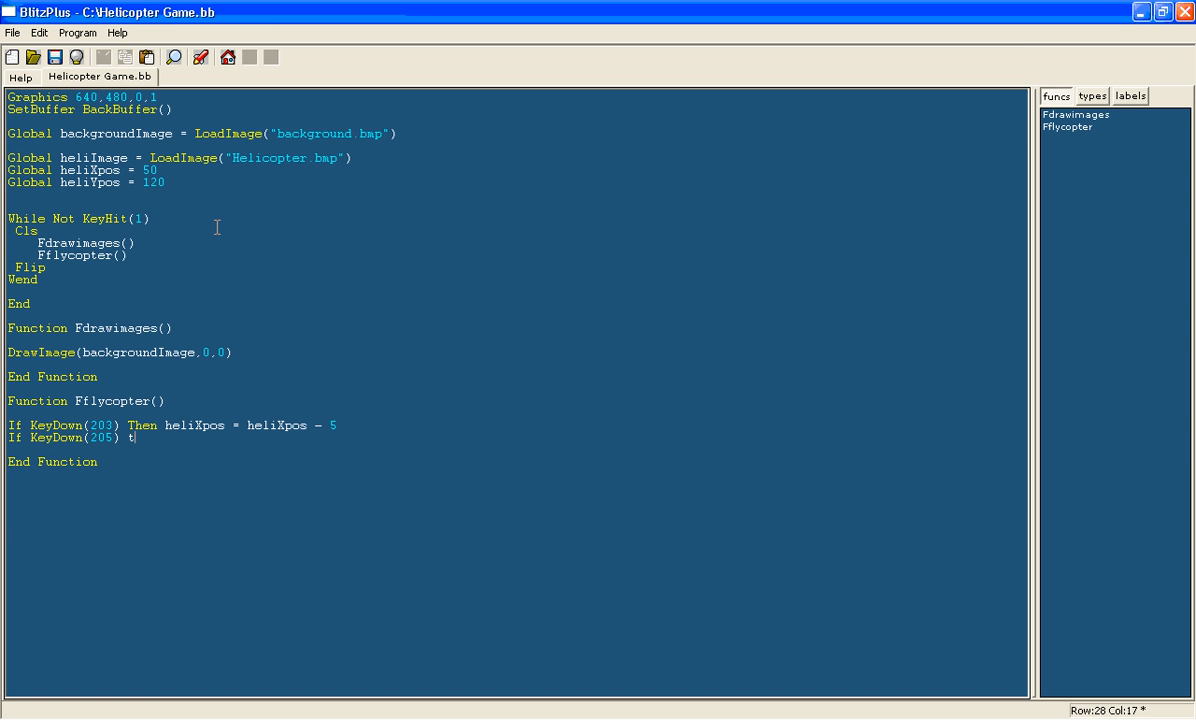
{"action": "type", "text": "hen heliXpos = heliXpos + 5"}
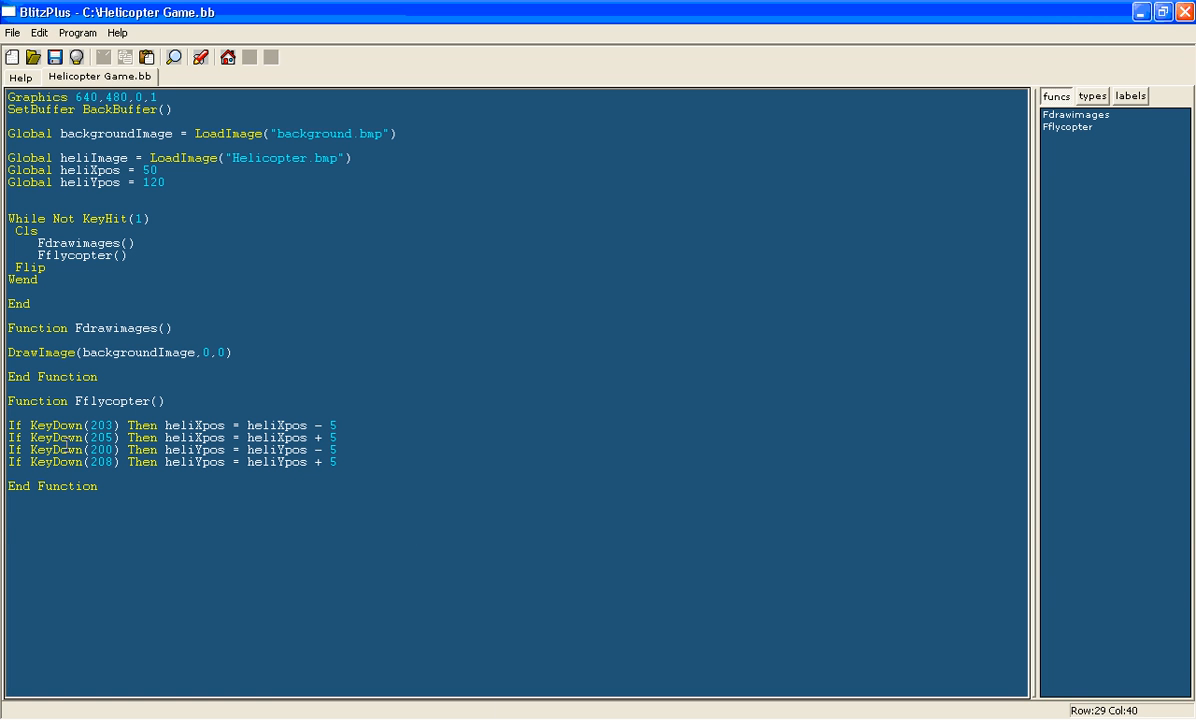
{"action": "left_click_drag", "start_coordinate": [29, 461], "coordinate": [153, 461]}
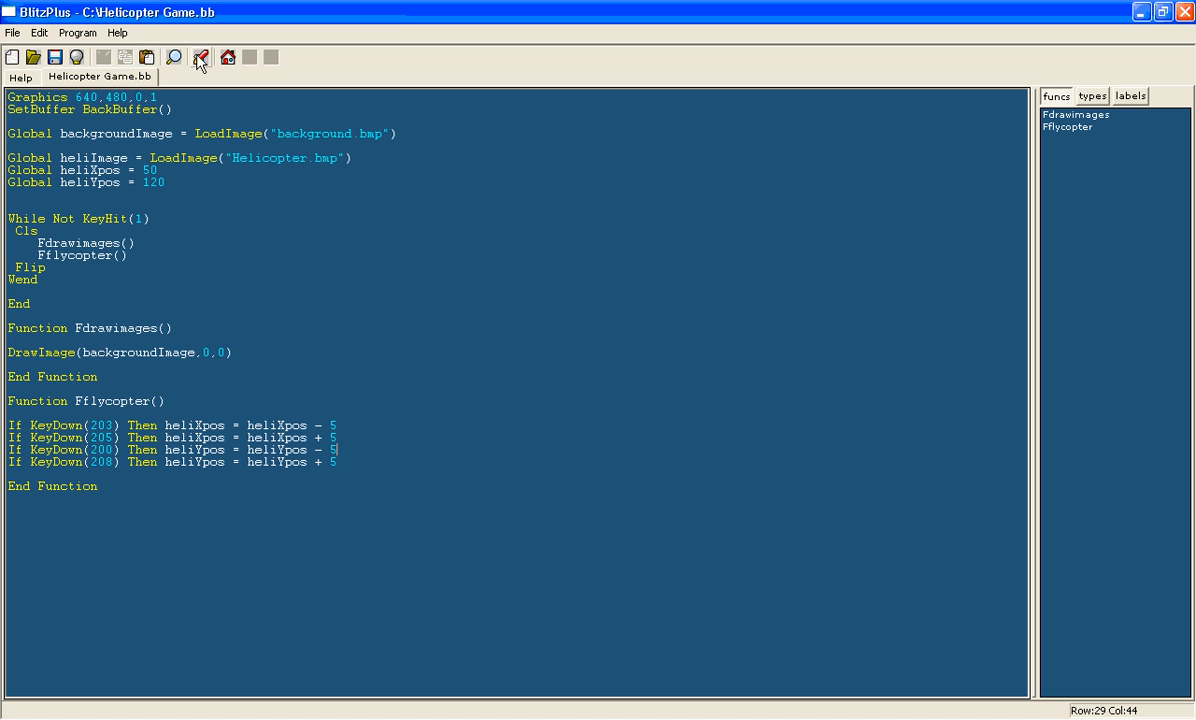
{"action": "left_click", "coordinate": [199, 57]}
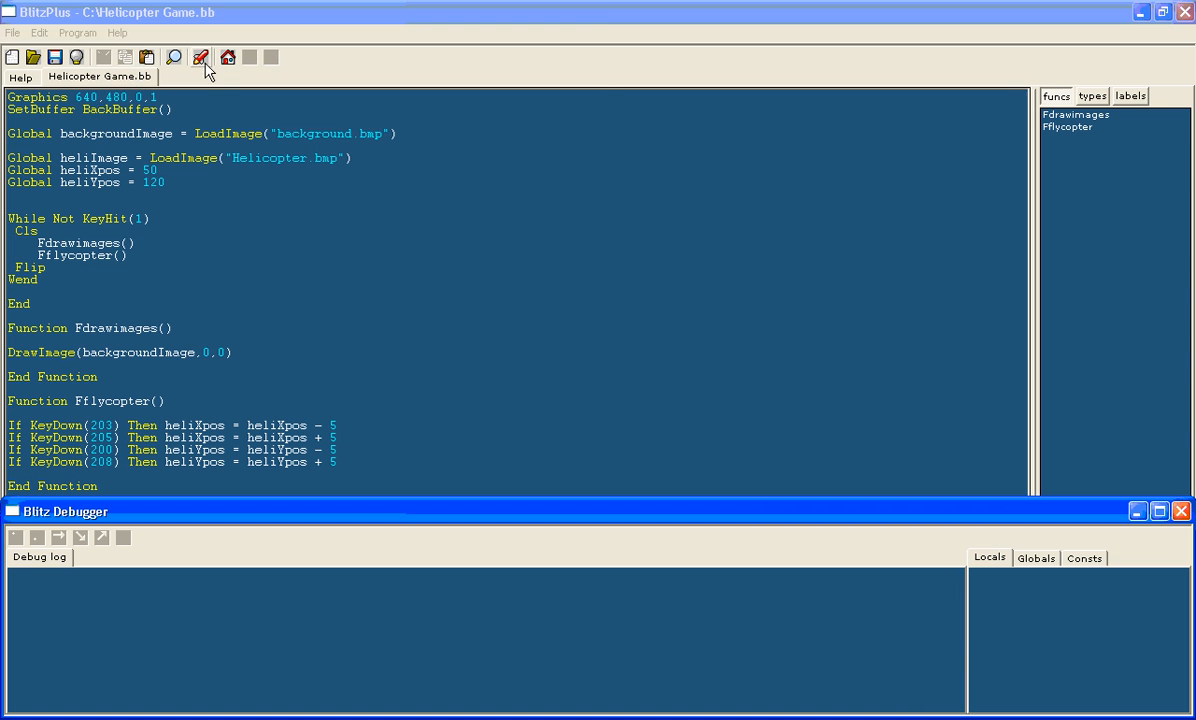
{"action": "left_click", "coordinate": [199, 57]}
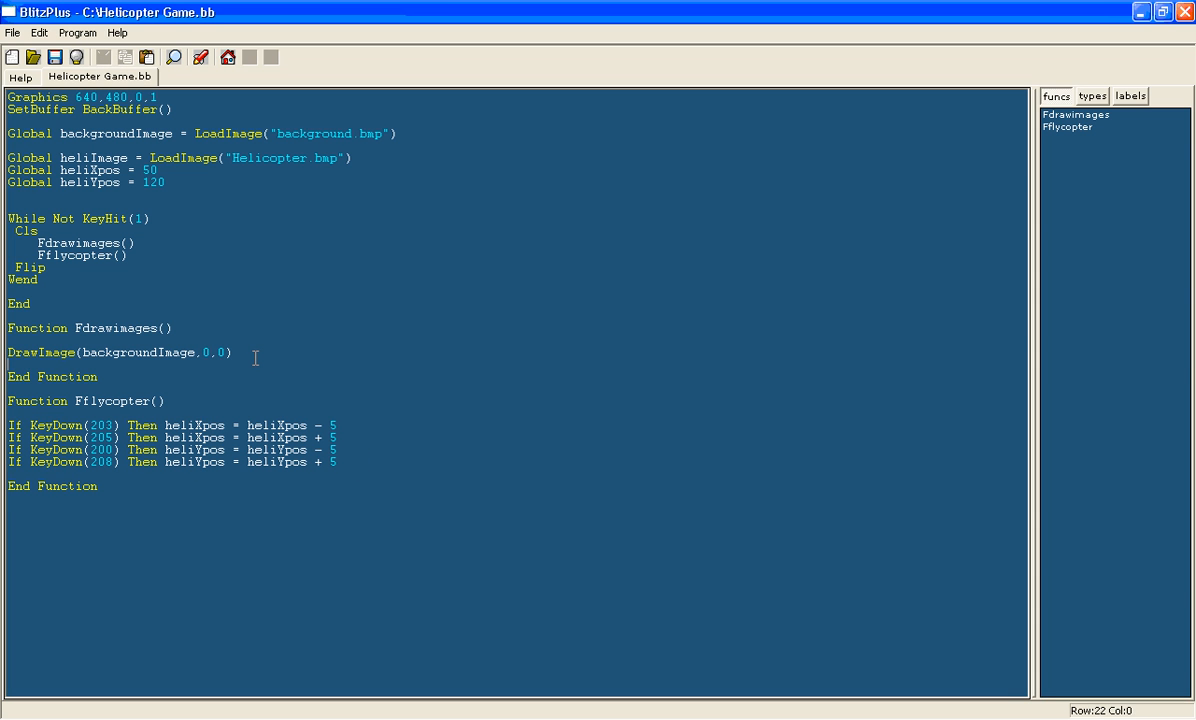
- Start a DrawImage(heliImage, line below the background DrawImage in Fdrawimages
{"action": "type", "text": "drw"}
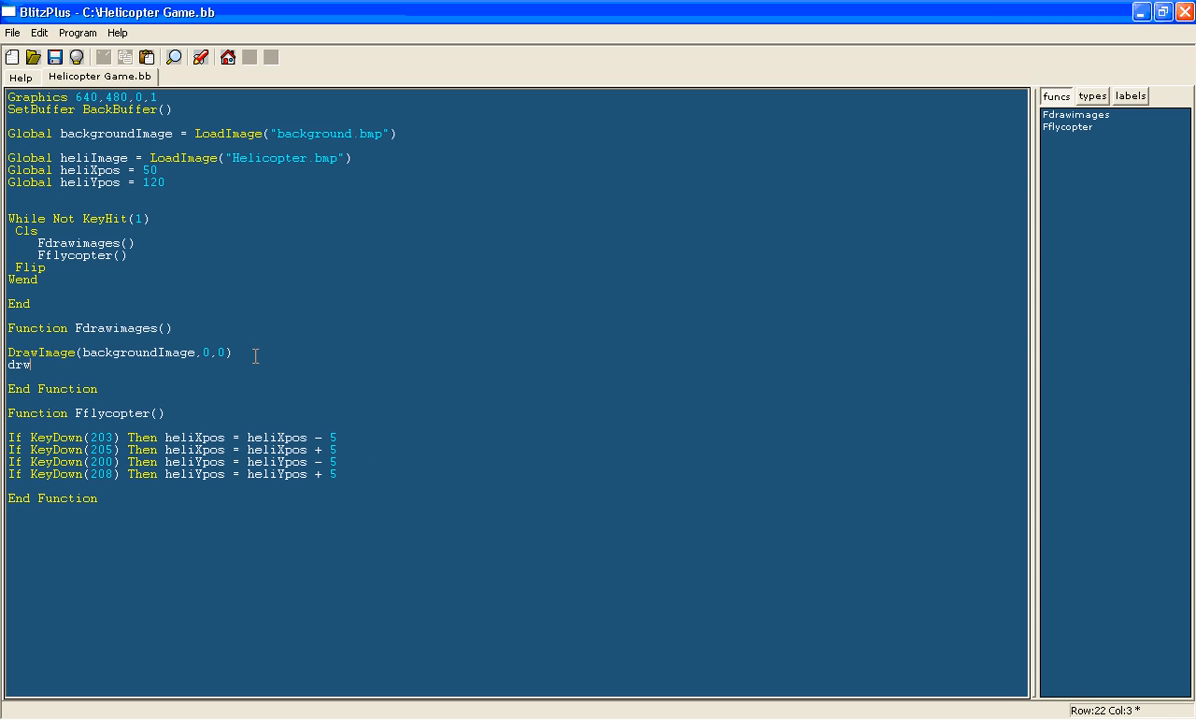
{"action": "type", "text": "awImage("}
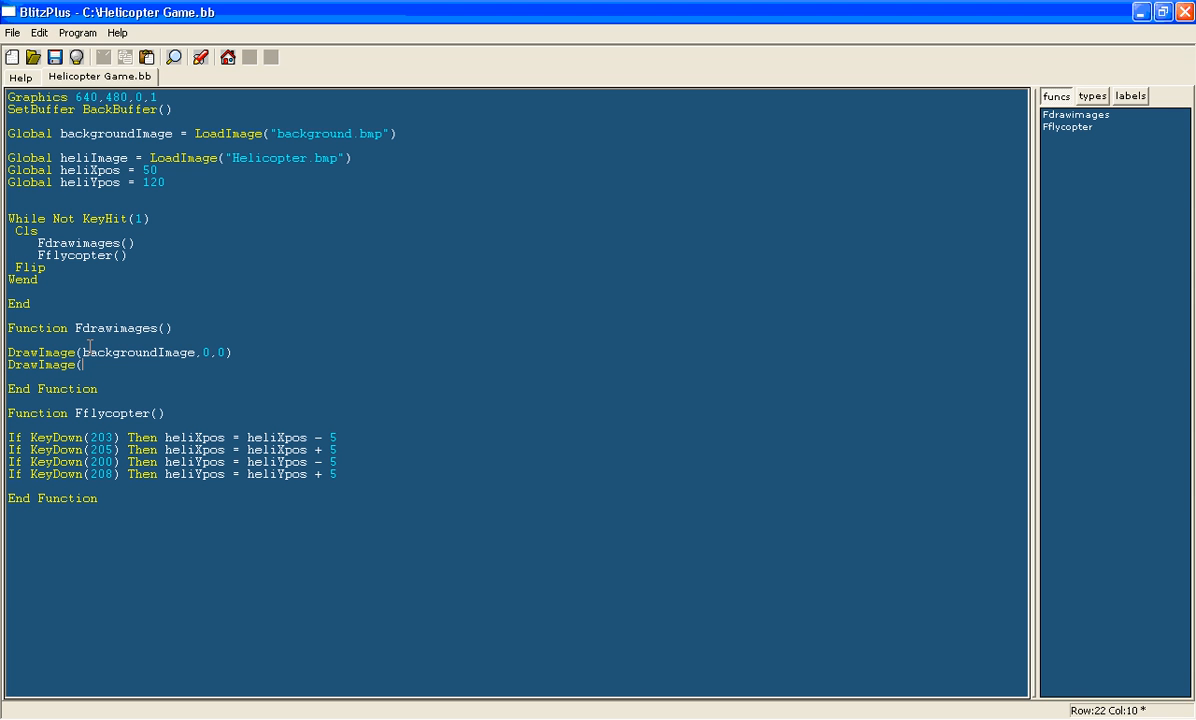
{"action": "type", "text": "ba"}
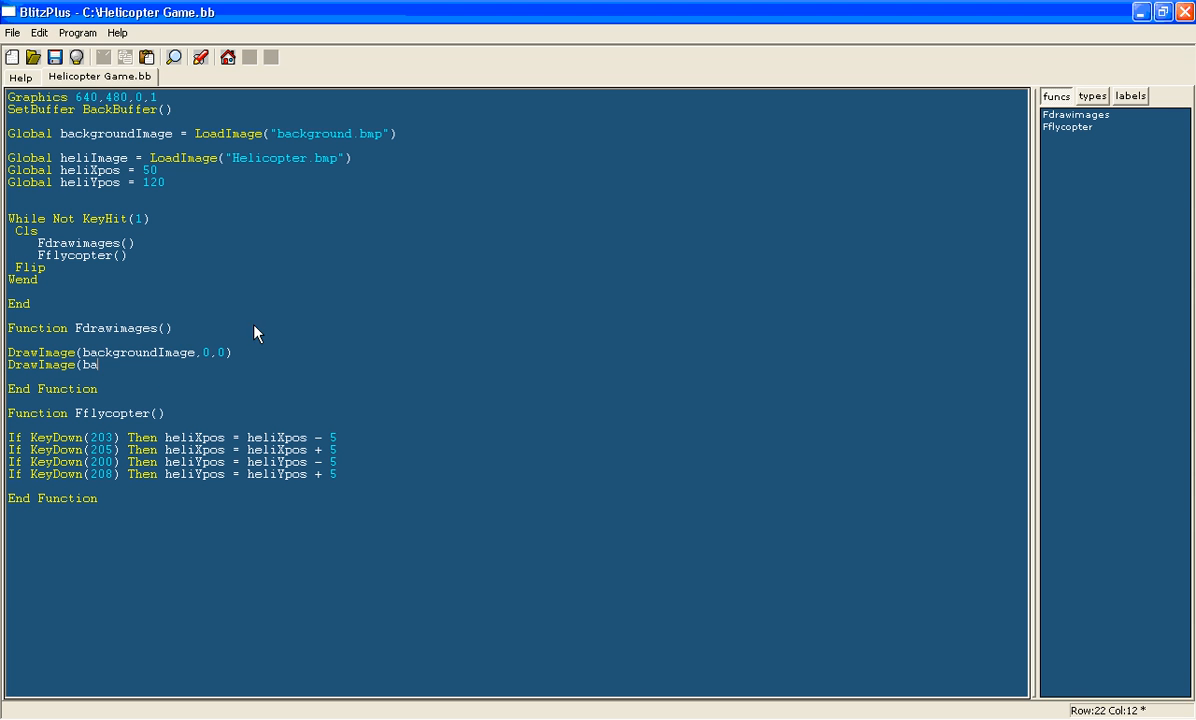
{"action": "type", "text": "heliImage,"}
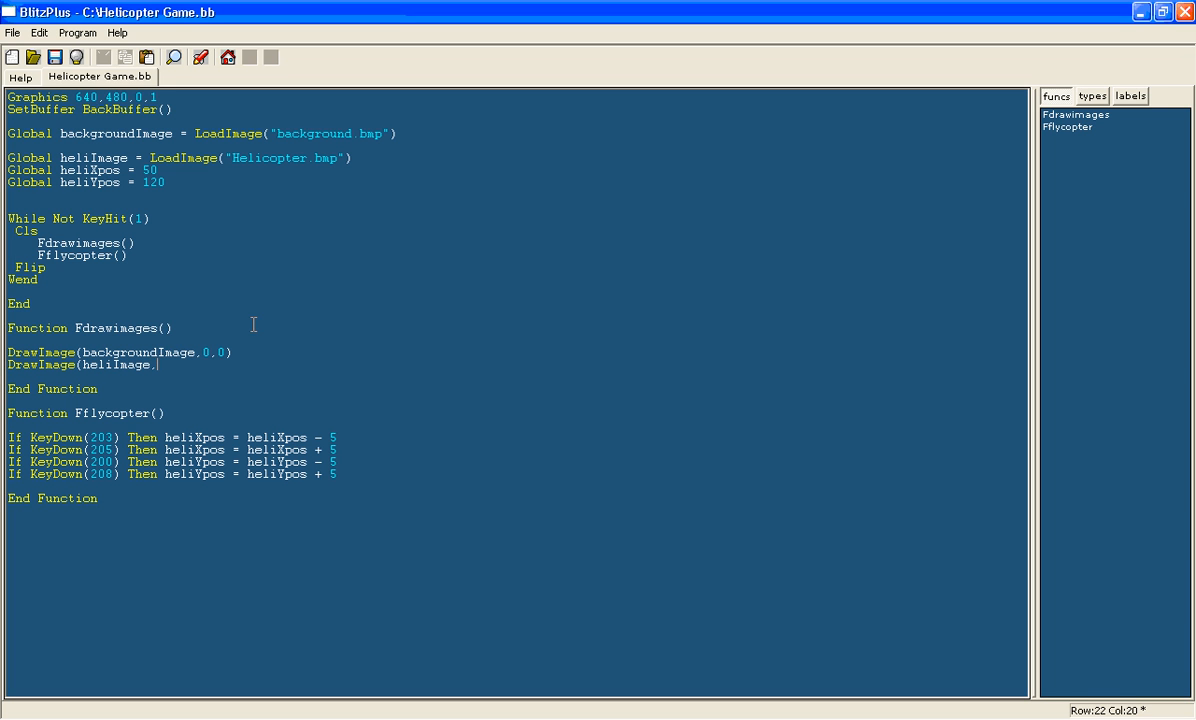
{"action": "type", "text": "heliXpos,heliYpos"}
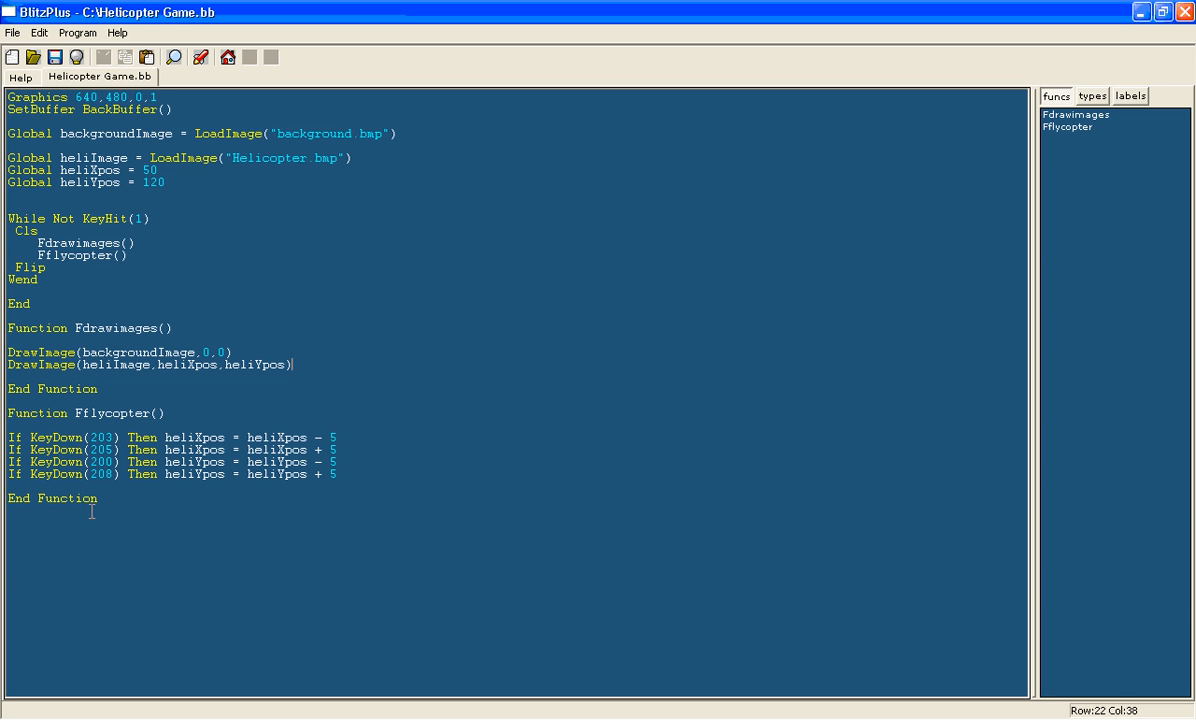
- Place the cursor at the end of the last End Function
{"action": "left_click", "coordinate": [82, 375]}
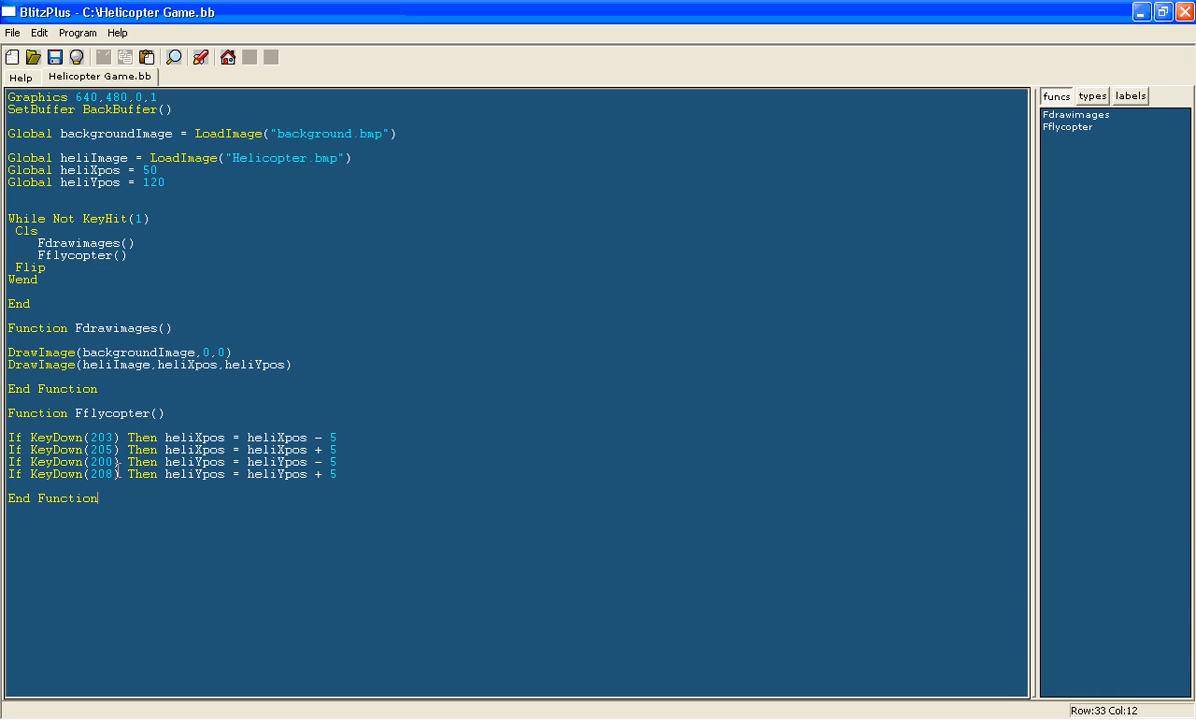
{"action": "mouse_move", "coordinate": [117, 520]}
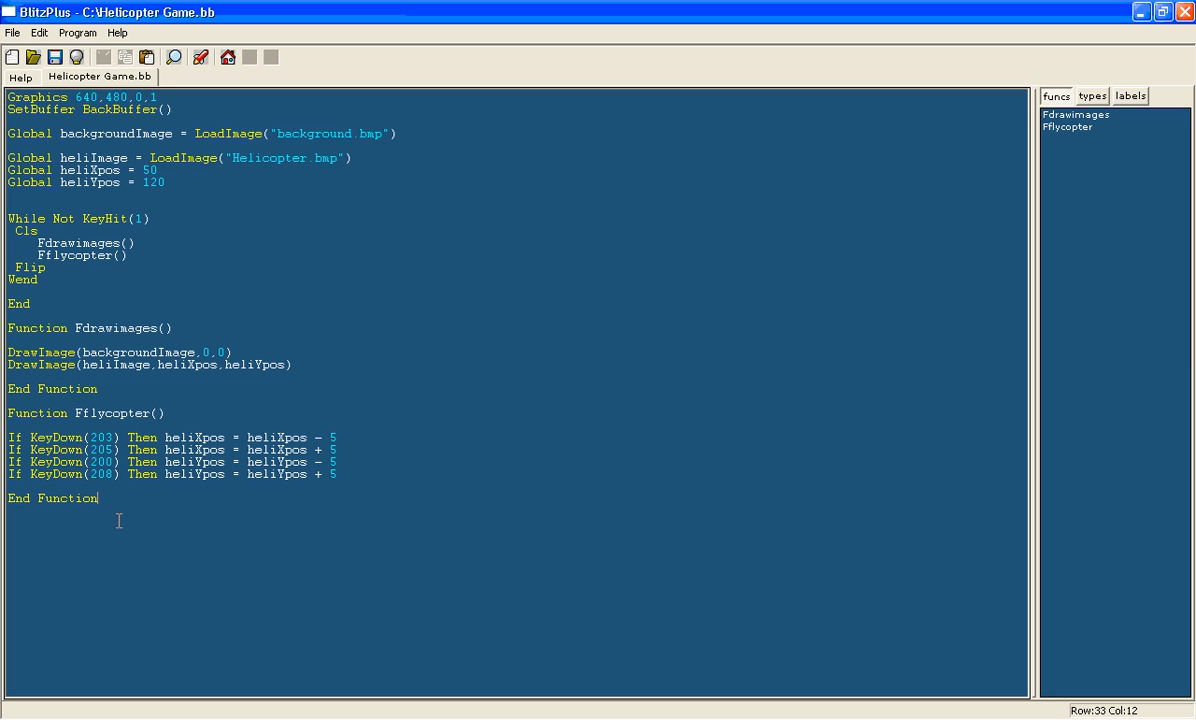